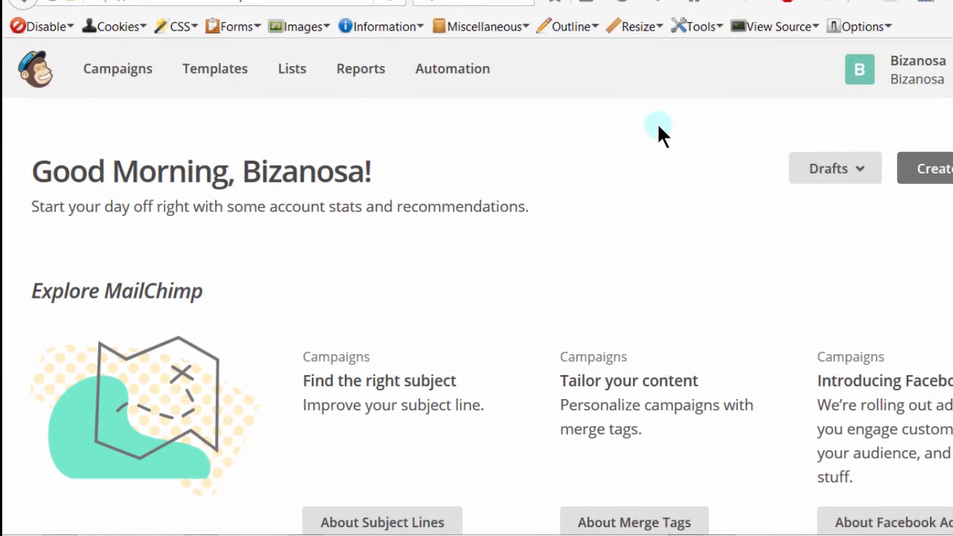
# Go to the Campaigns list showing past campaigns with subscriber, open and click figures
pyautogui.scroll(3)
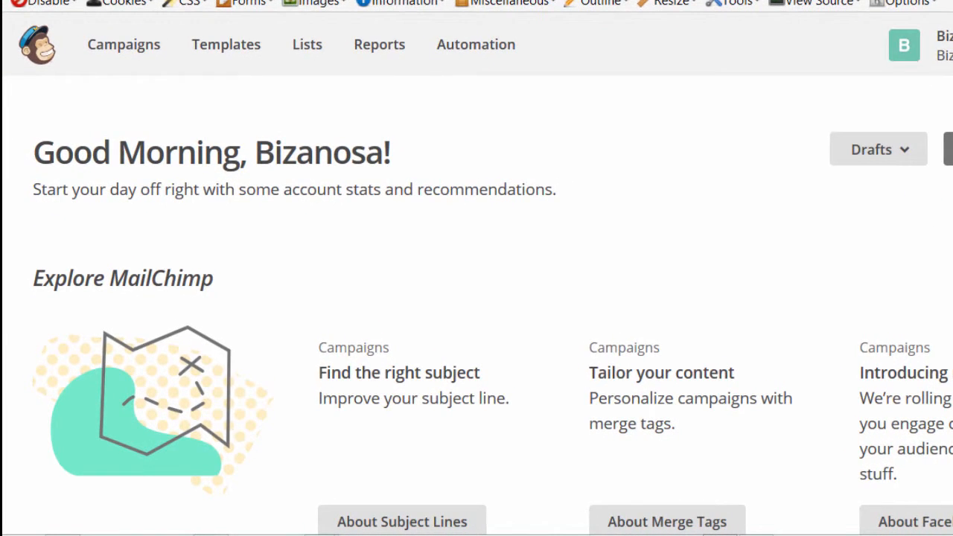
pyautogui.scroll(3)
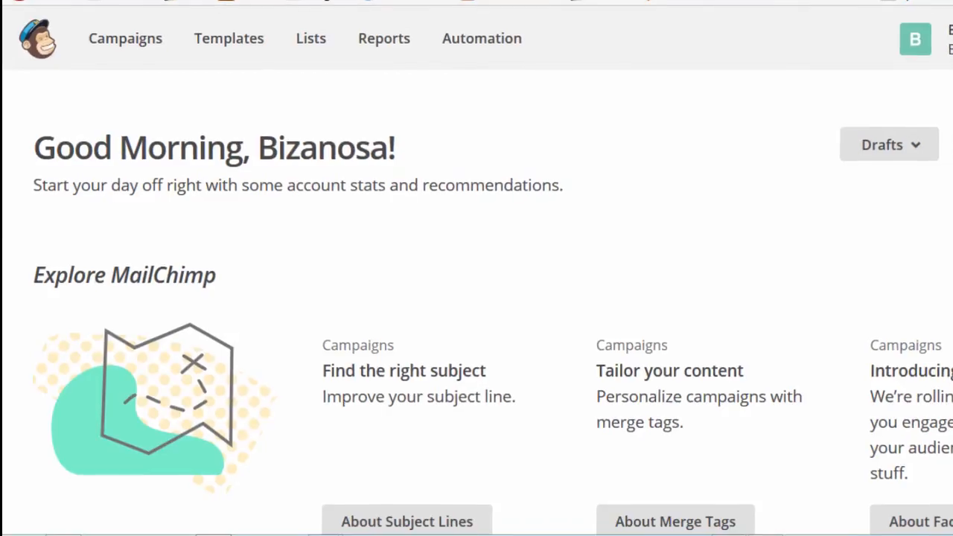
pyautogui.scroll(-3)
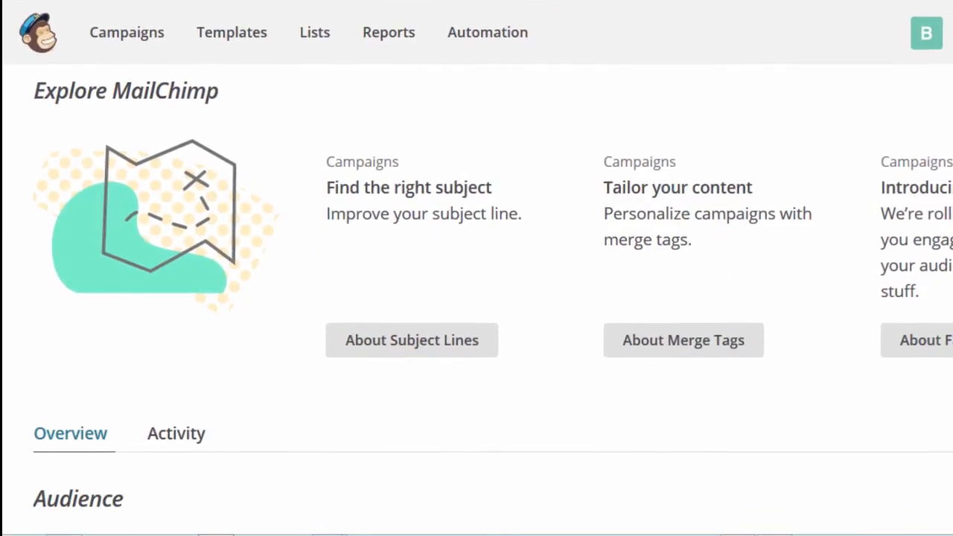
pyautogui.scroll(-3)
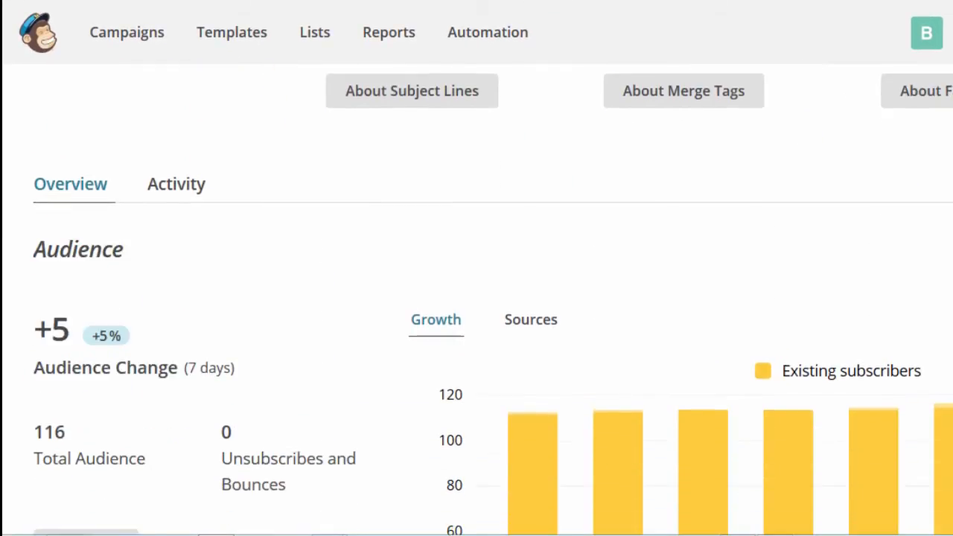
pyautogui.scroll(-3)
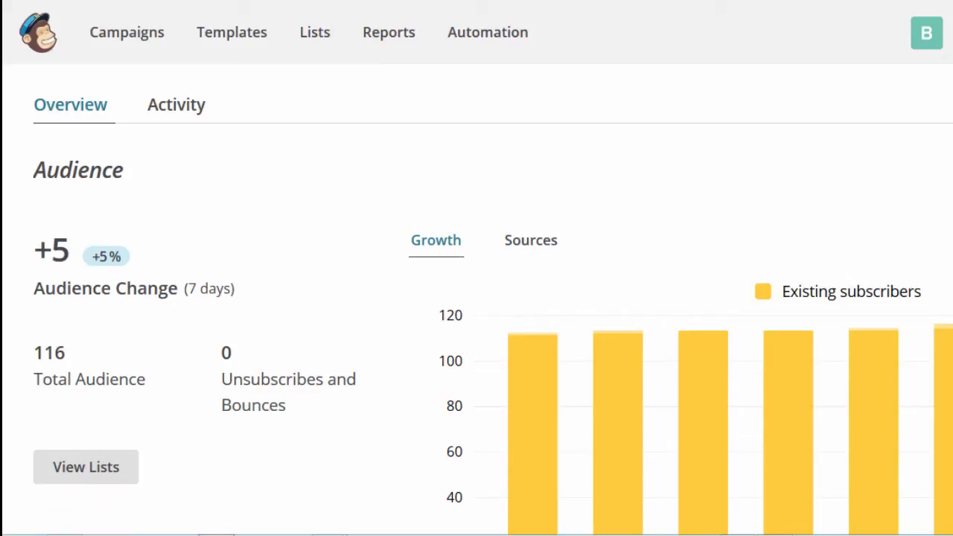
pyautogui.scroll(-3)
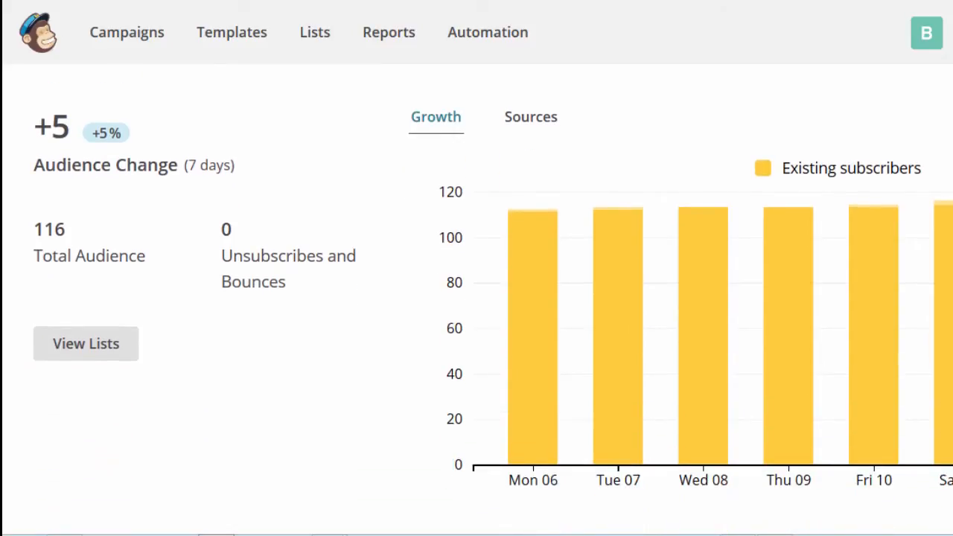
pyautogui.scroll(-3)
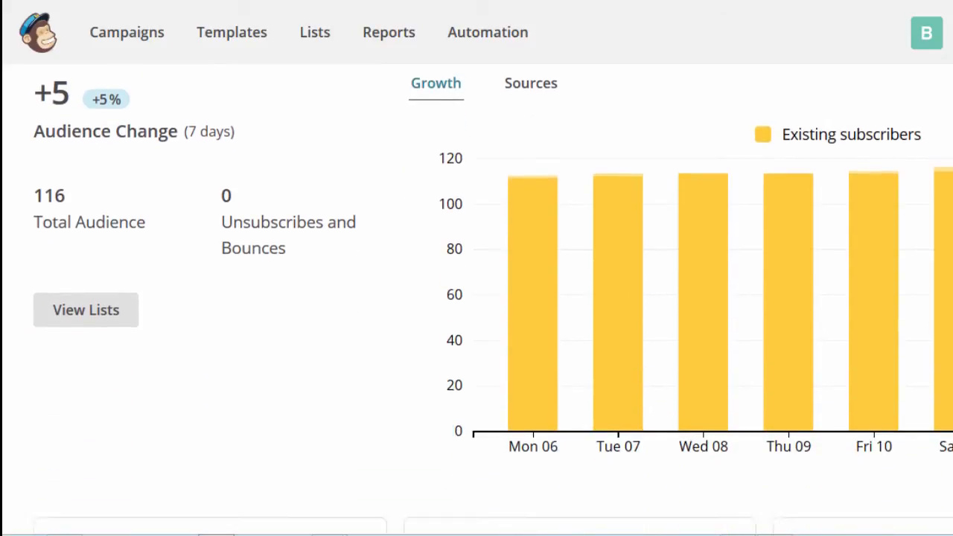
pyautogui.scroll(-3)
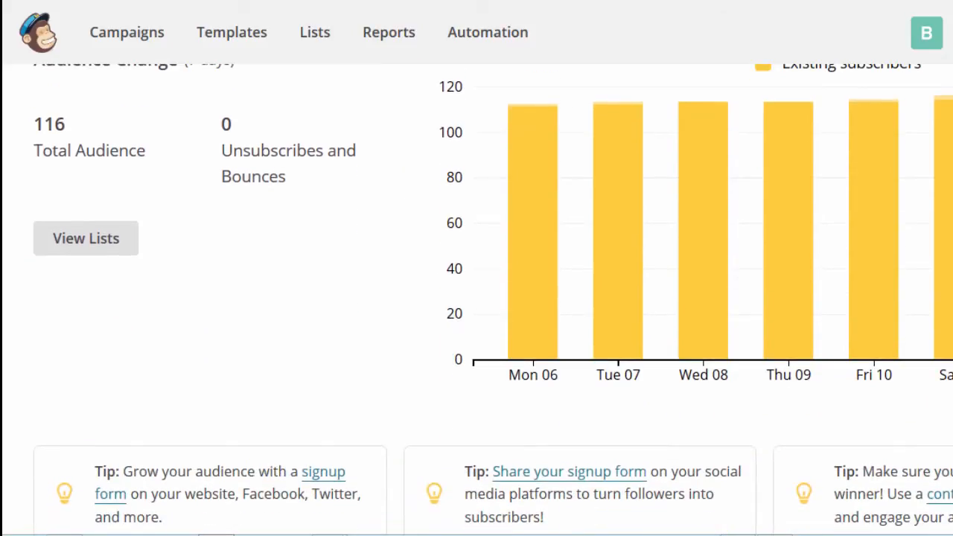
pyautogui.scroll(-3)
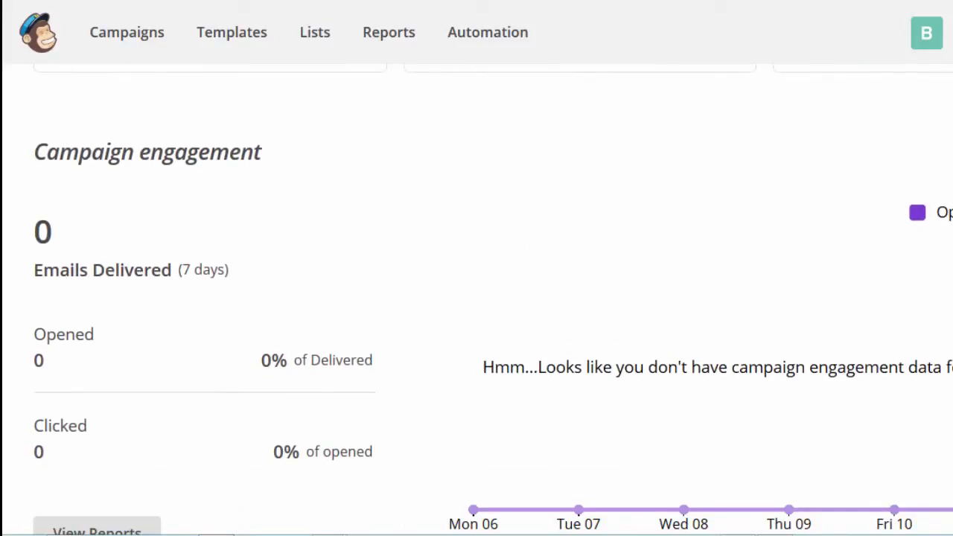
pyautogui.scroll(-3)
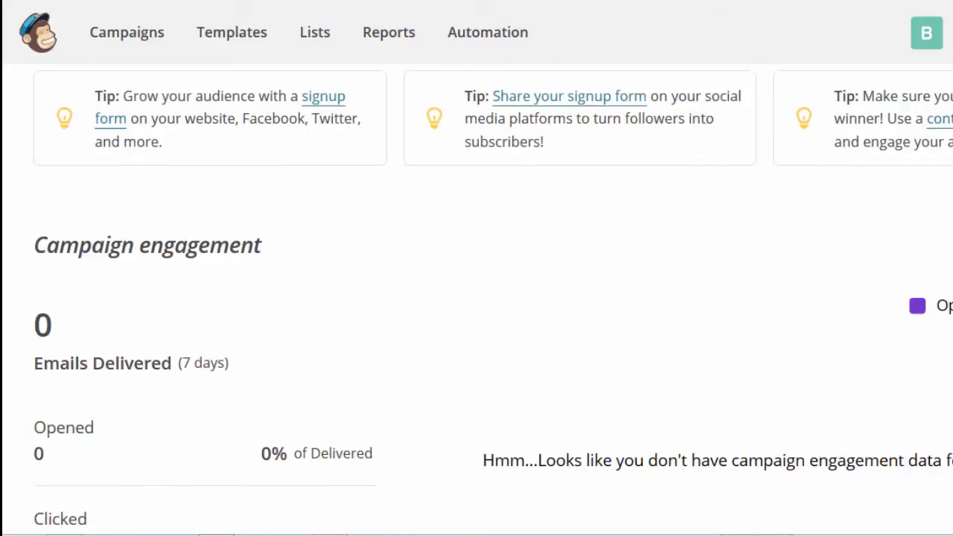
pyautogui.scroll(3)
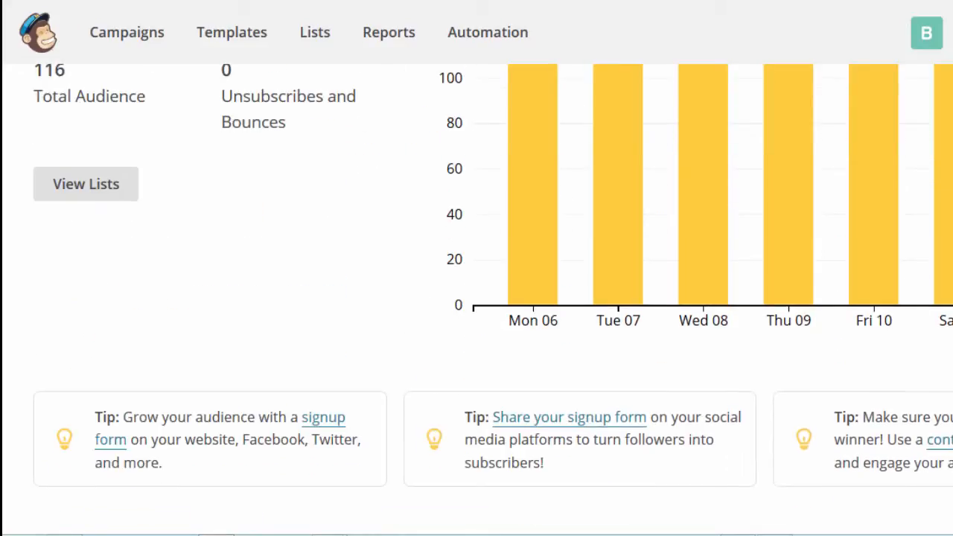
pyautogui.scroll(3)
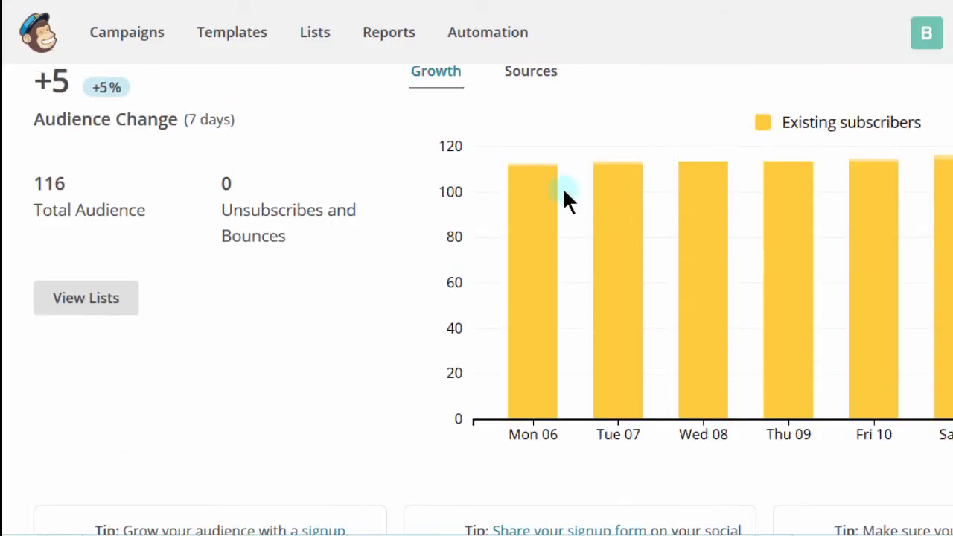
pyautogui.moveTo(489, 137)
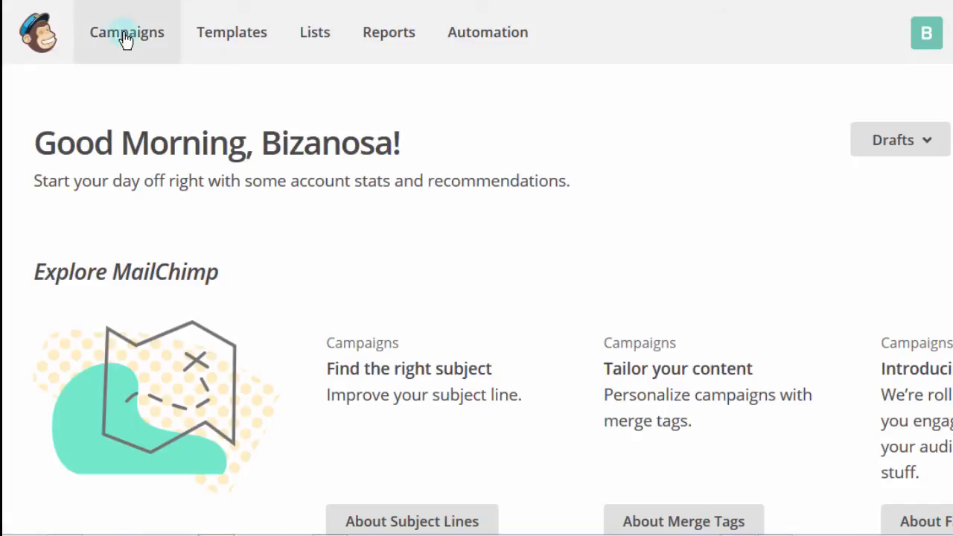
pyautogui.click(127, 32)
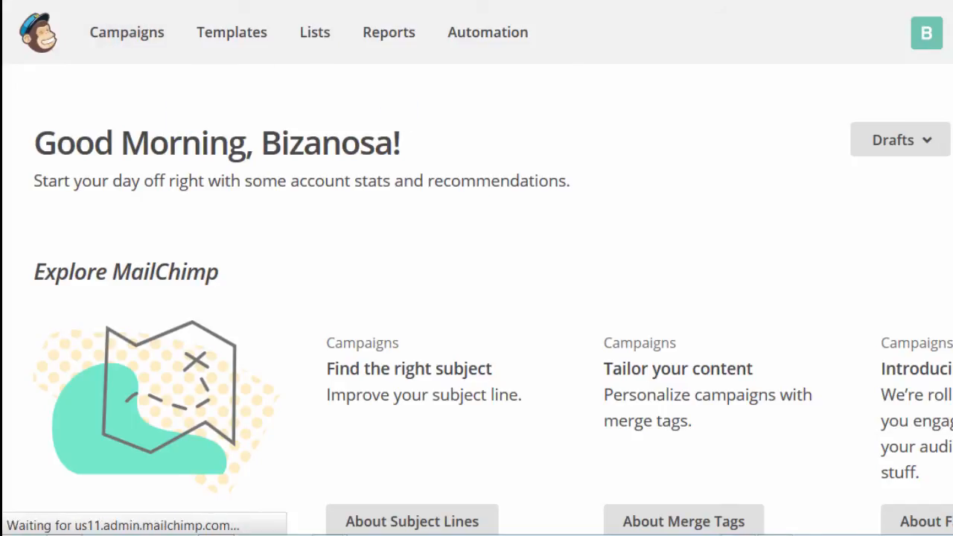
pyautogui.click(127, 32)
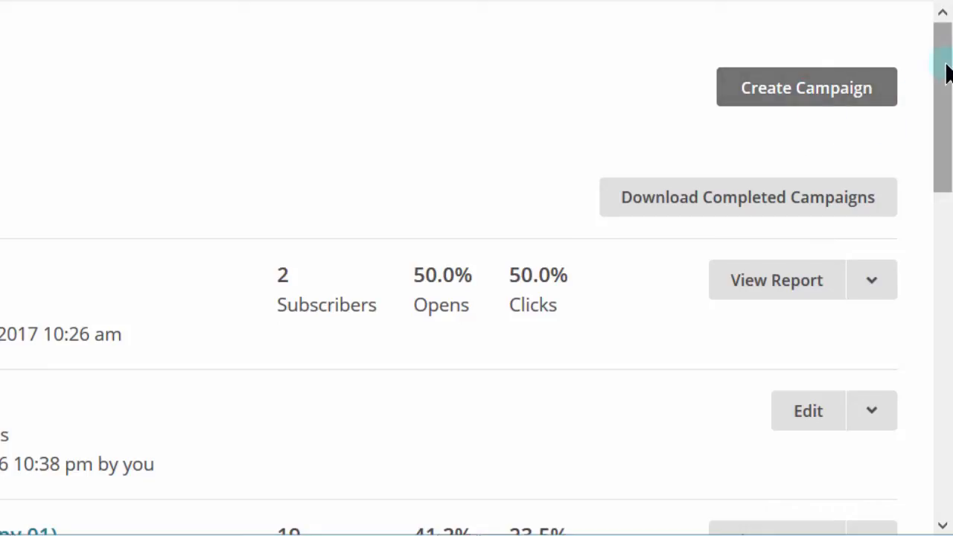
# Reveal the extra actions dropdown for the first sent campaign, then return to the top
pyautogui.scroll(-3)
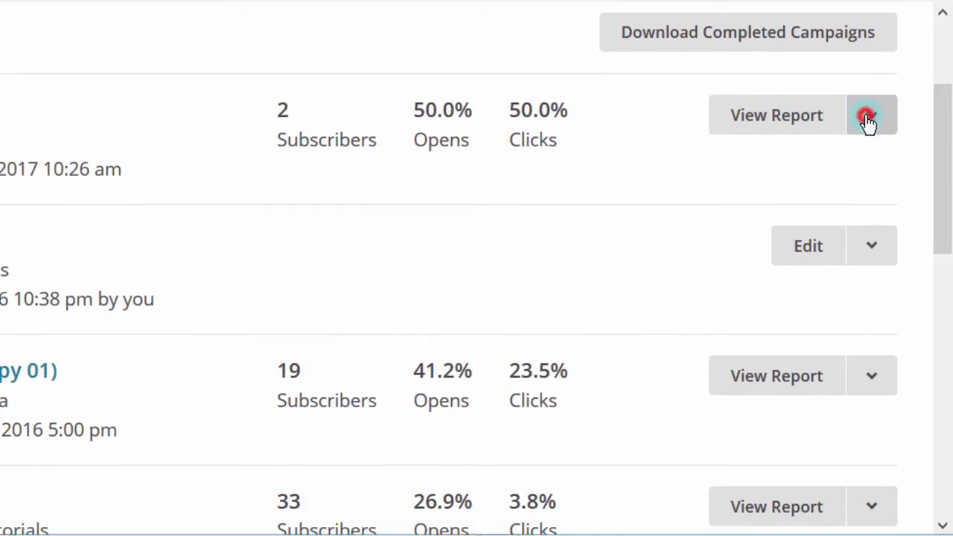
pyautogui.click(871, 115)
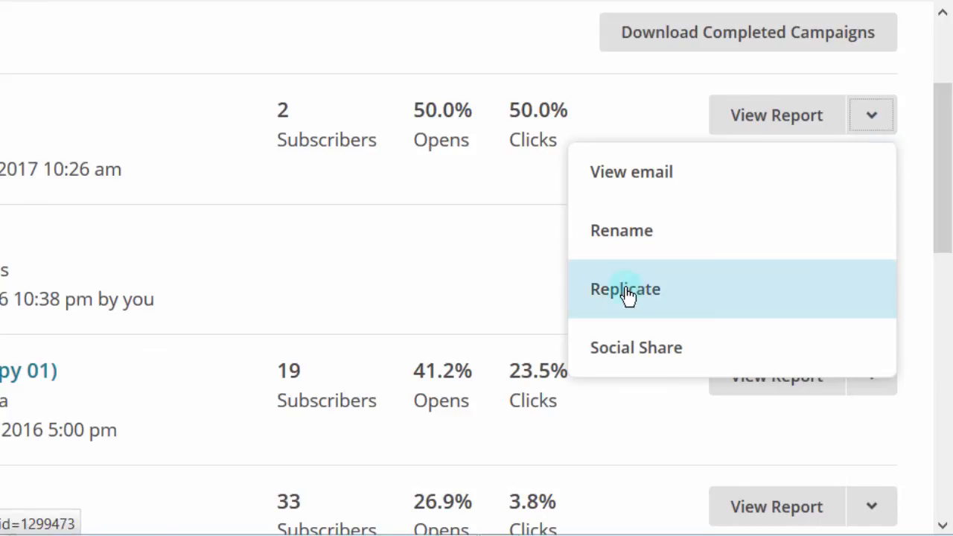
pyautogui.moveTo(47, 162)
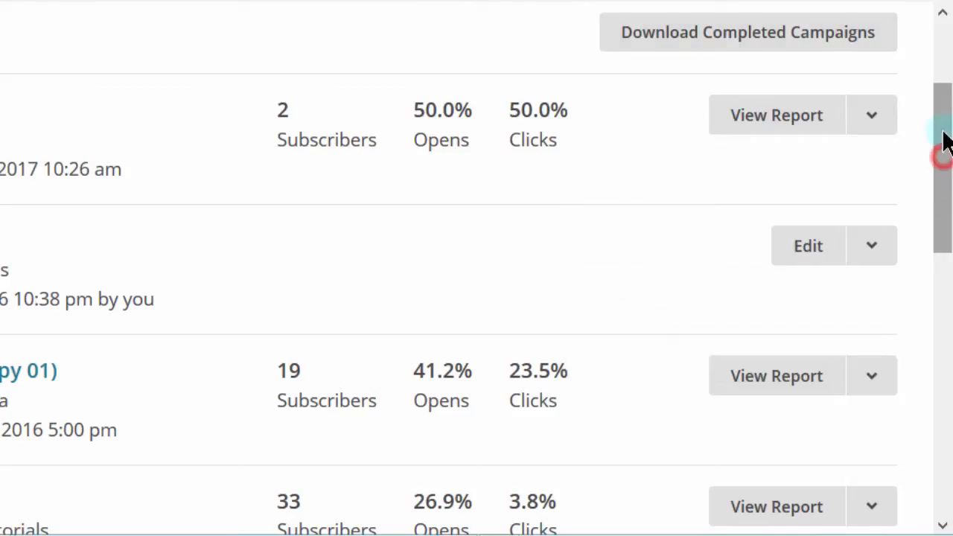
pyautogui.scroll(3)
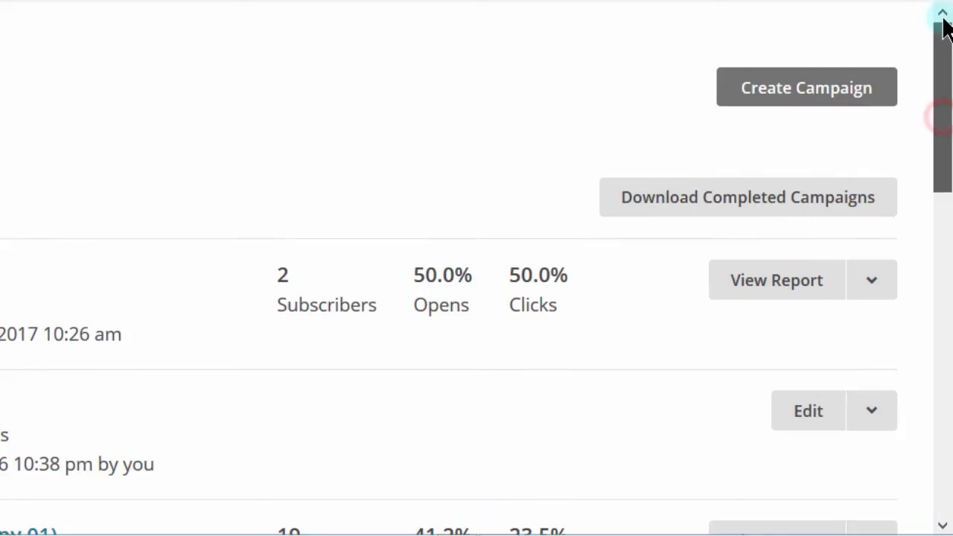
pyautogui.moveTo(807, 87)
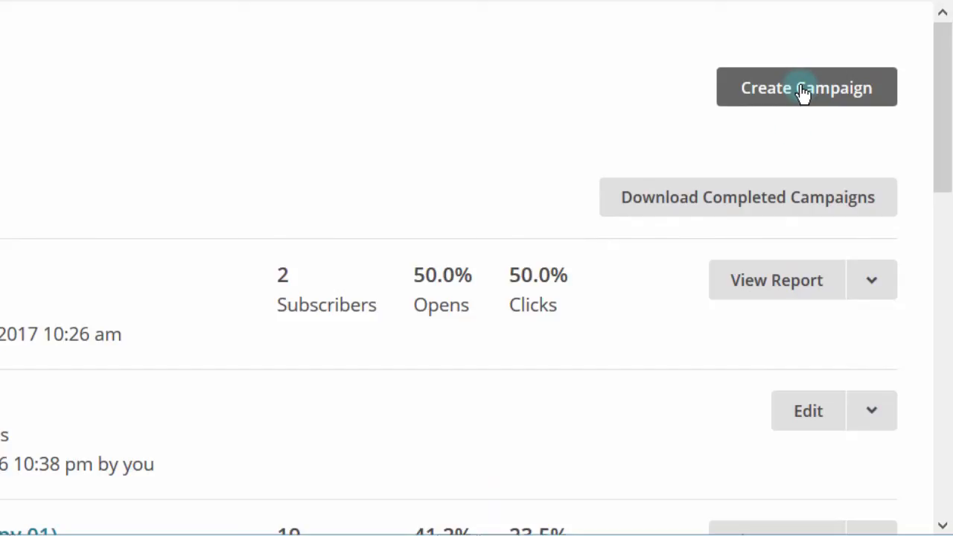
# Create a new campaign named 'Update Campaign' and show the campaign type choices
pyautogui.click(806, 87)
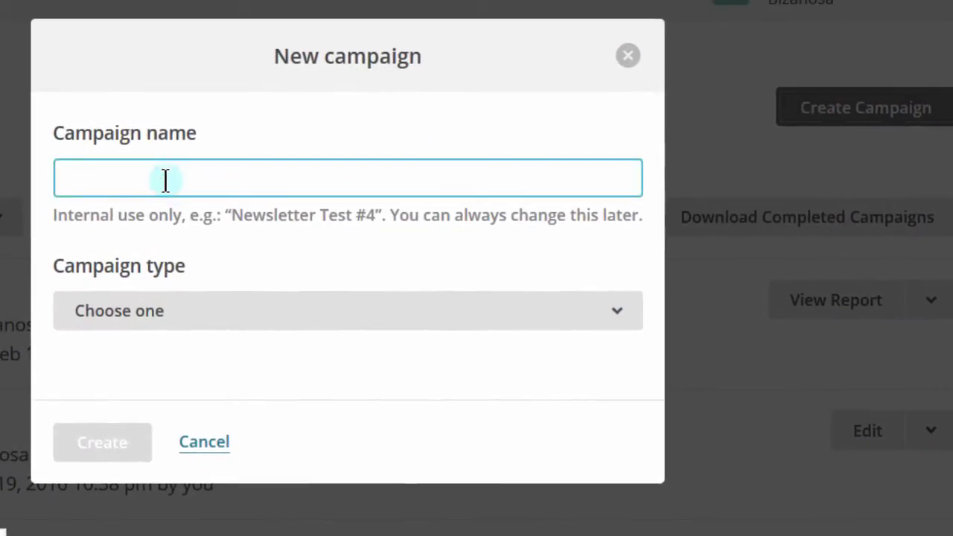
pyautogui.write('Up')
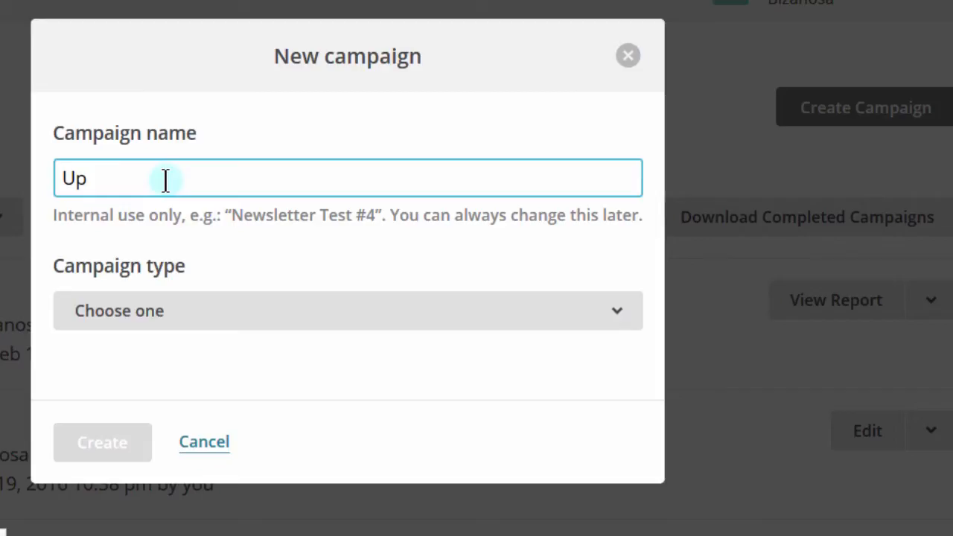
pyautogui.write('dateCampaign')
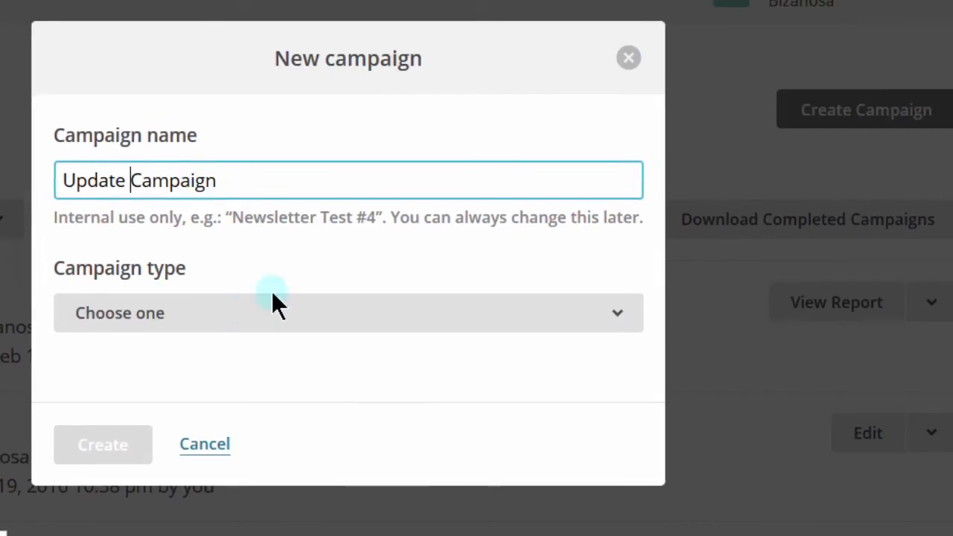
pyautogui.click(349, 313)
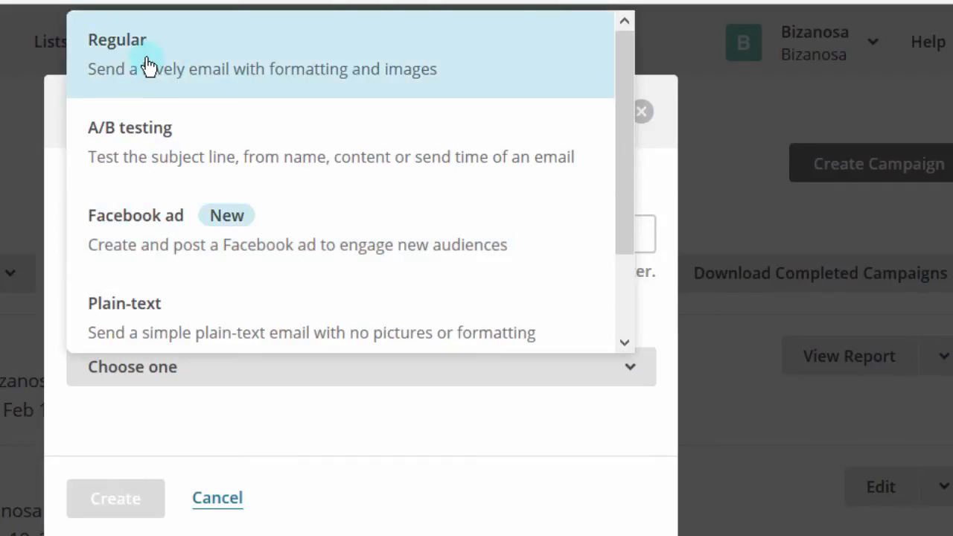
pyautogui.moveTo(182, 78)
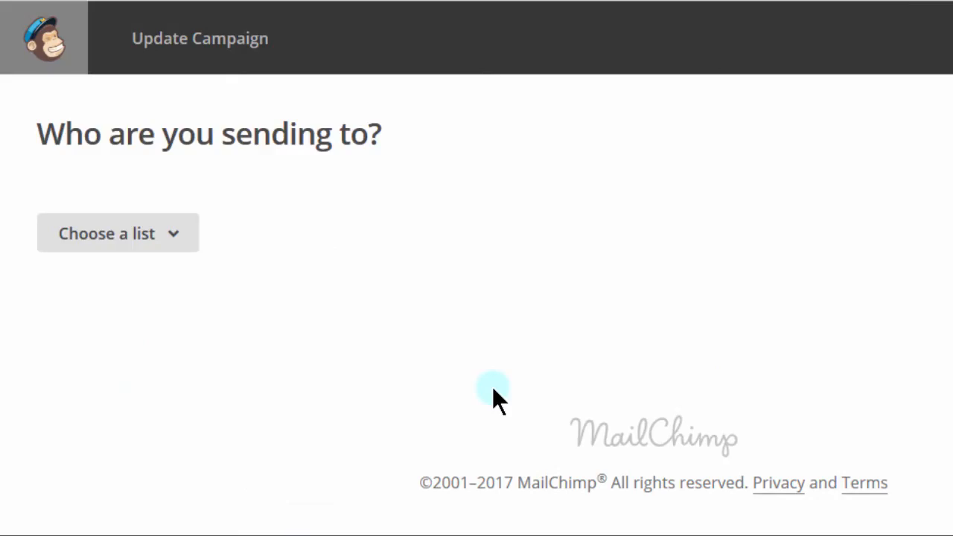
pyautogui.moveTo(227, 107)
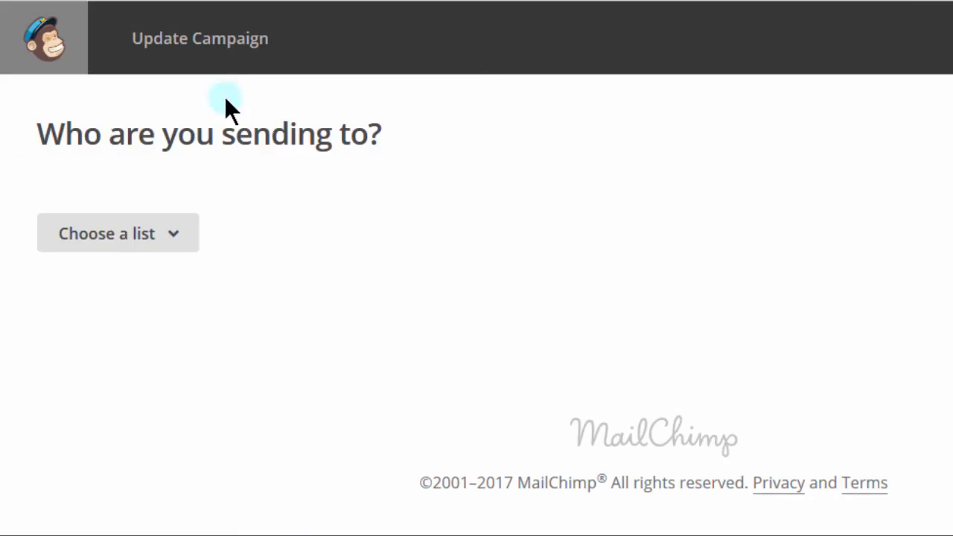
pyautogui.moveTo(195, 244)
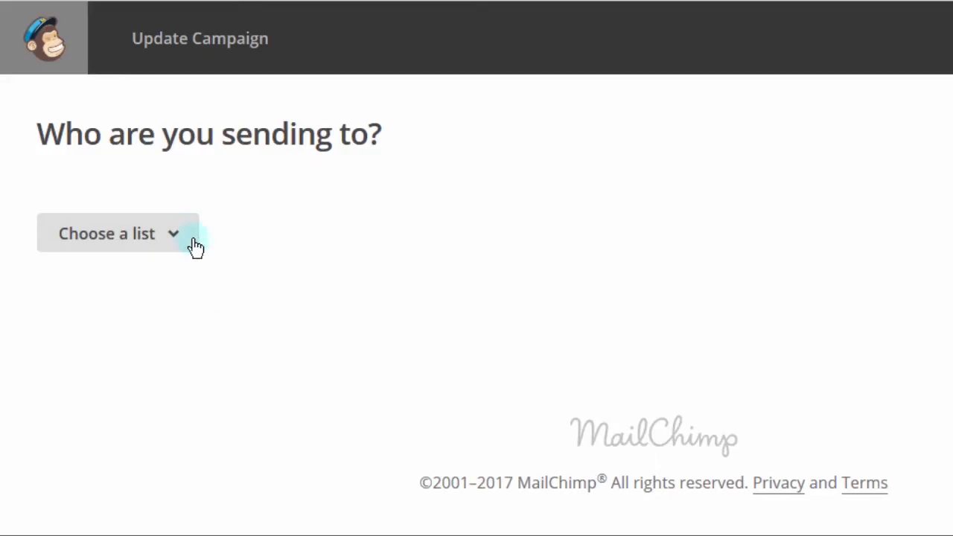
# Choose NewList as the recipient list, keeping the entire list of 2 recipients
pyautogui.click(118, 232)
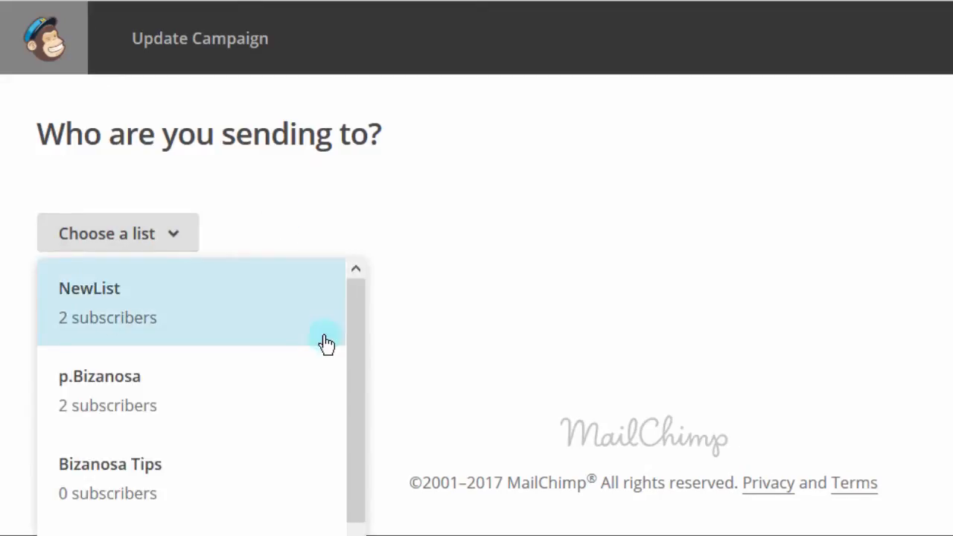
pyautogui.scroll(-3)
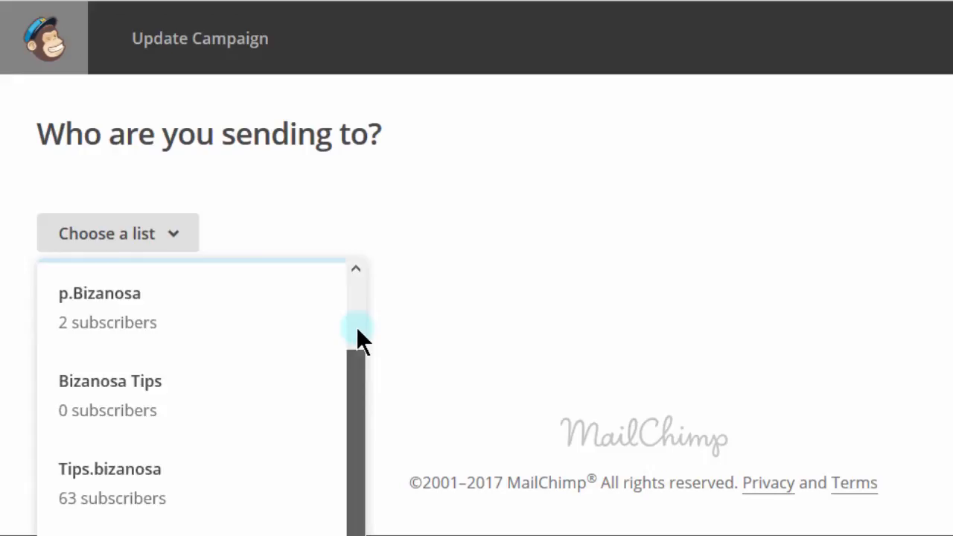
pyautogui.scroll(3)
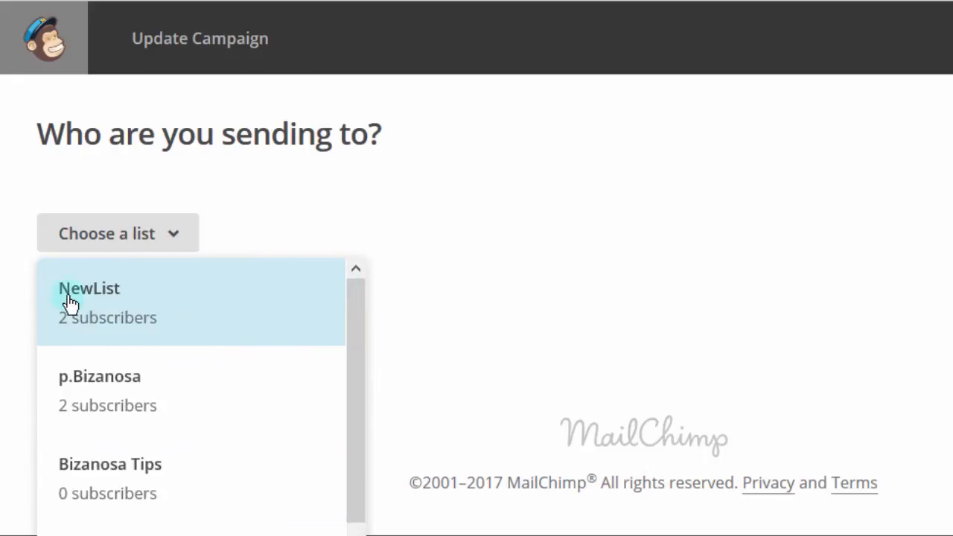
pyautogui.click(89, 300)
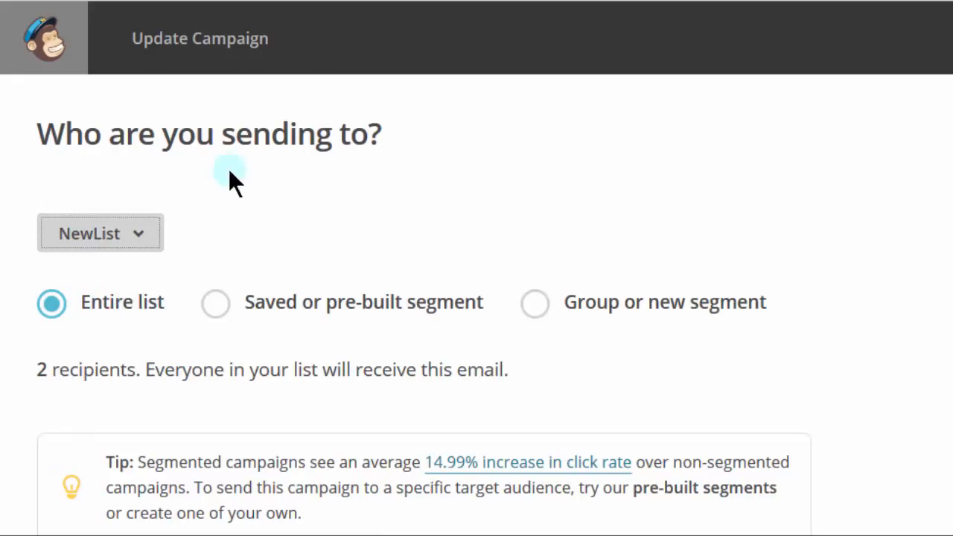
pyautogui.moveTo(354, 330)
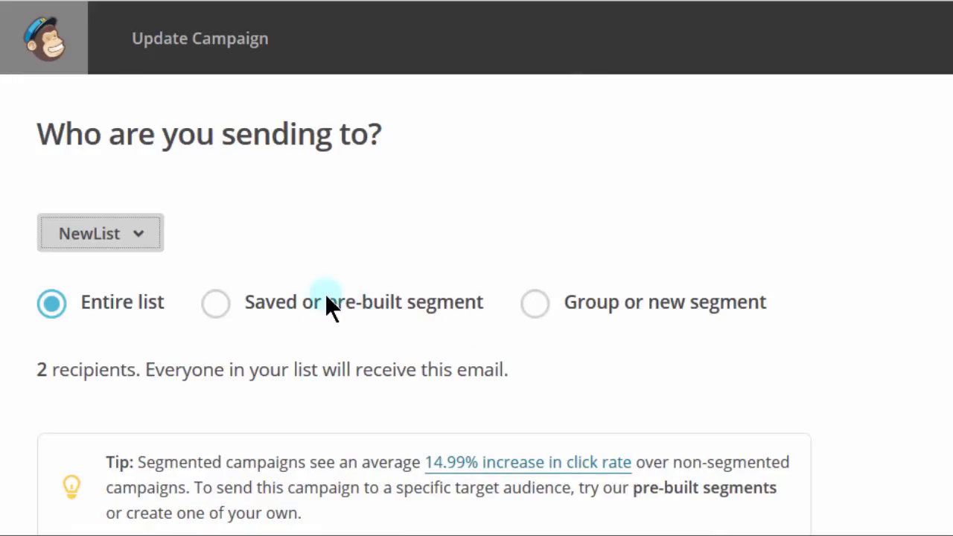
pyautogui.moveTo(215, 304)
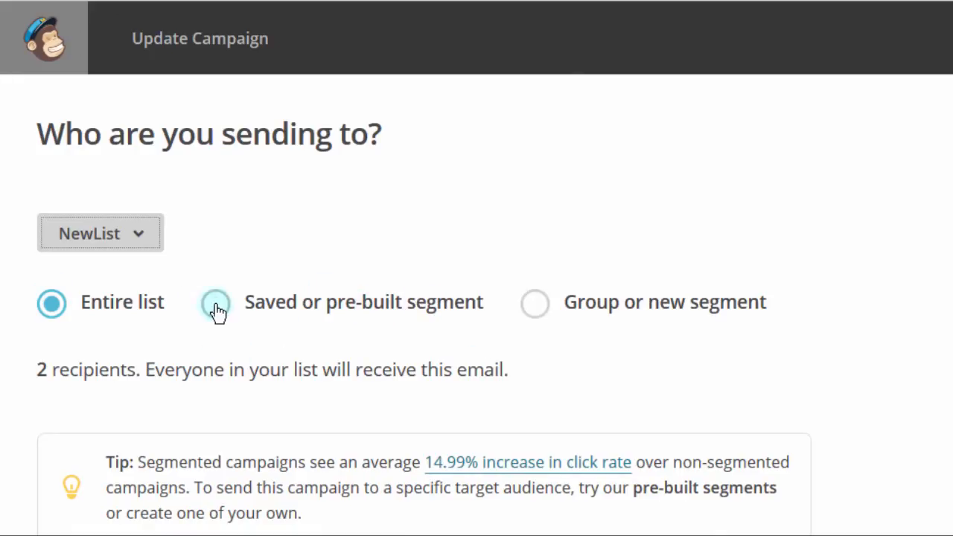
pyautogui.click(215, 302)
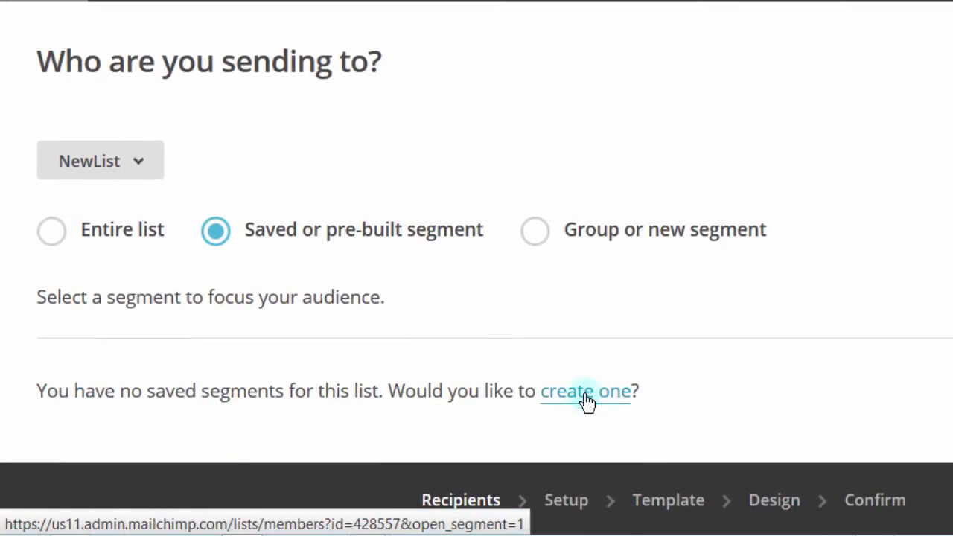
pyautogui.click(534, 229)
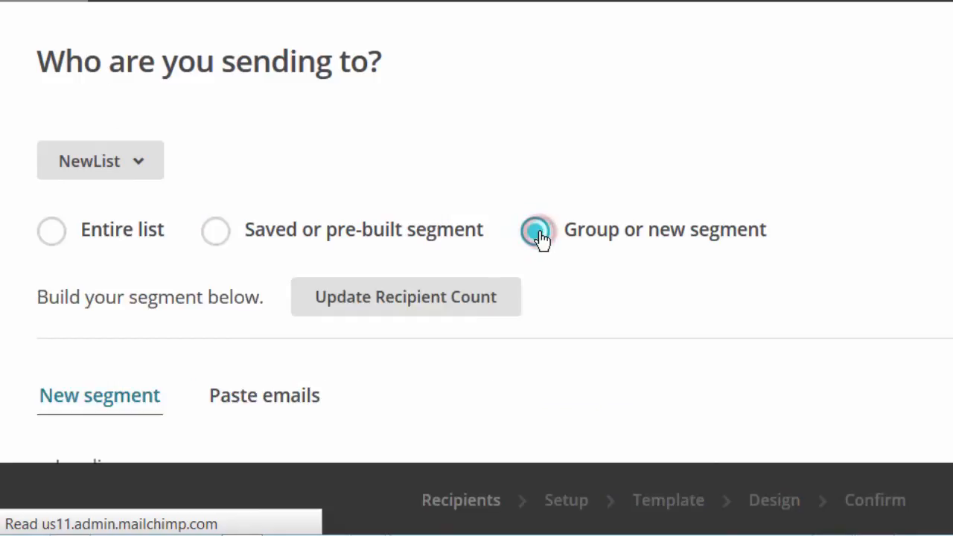
pyautogui.click(534, 229)
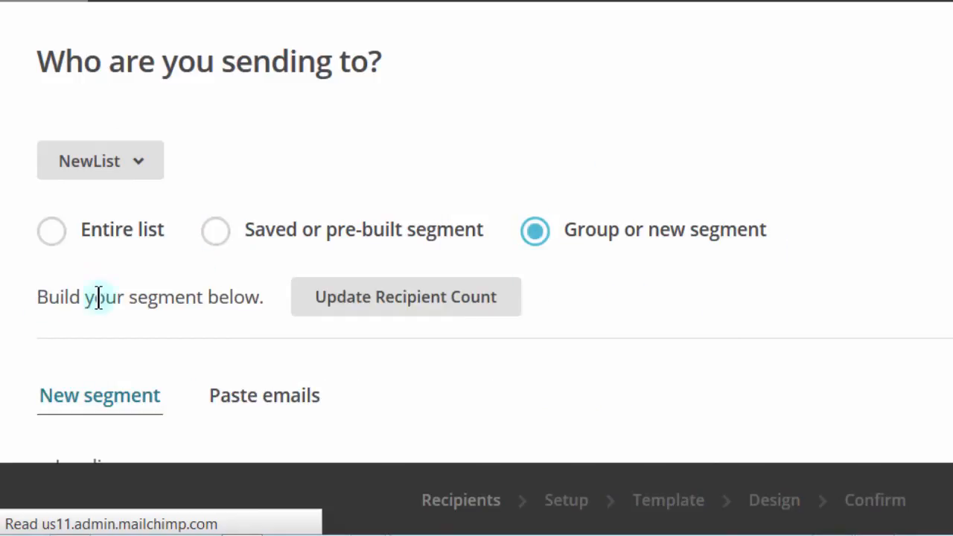
pyautogui.click(405, 296)
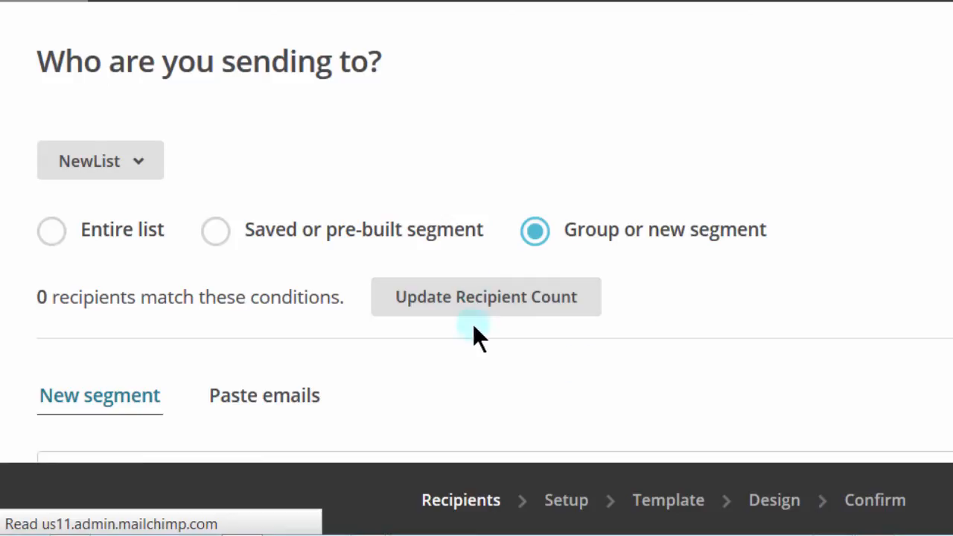
pyautogui.moveTo(490, 292)
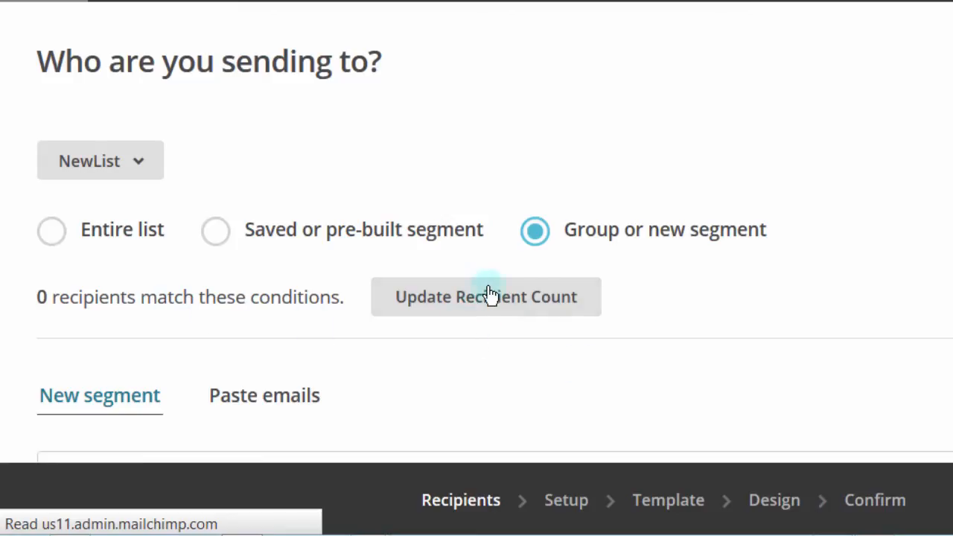
pyautogui.scroll(-3)
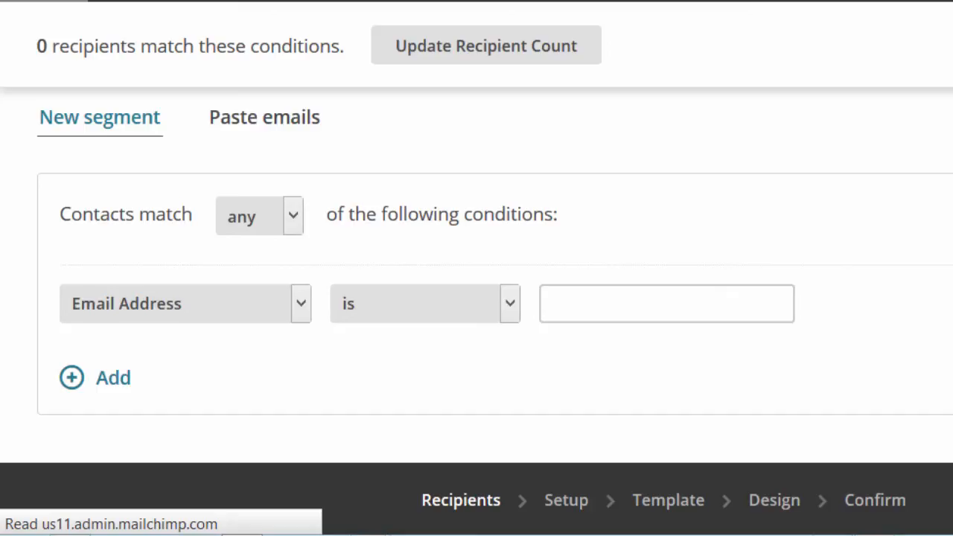
pyautogui.scroll(3)
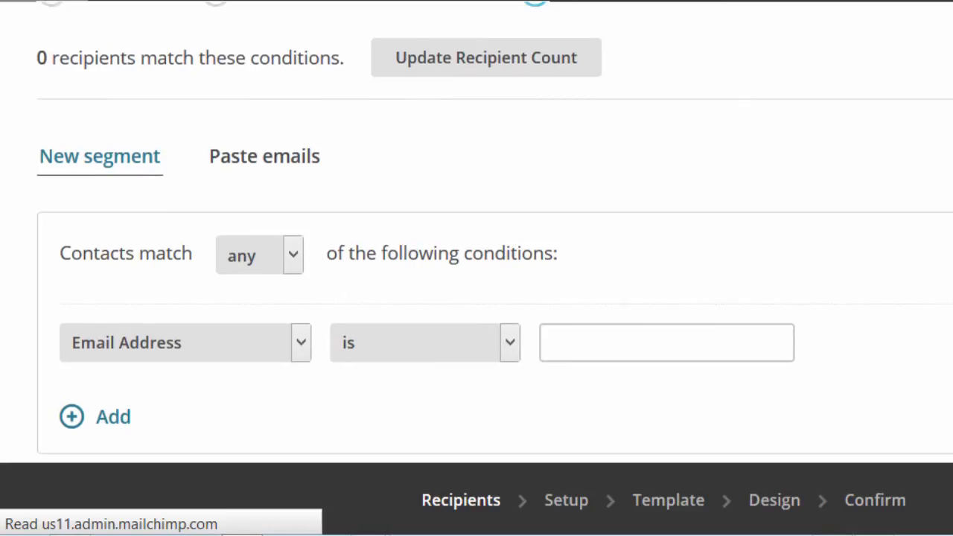
pyautogui.scroll(3)
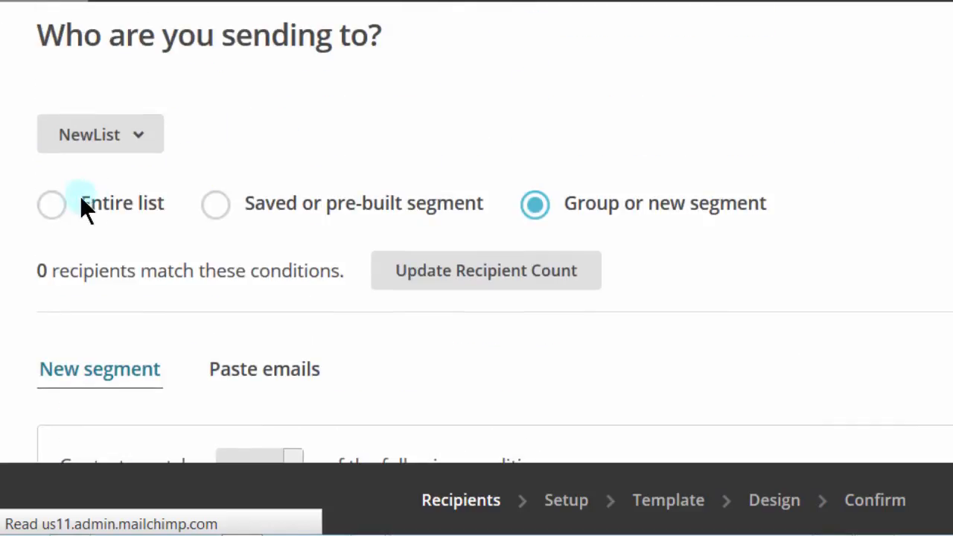
pyautogui.click(51, 203)
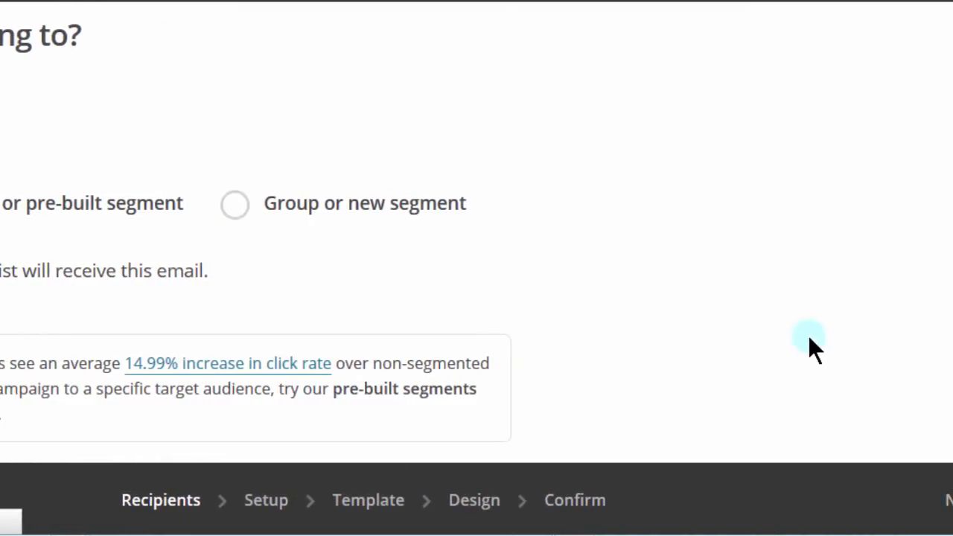
pyautogui.scroll(-3)
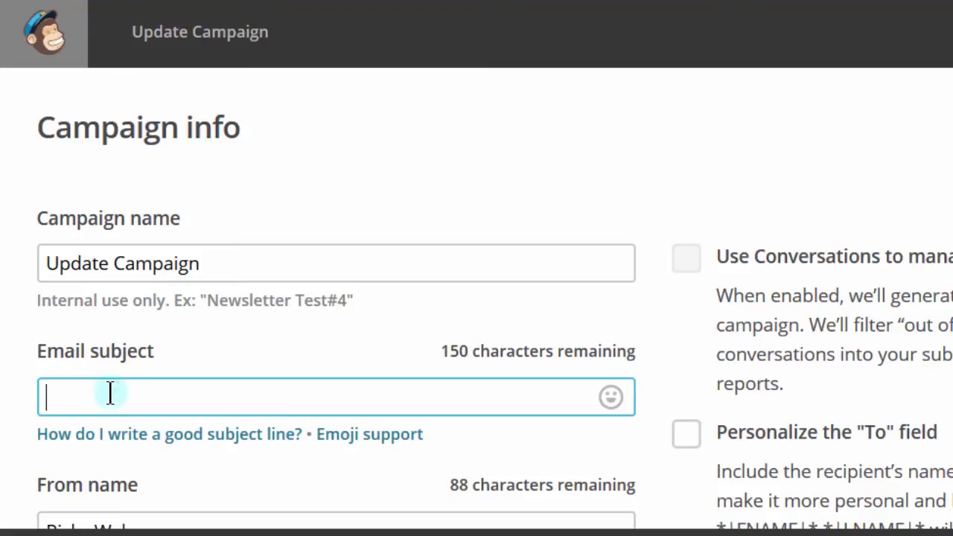
# Set the email subject to 'Hey there' followed by the chart emoji
pyautogui.write('Hey the')
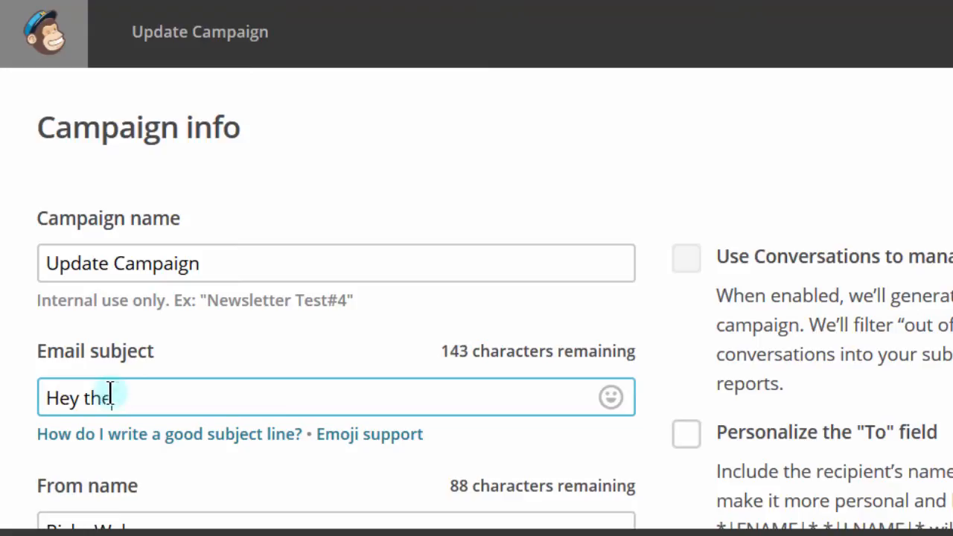
pyautogui.write('re')
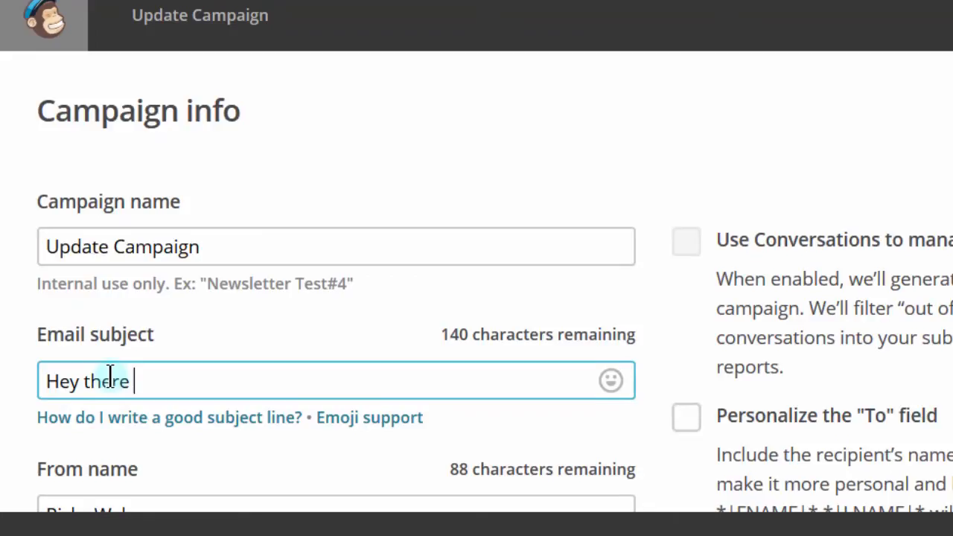
pyautogui.scroll(-3)
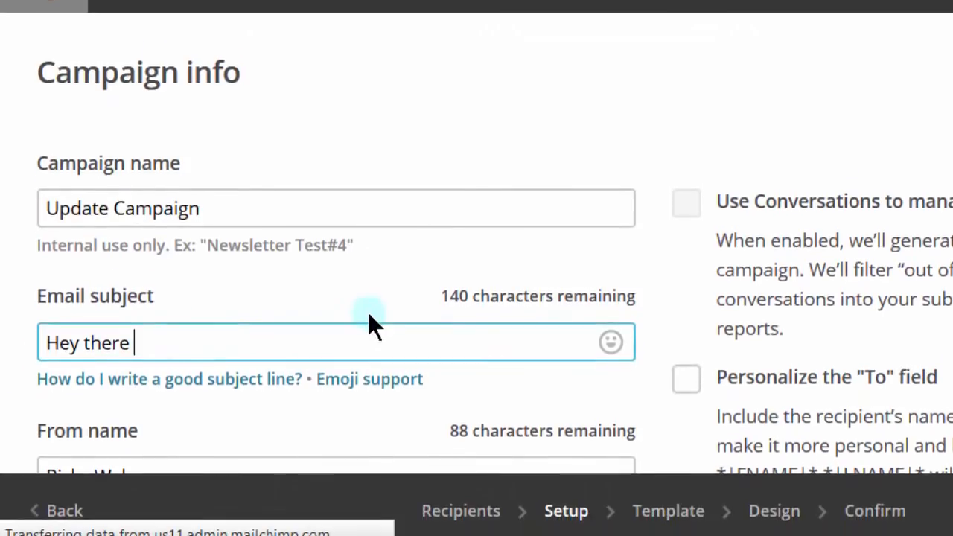
pyautogui.click(610, 341)
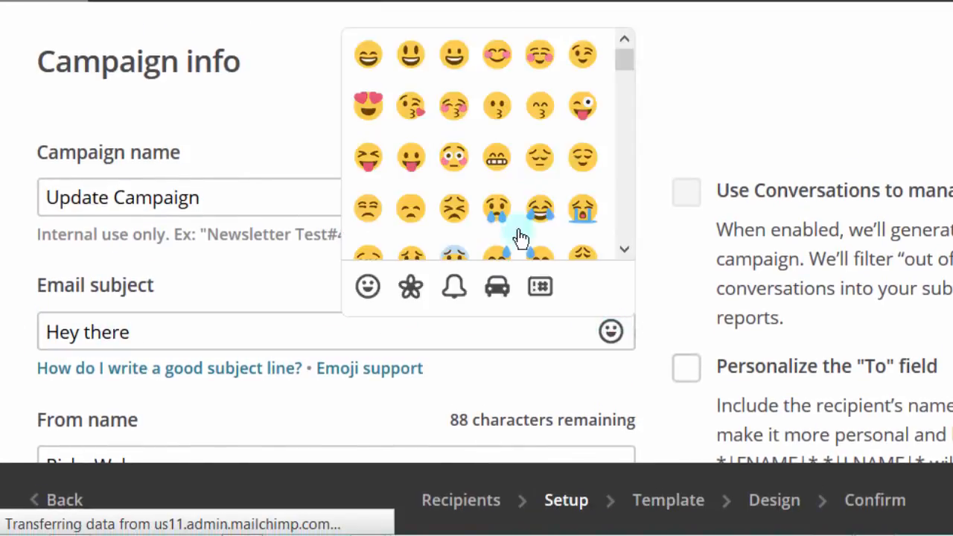
pyautogui.scroll(-3)
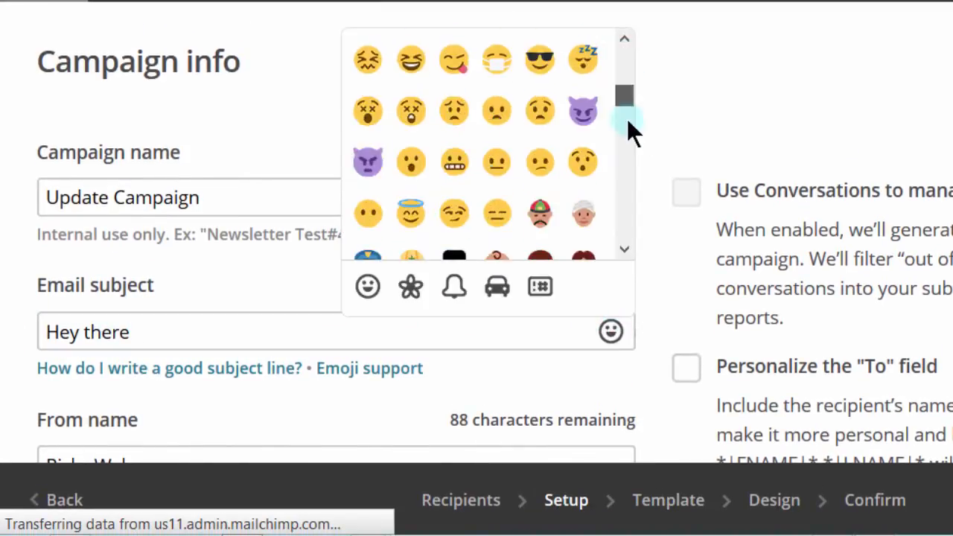
pyautogui.scroll(-3)
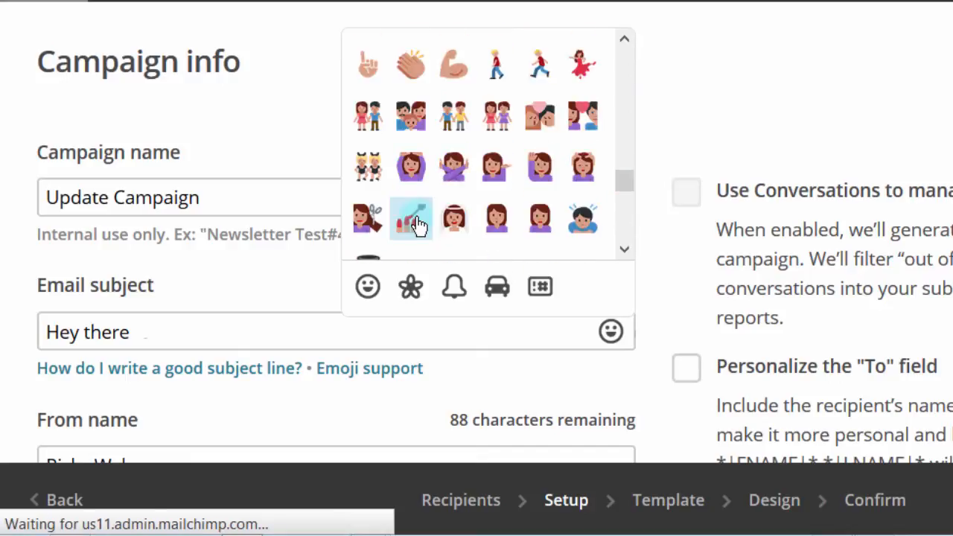
pyautogui.click(411, 218)
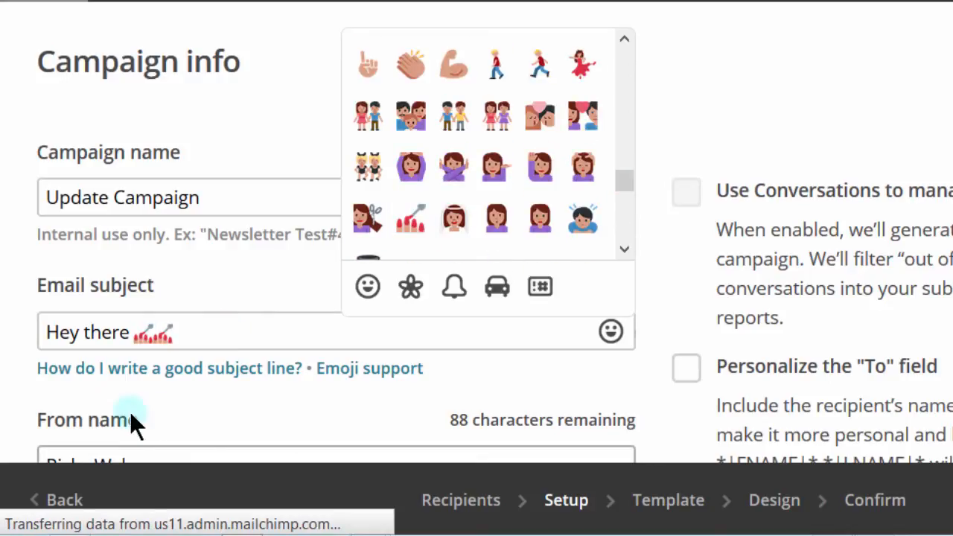
pyautogui.click(108, 444)
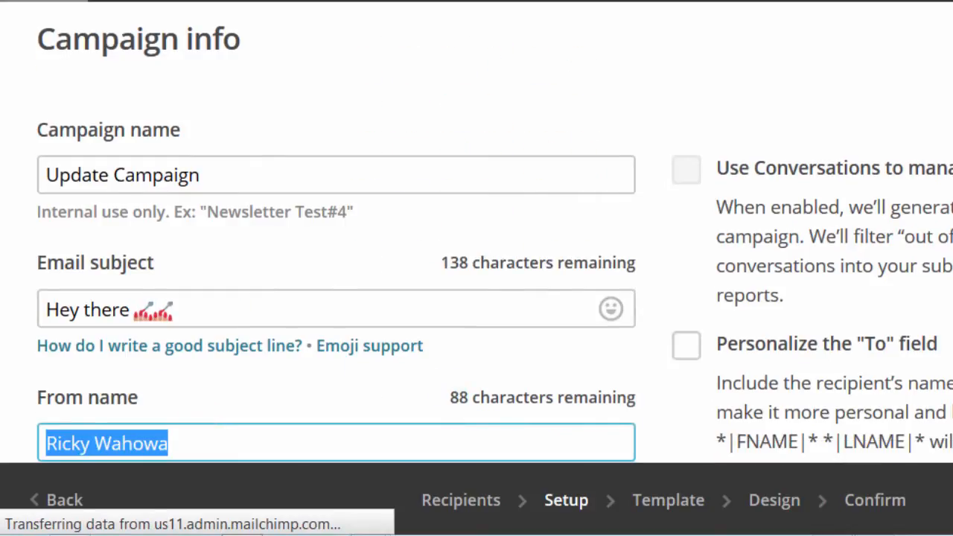
pyautogui.scroll(-3)
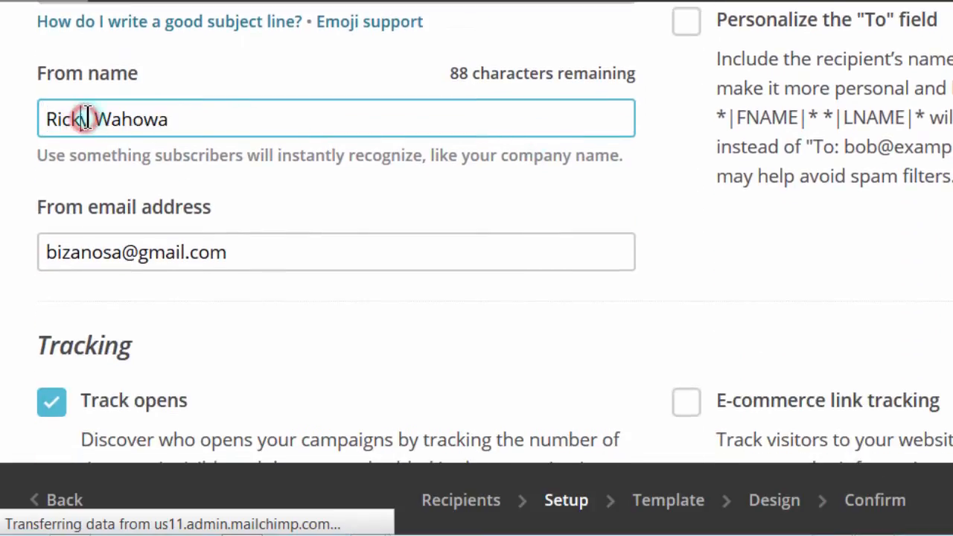
pyautogui.write('y')
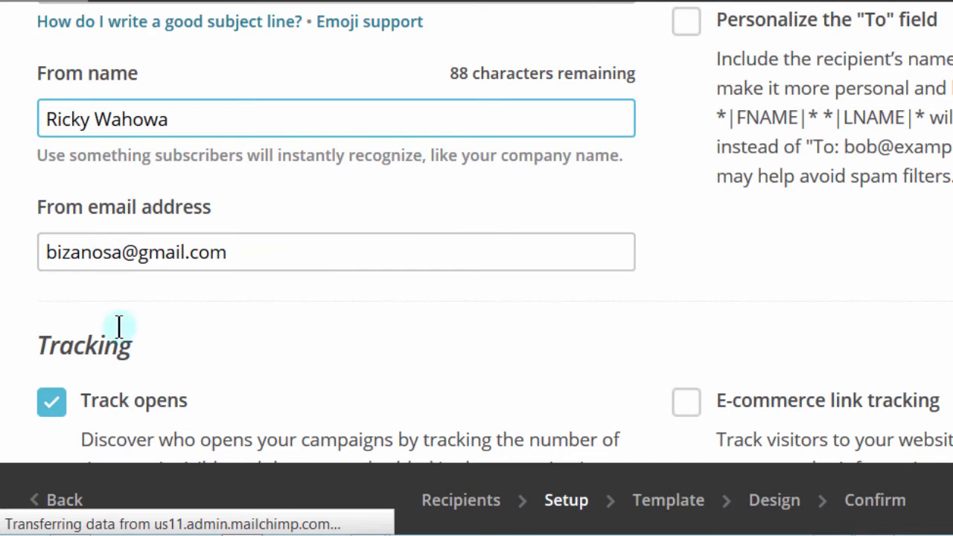
pyautogui.scroll(-3)
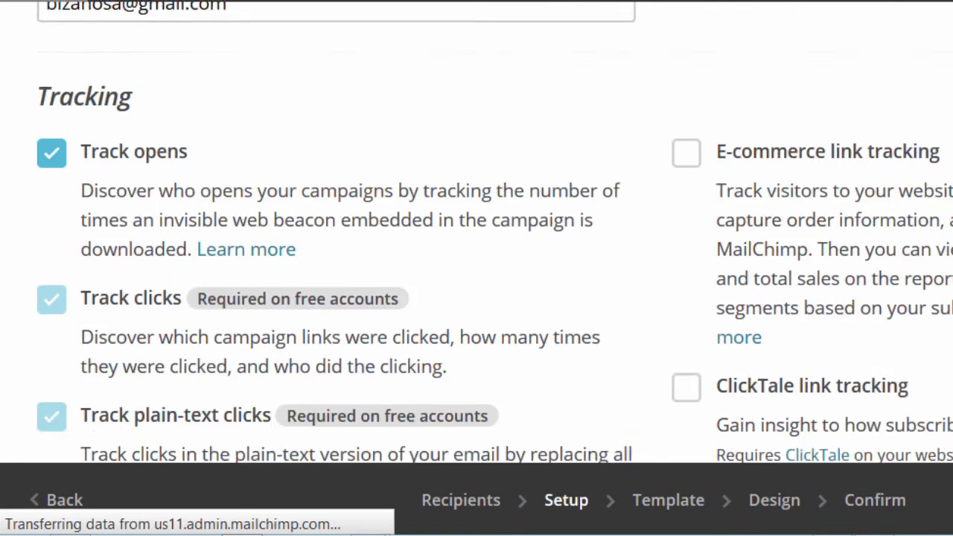
pyautogui.scroll(-3)
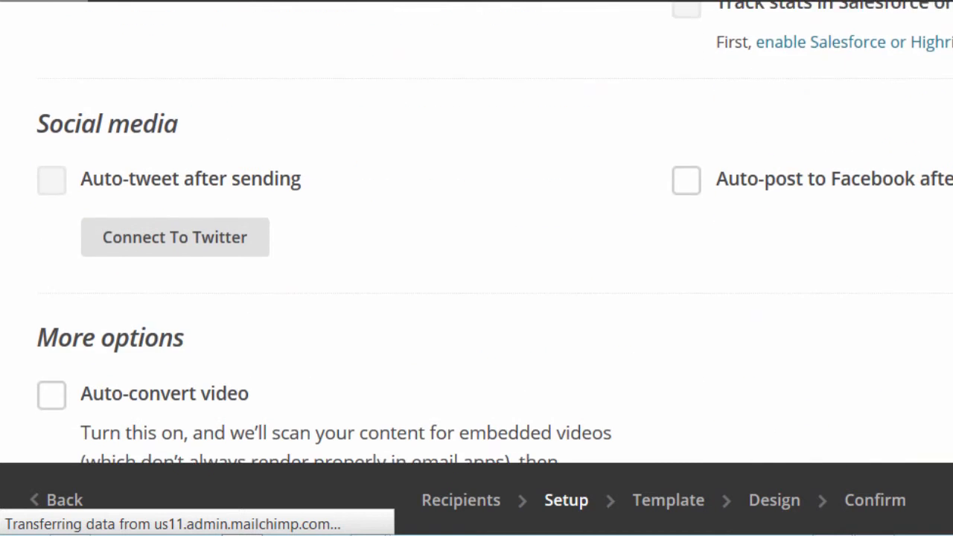
pyautogui.scroll(3)
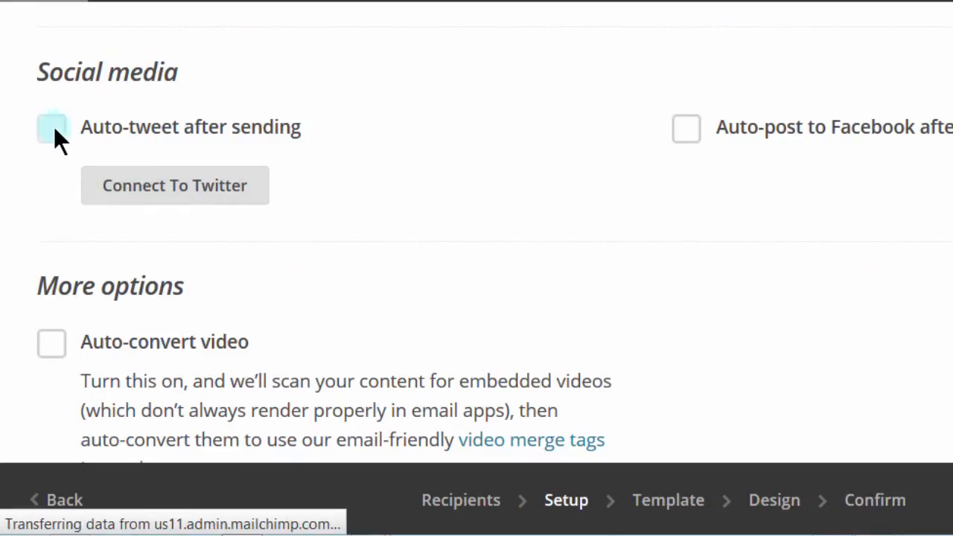
pyautogui.moveTo(145, 149)
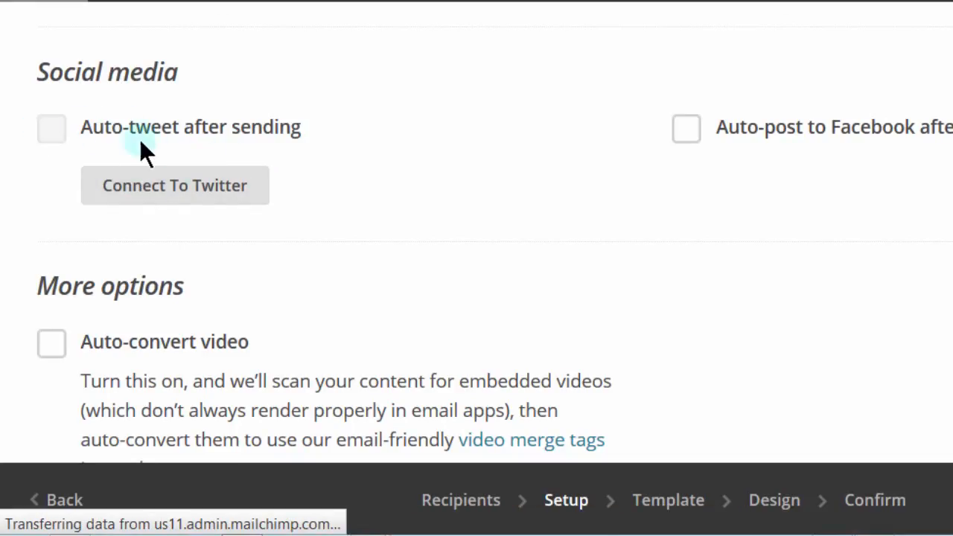
pyautogui.moveTo(82, 119)
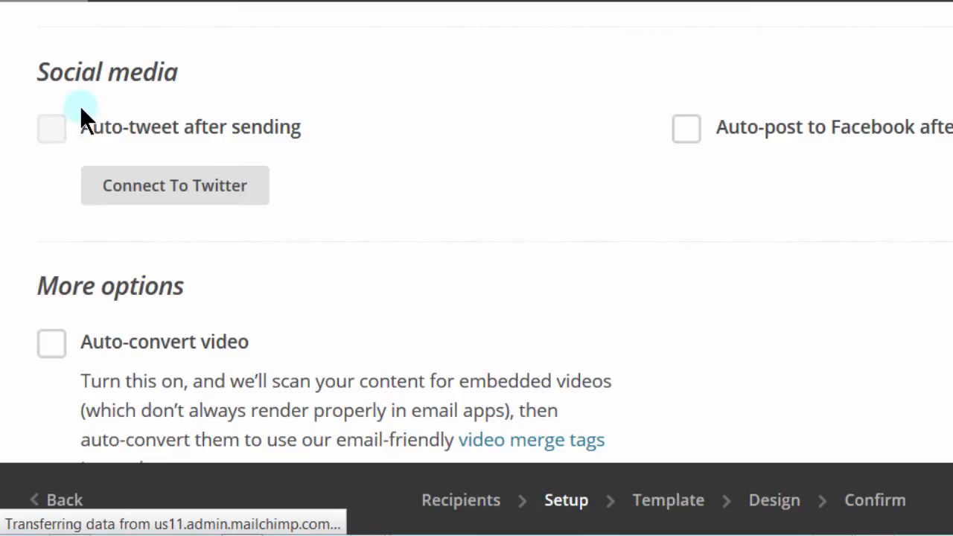
pyautogui.moveTo(280, 250)
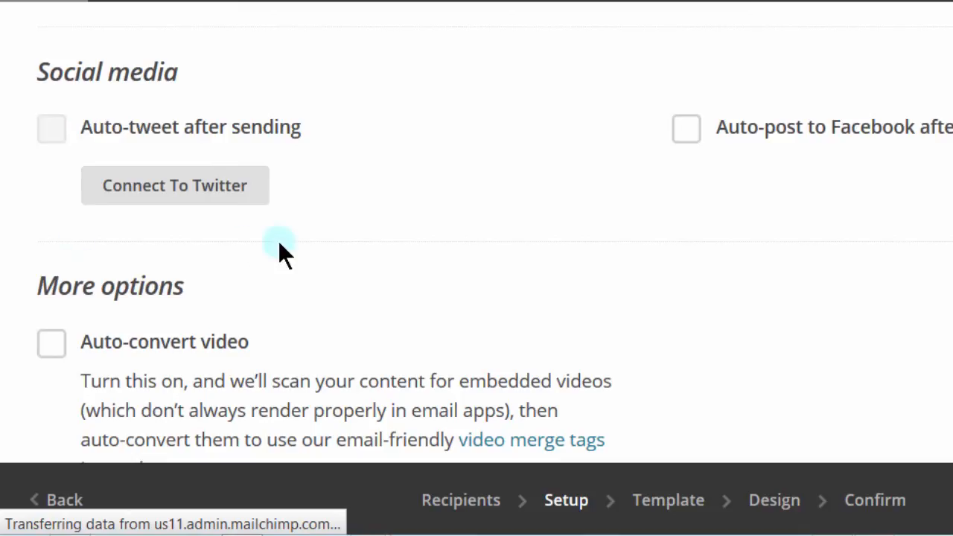
pyautogui.moveTo(390, 206)
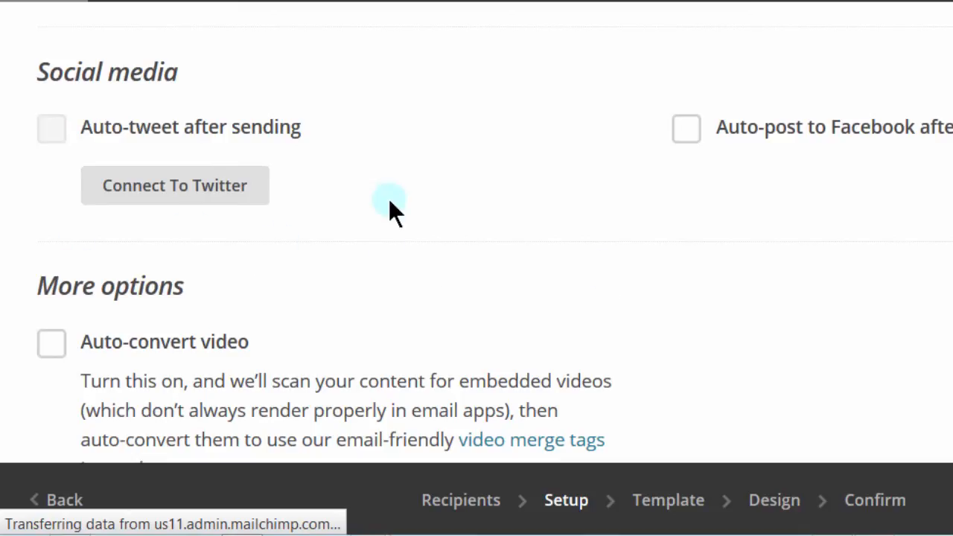
pyautogui.moveTo(417, 122)
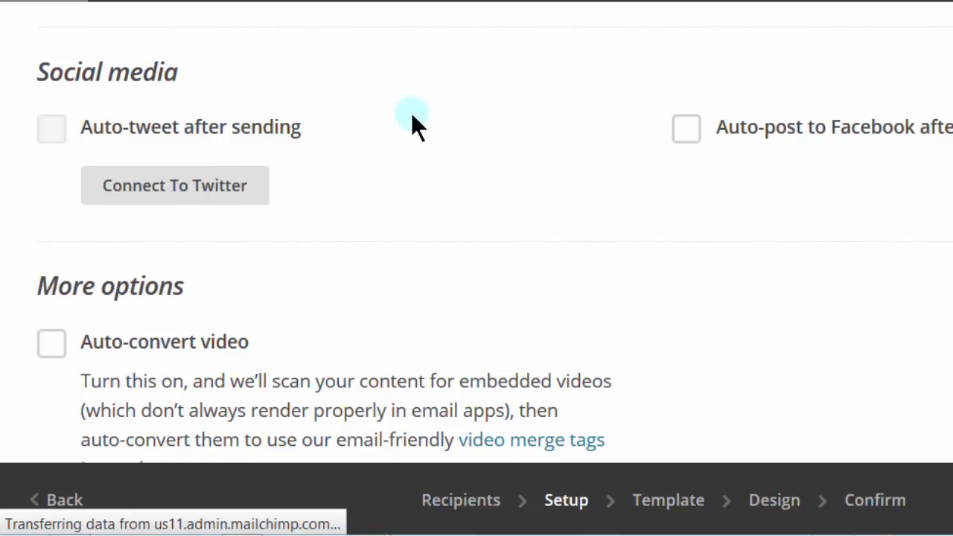
pyautogui.moveTo(351, 308)
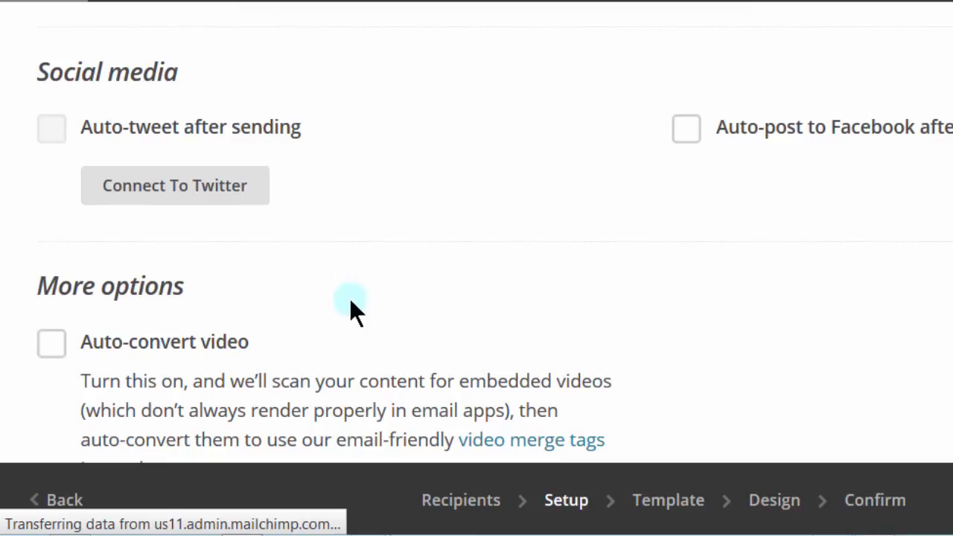
pyautogui.moveTo(313, 380)
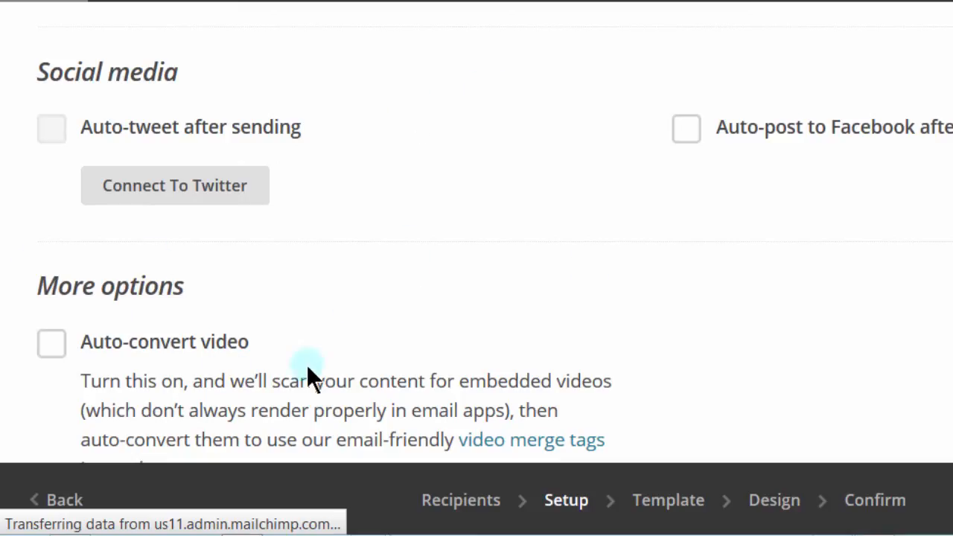
pyautogui.moveTo(182, 405)
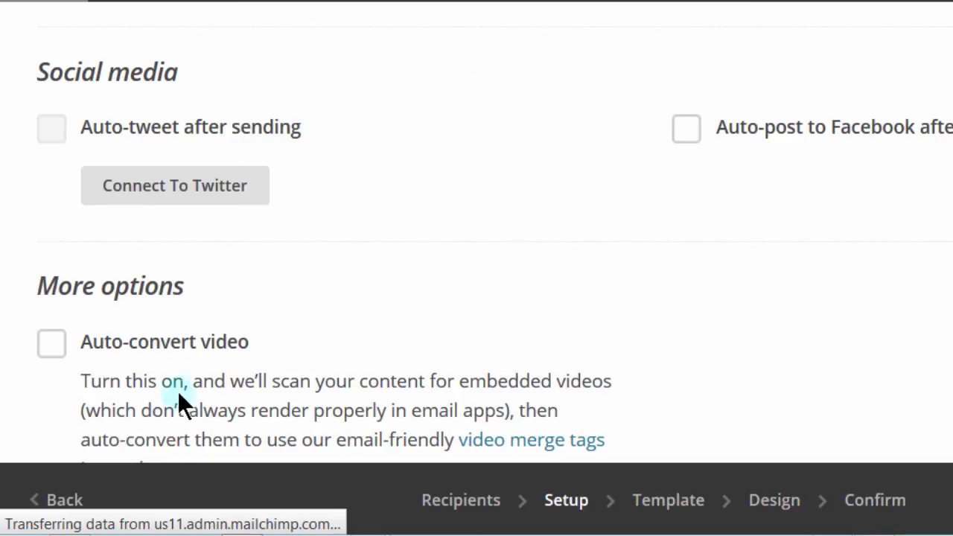
pyautogui.moveTo(279, 342)
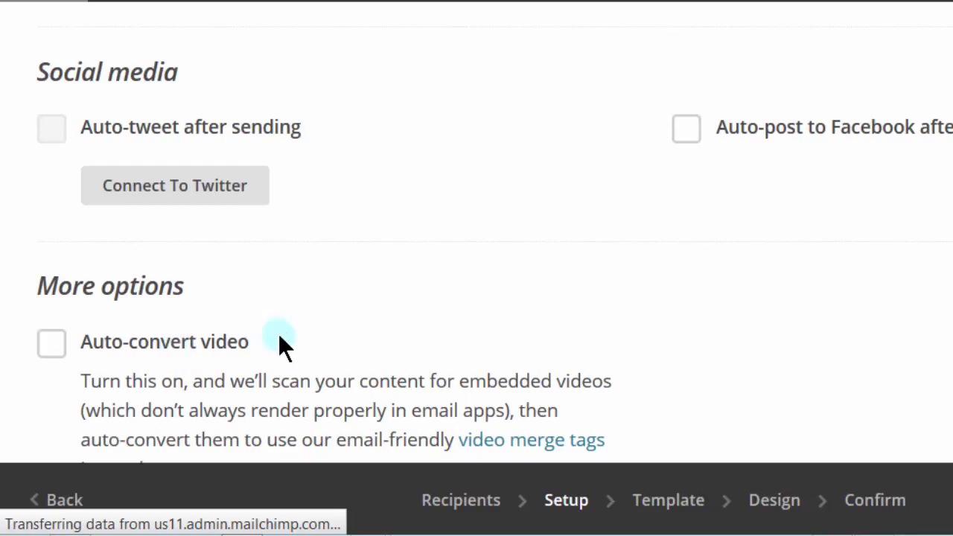
pyautogui.scroll(-3)
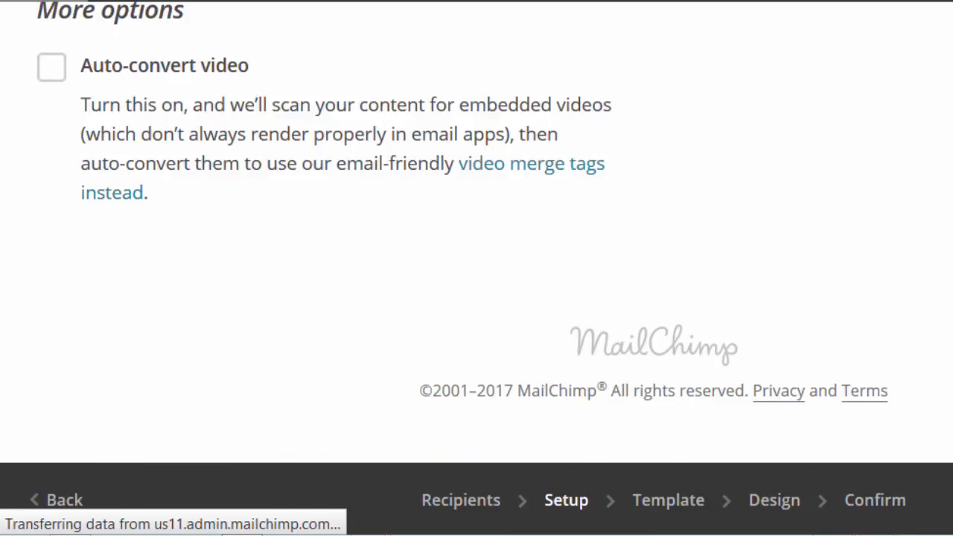
pyautogui.scroll(3)
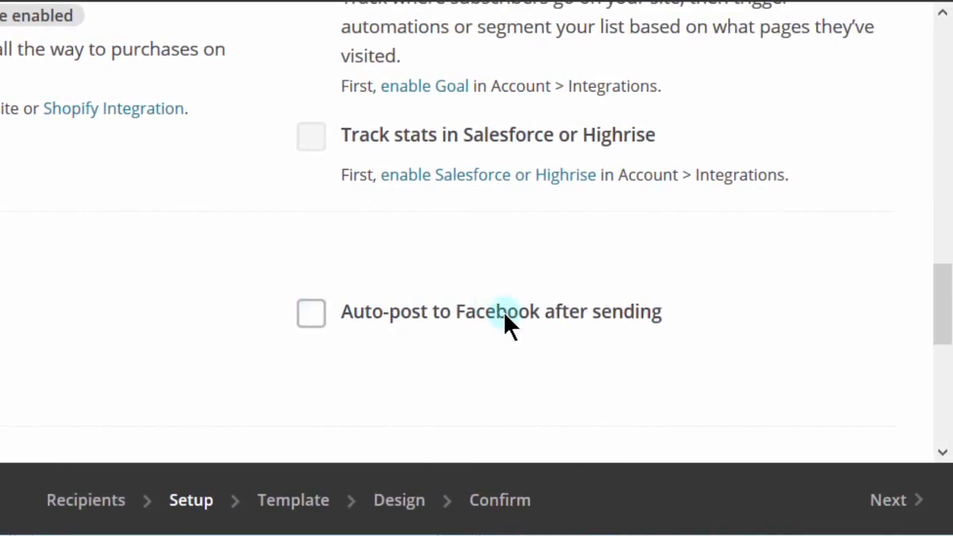
pyautogui.moveTo(673, 313)
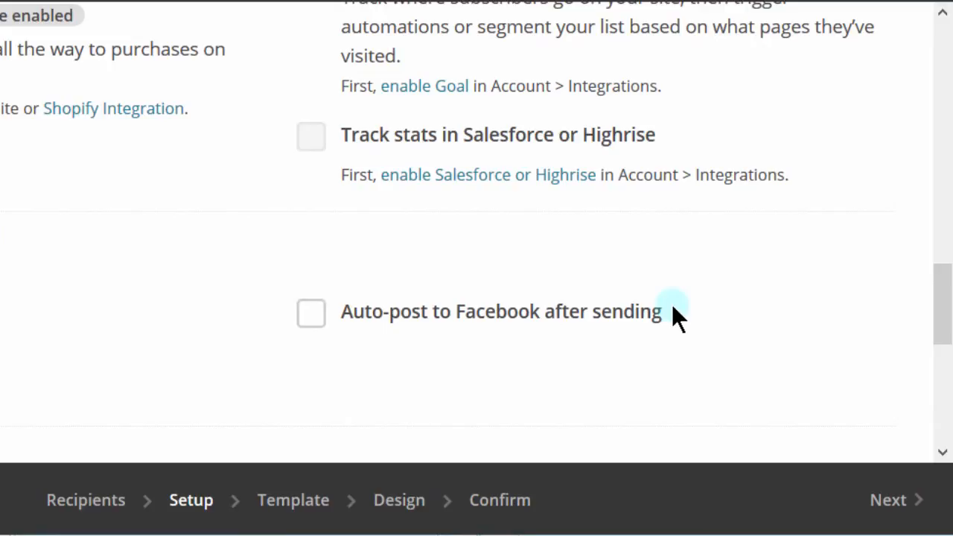
pyautogui.moveTo(424, 345)
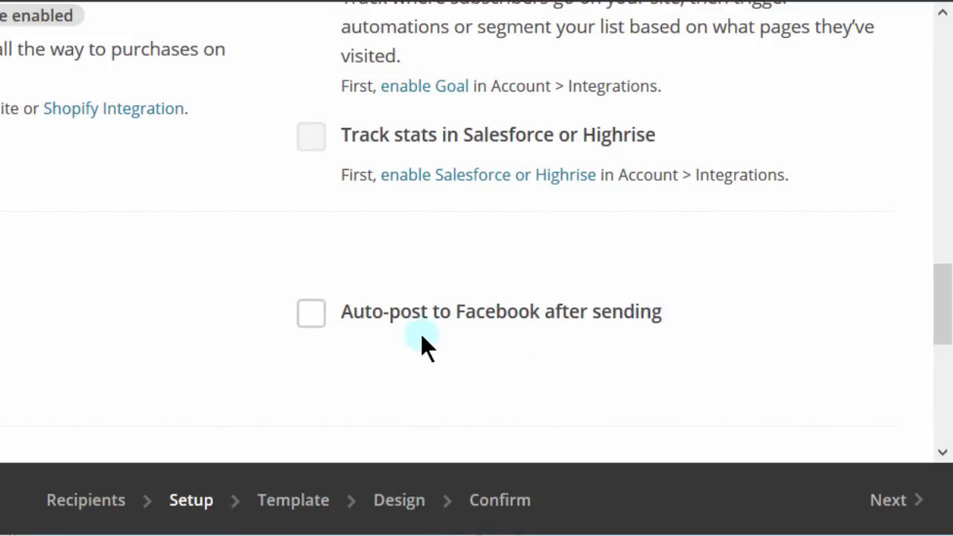
pyautogui.scroll(3)
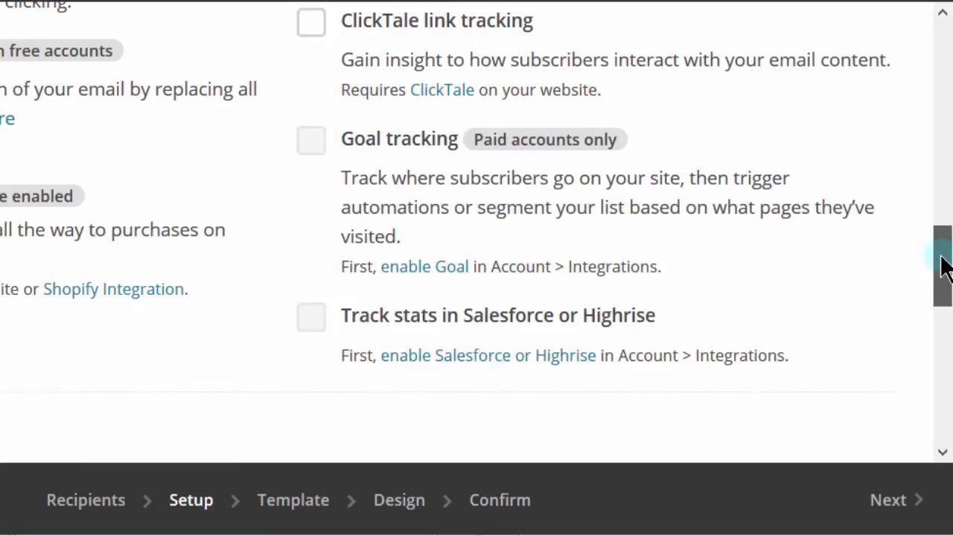
pyautogui.scroll(3)
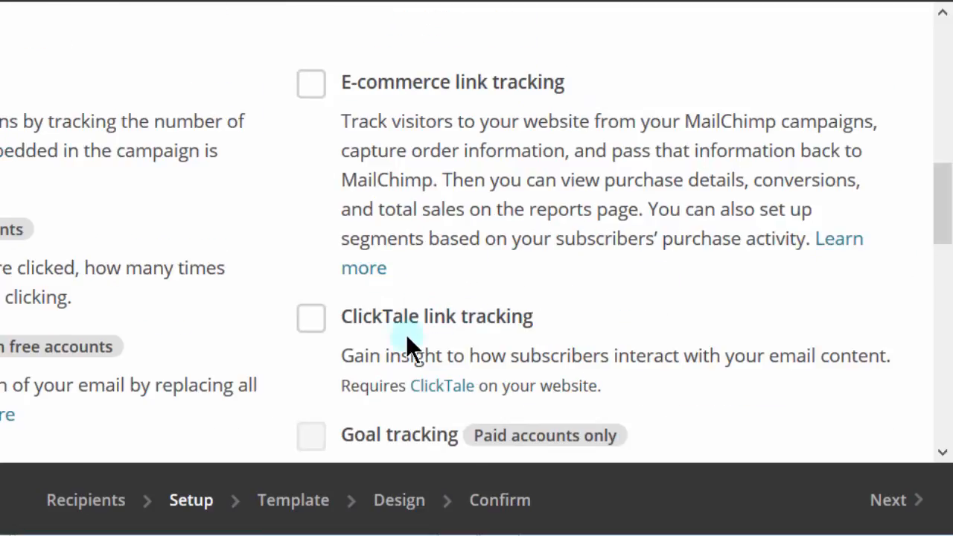
pyautogui.moveTo(313, 131)
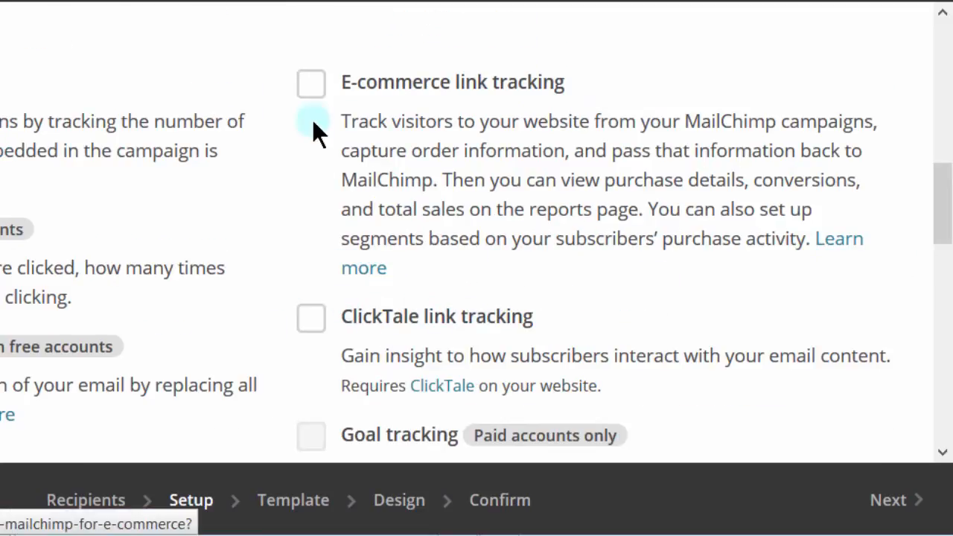
pyautogui.moveTo(399, 119)
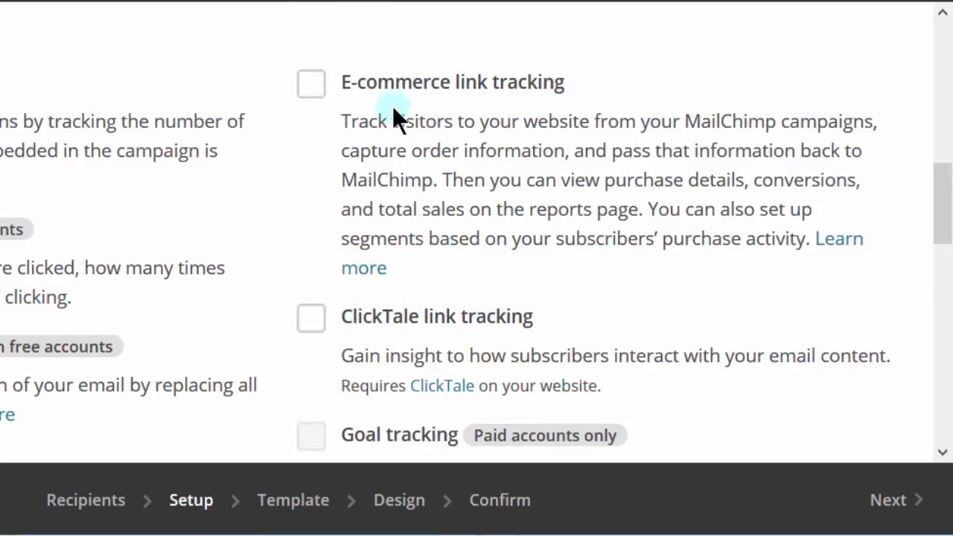
pyautogui.moveTo(344, 121)
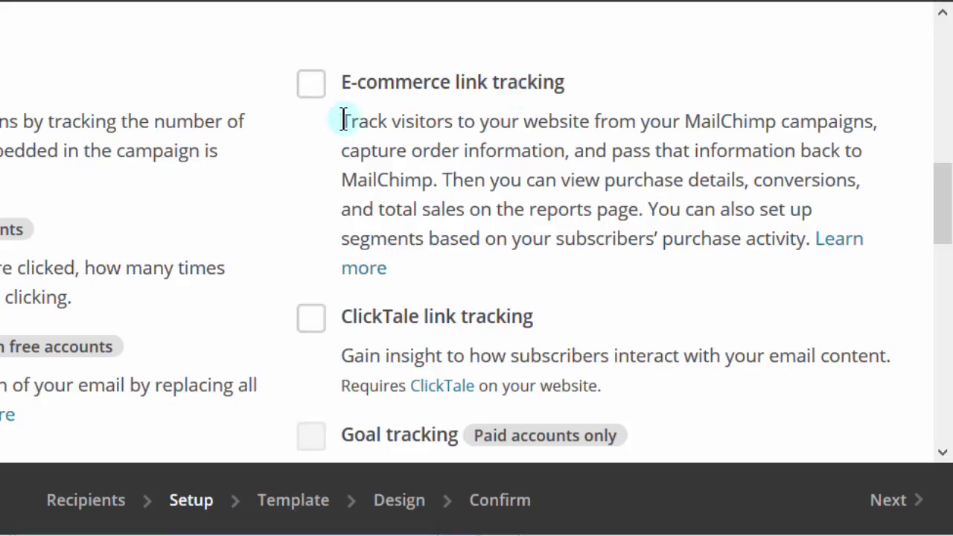
pyautogui.moveTo(503, 117)
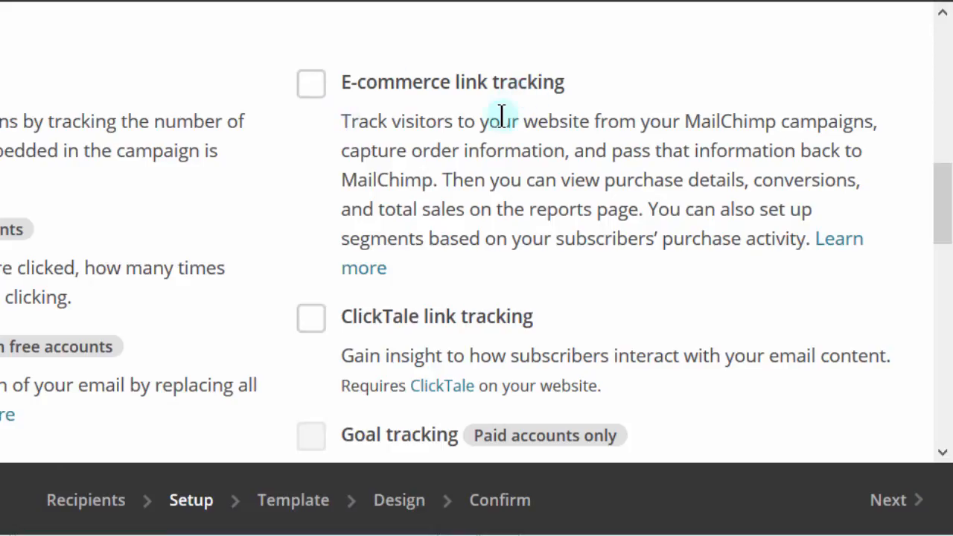
pyautogui.moveTo(327, 137)
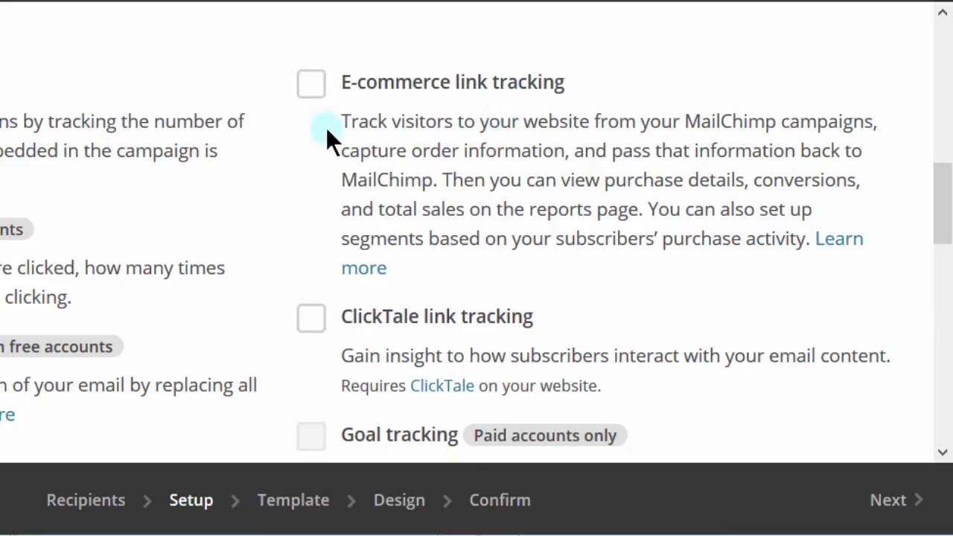
pyautogui.moveTo(444, 153)
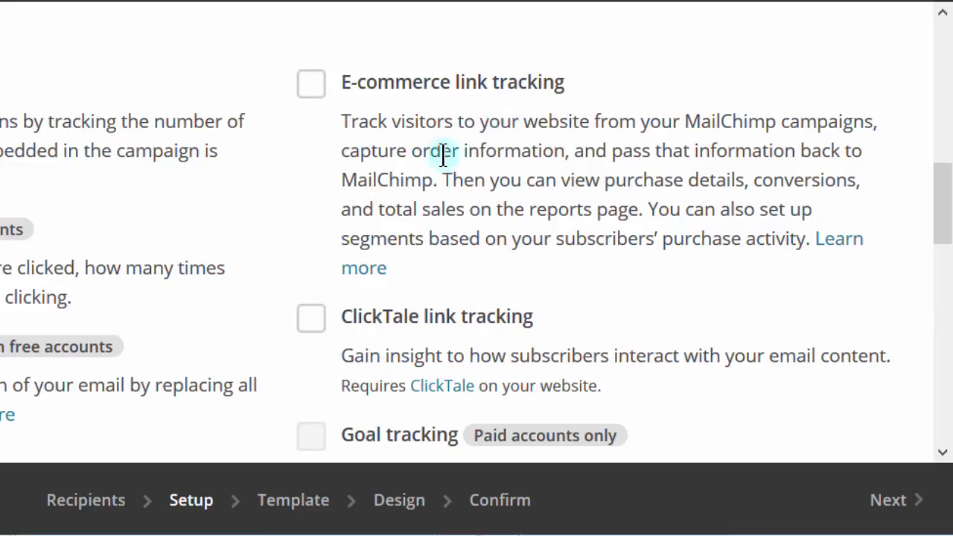
pyautogui.moveTo(946, 211)
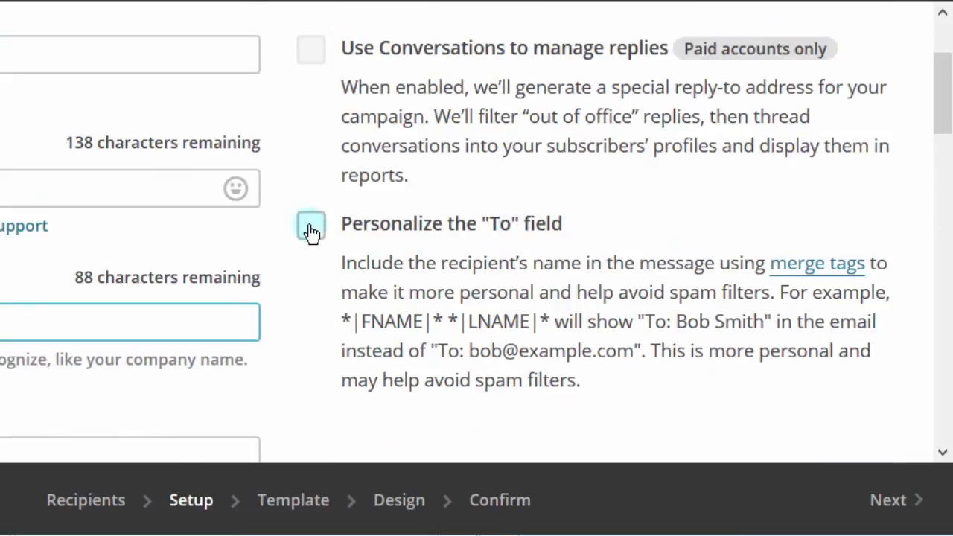
pyautogui.click(309, 225)
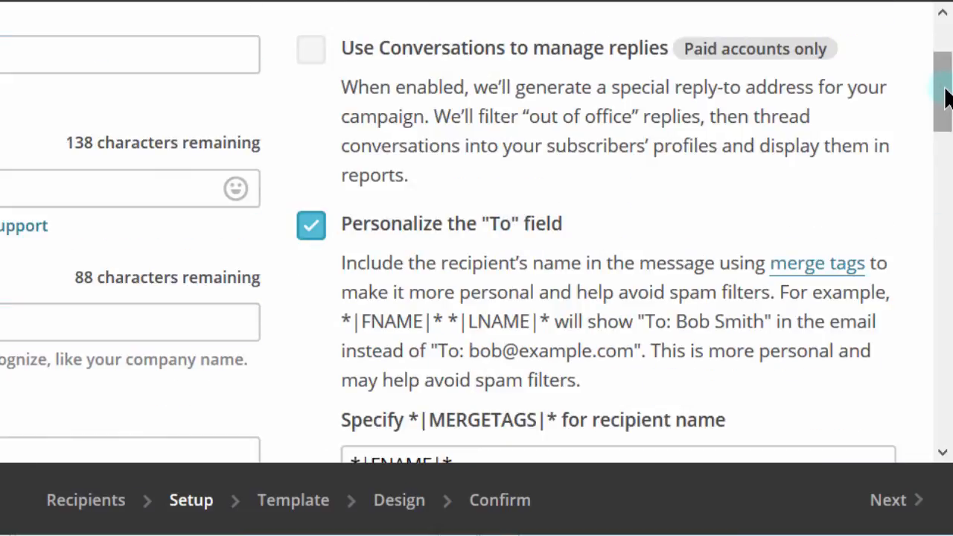
pyautogui.scroll(-3)
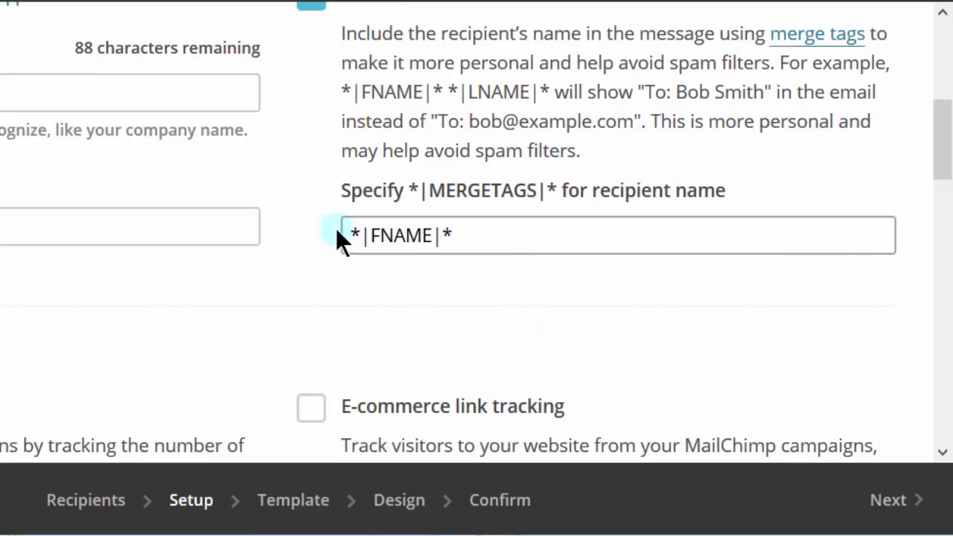
pyautogui.moveTo(935, 230)
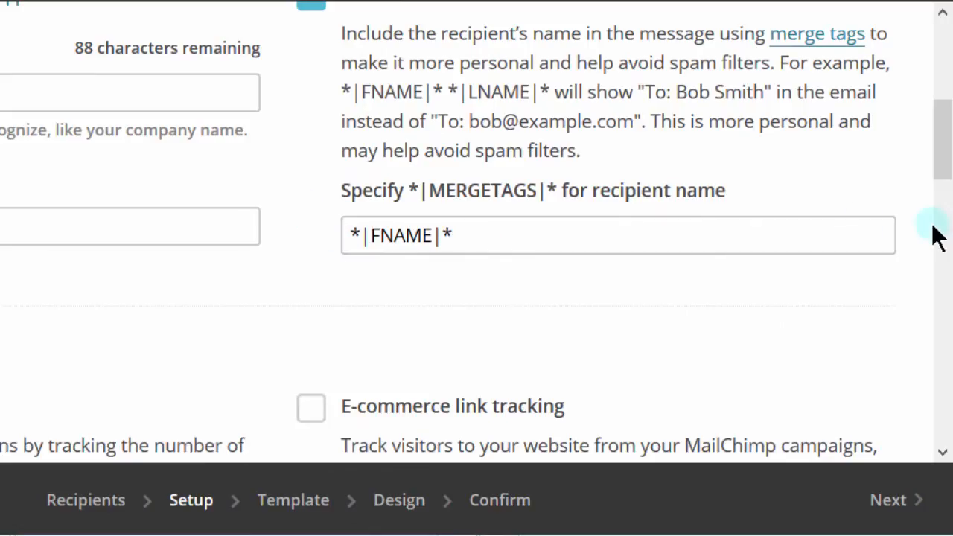
pyautogui.scroll(-3)
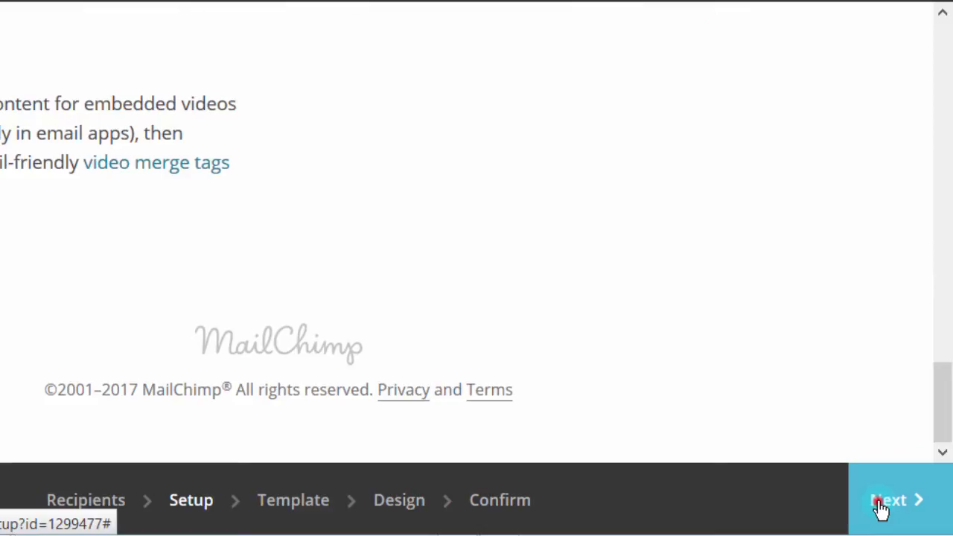
# Move from campaign setup to the Template selection step
pyautogui.click(891, 500)
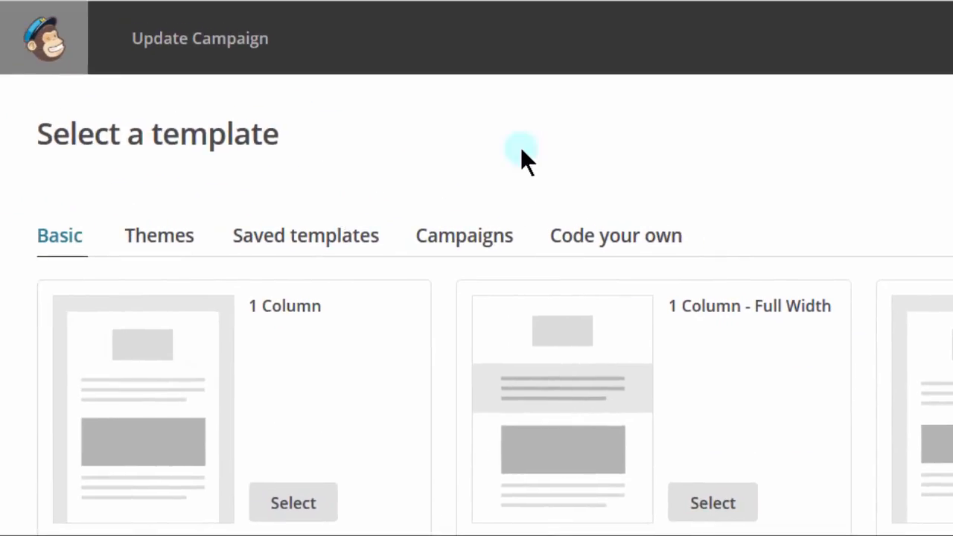
pyautogui.moveTo(327, 380)
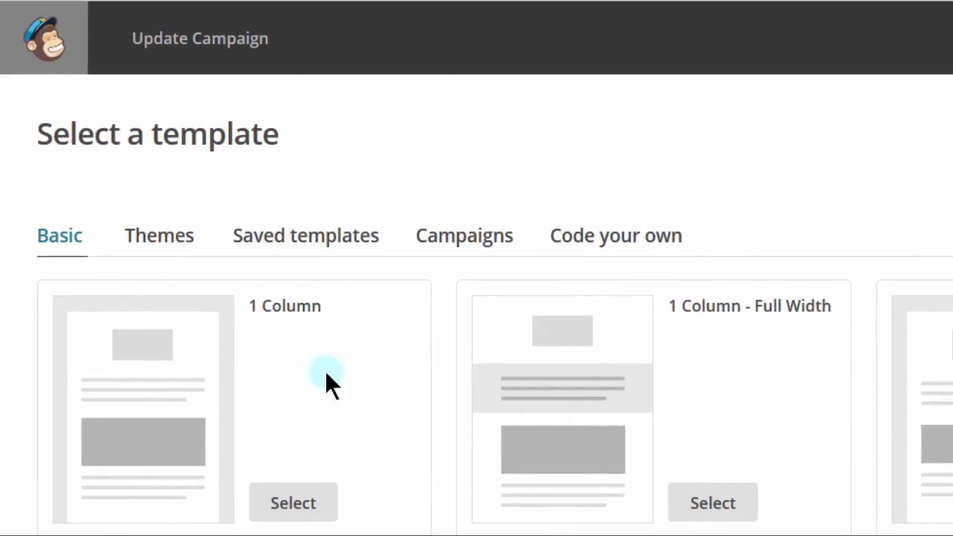
pyautogui.moveTo(305, 235)
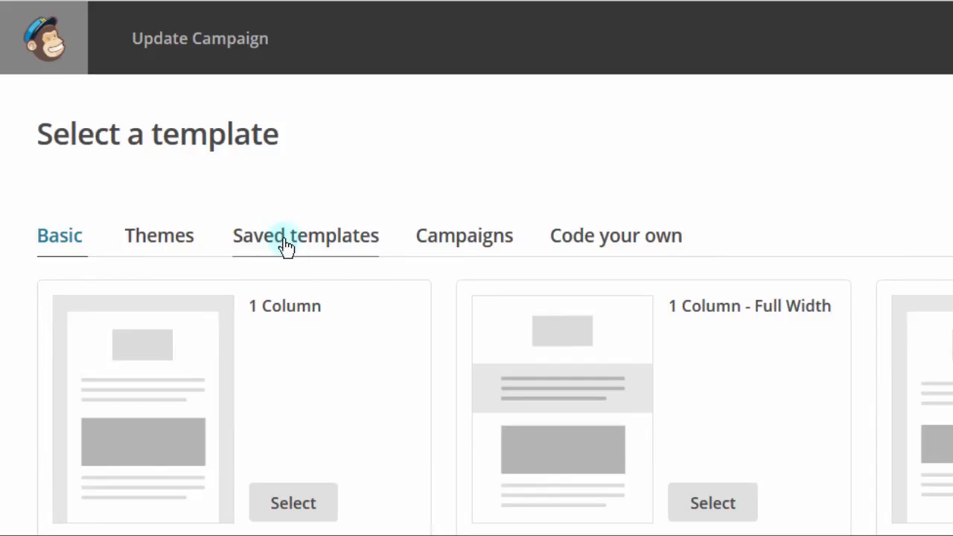
pyautogui.moveTo(439, 280)
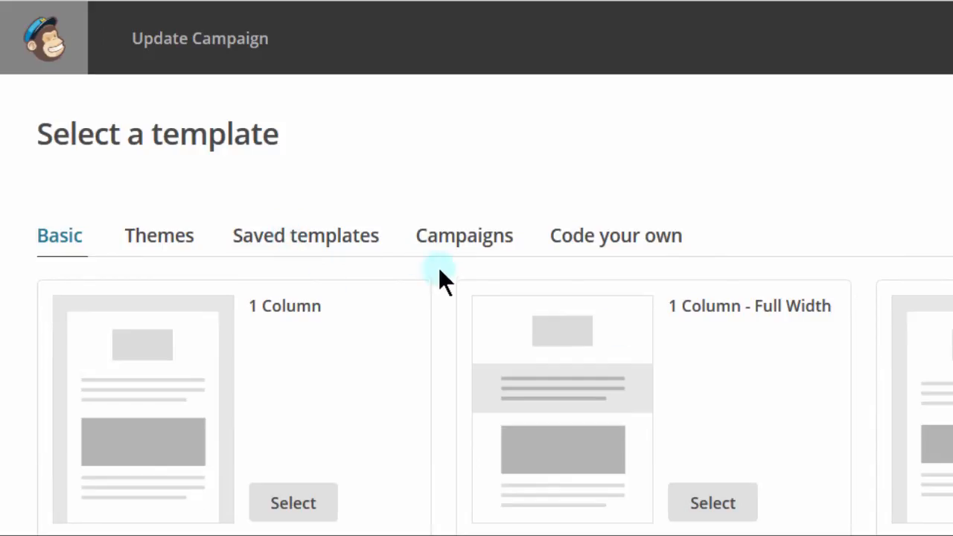
pyautogui.moveTo(309, 253)
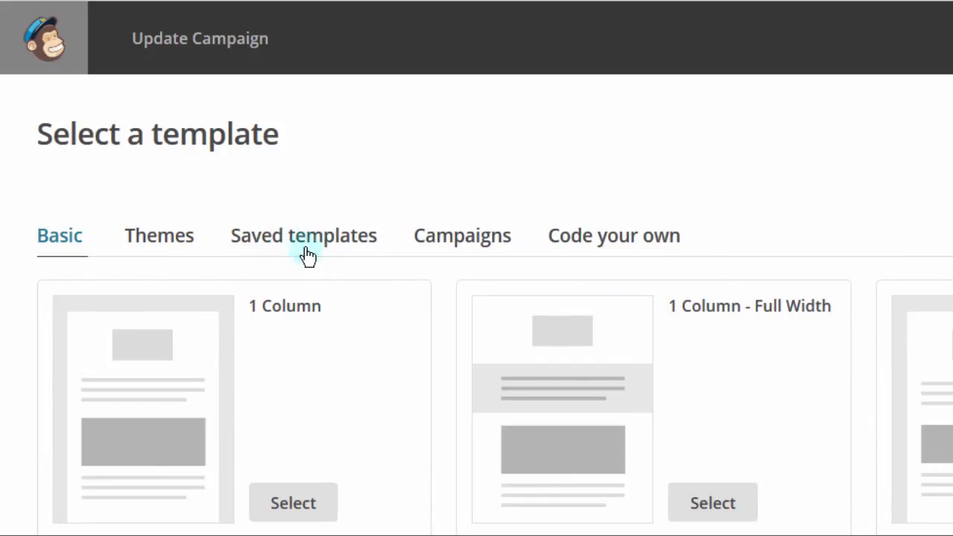
# Select the saved NewList Template as the campaign design
pyautogui.click(304, 235)
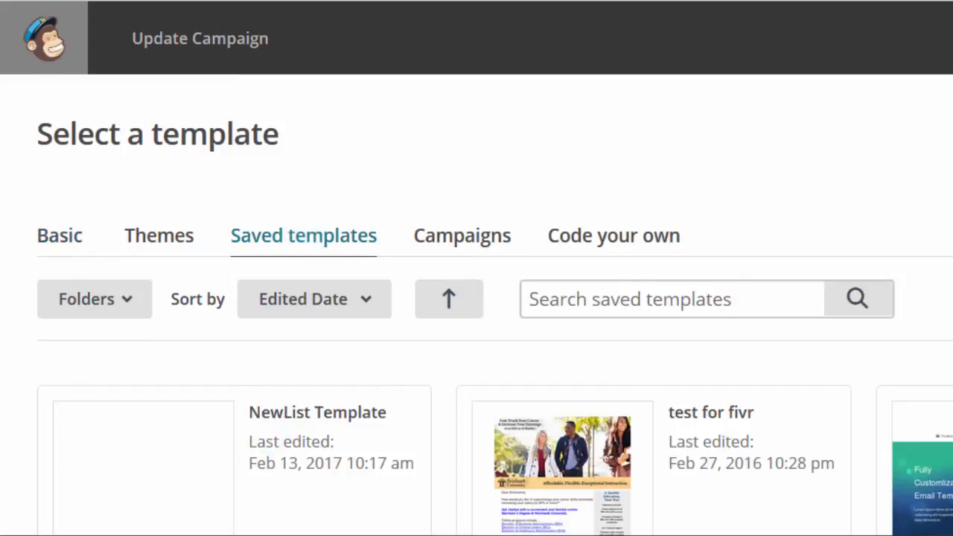
pyautogui.scroll(-3)
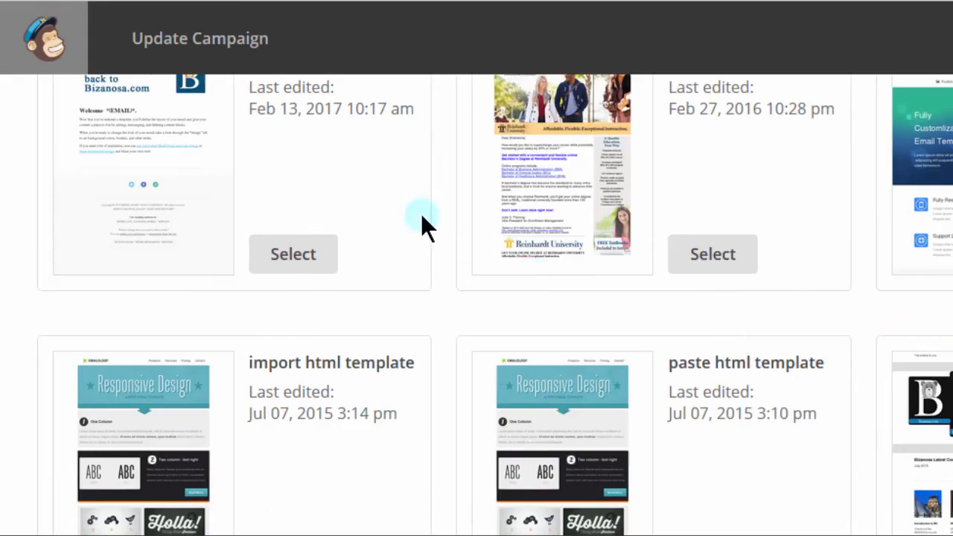
pyautogui.moveTo(292, 253)
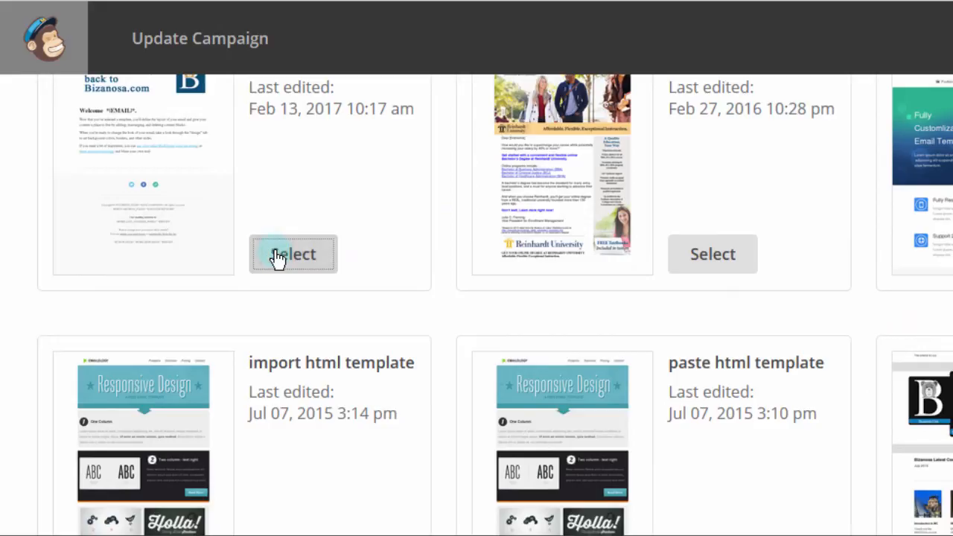
pyautogui.moveTo(483, 449)
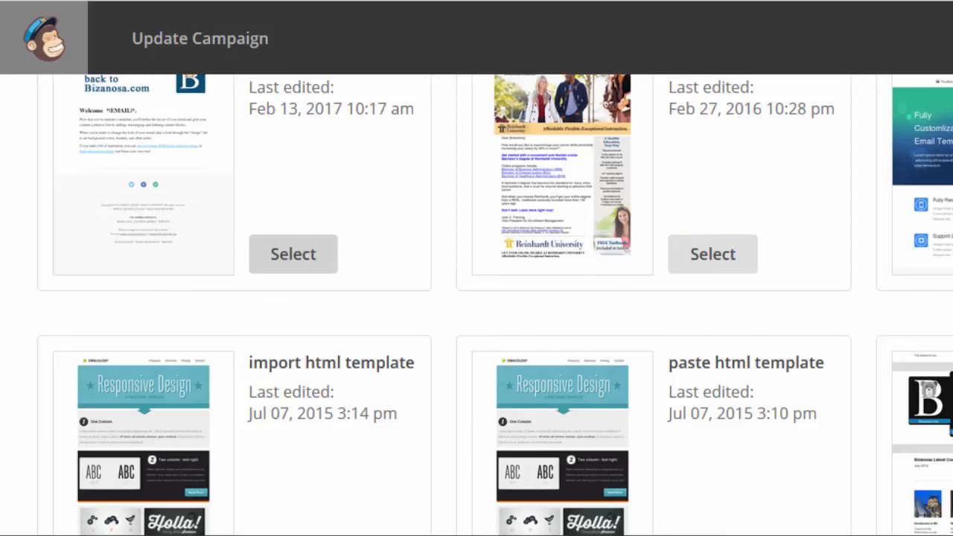
pyautogui.click(291, 253)
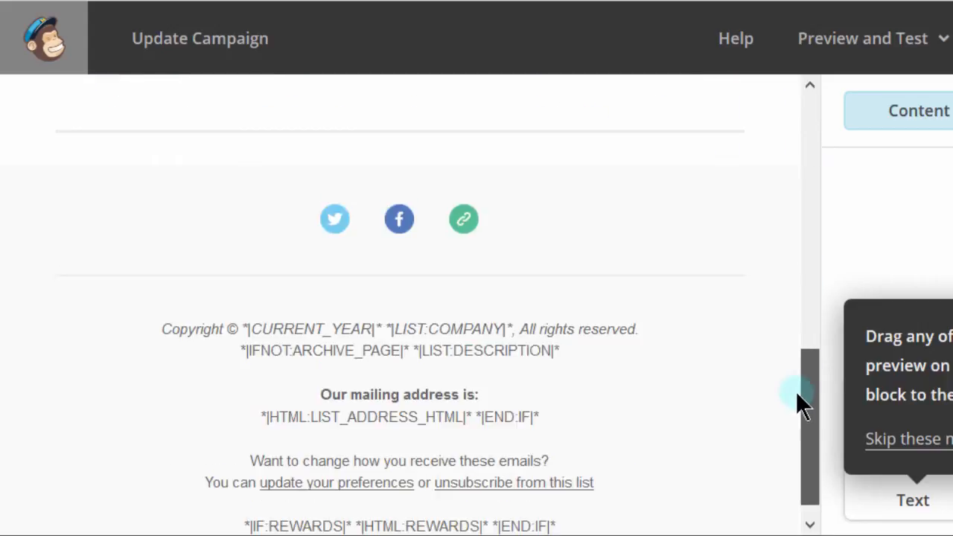
# Review the NewList Template email preview and advance to the Confirm checklist
pyautogui.scroll(3)
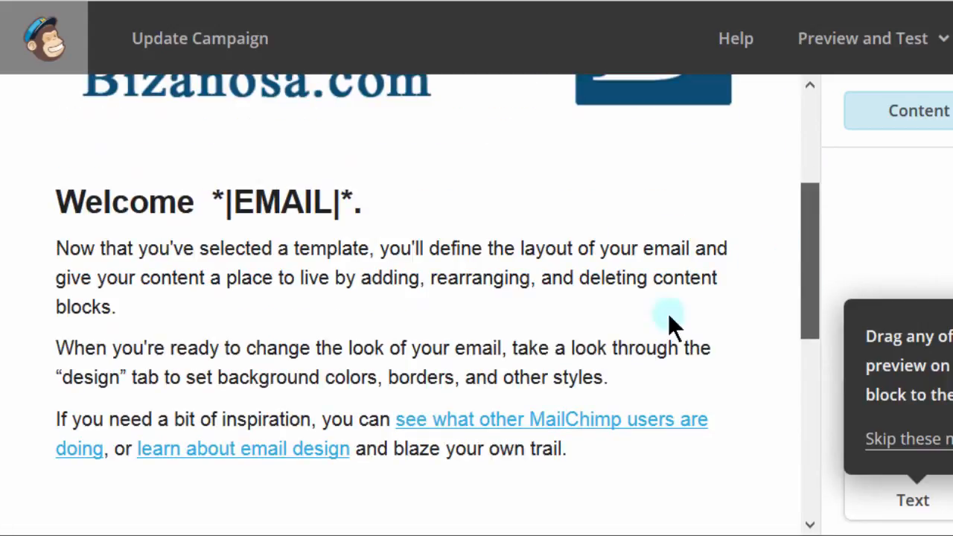
pyautogui.moveTo(569, 325)
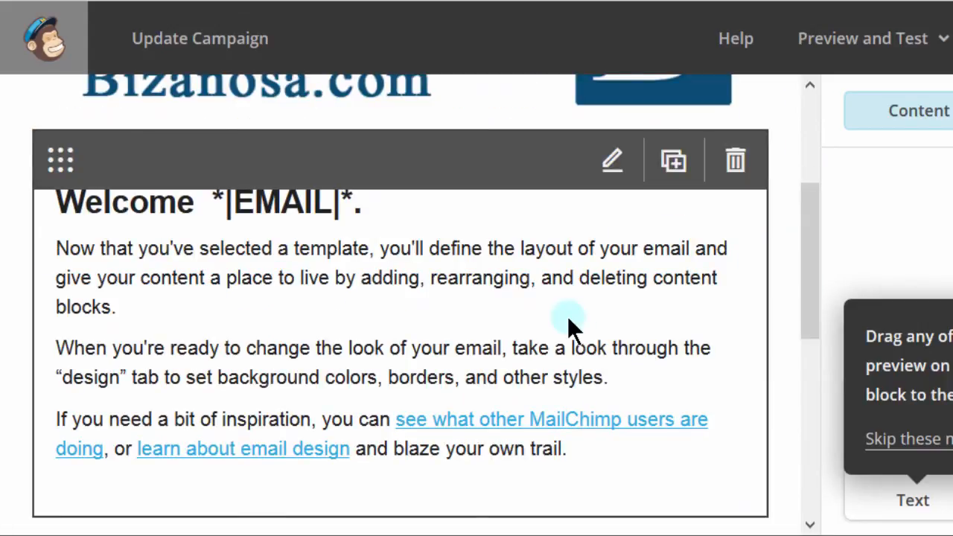
pyautogui.scroll(-3)
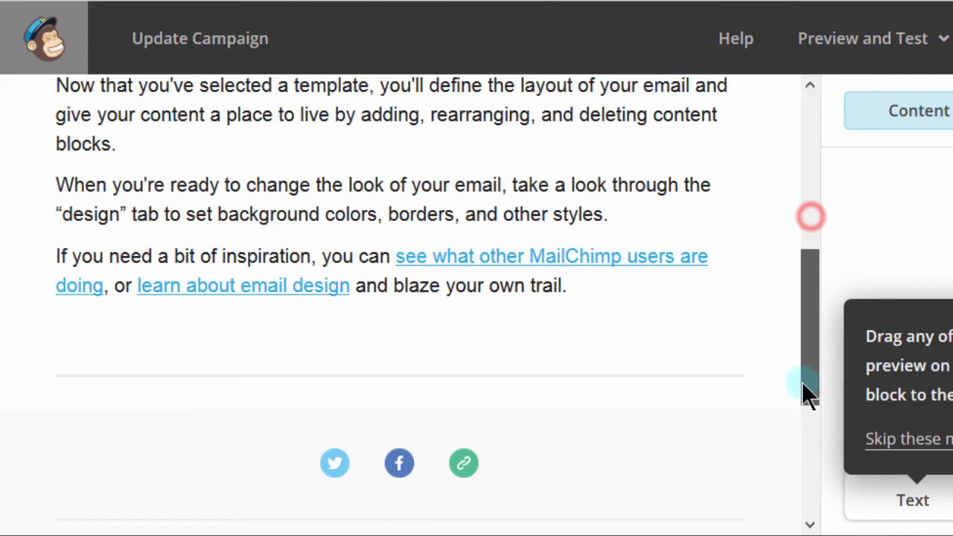
pyautogui.scroll(3)
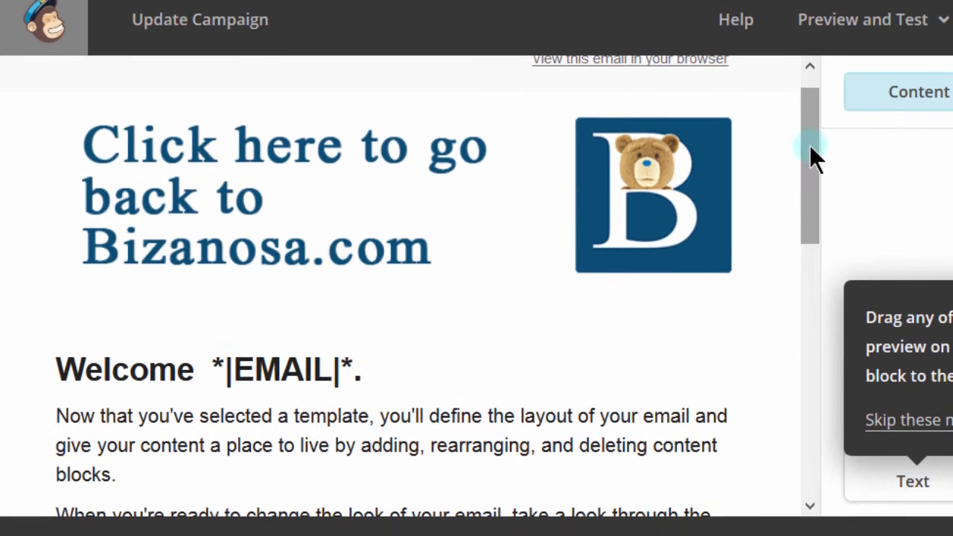
pyautogui.scroll(-3)
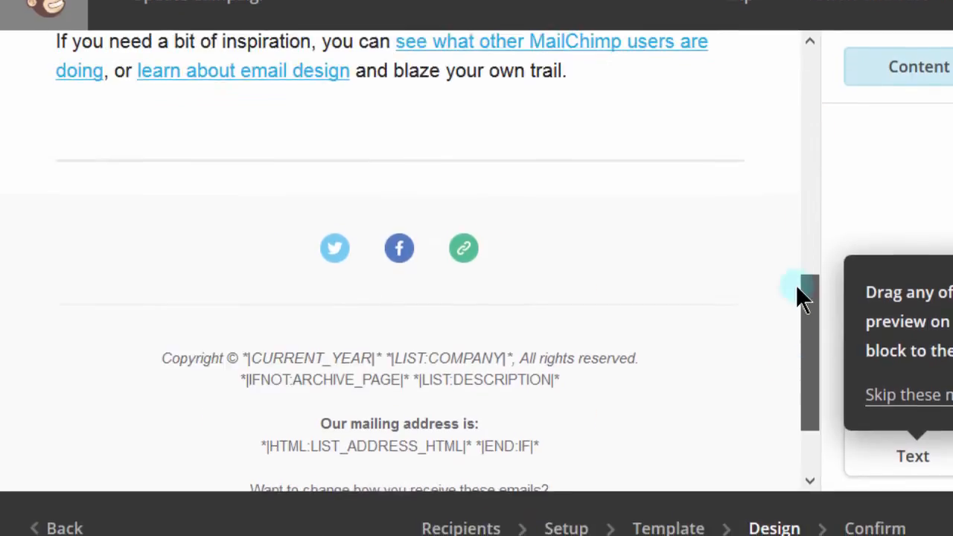
pyautogui.scroll(3)
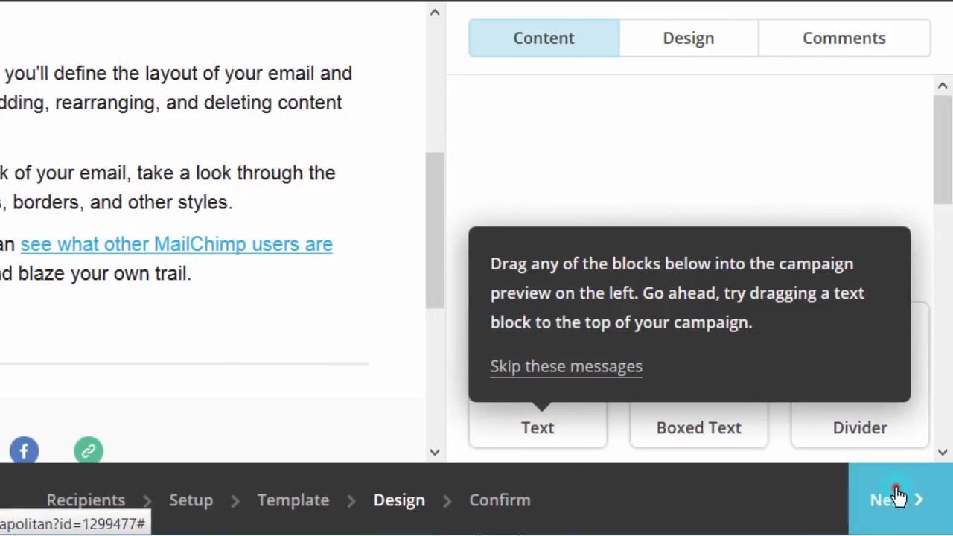
pyautogui.click(893, 498)
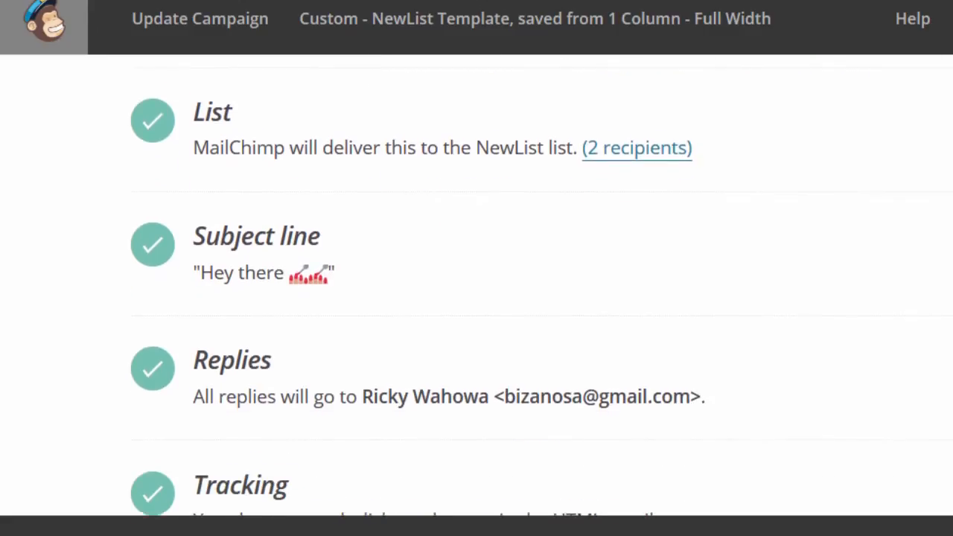
pyautogui.scroll(-3)
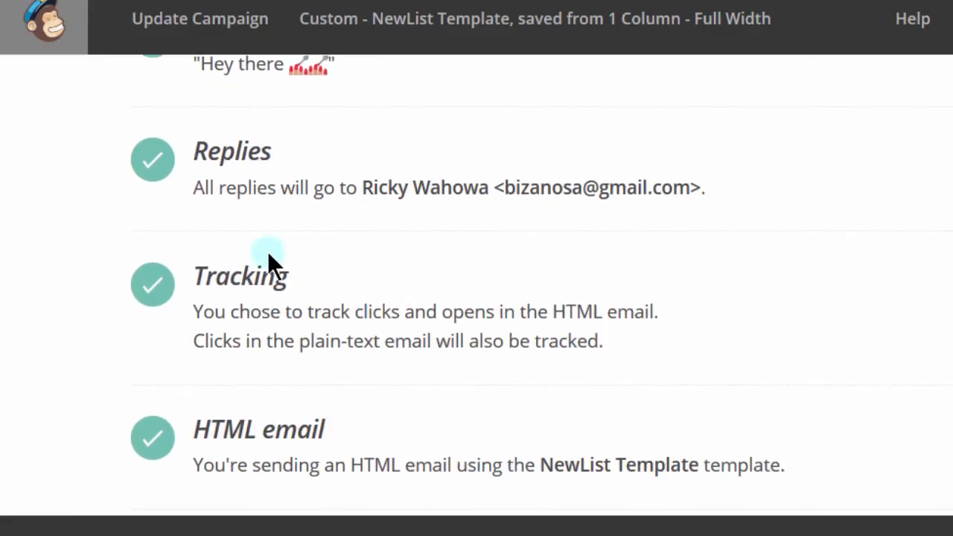
pyautogui.moveTo(271, 265)
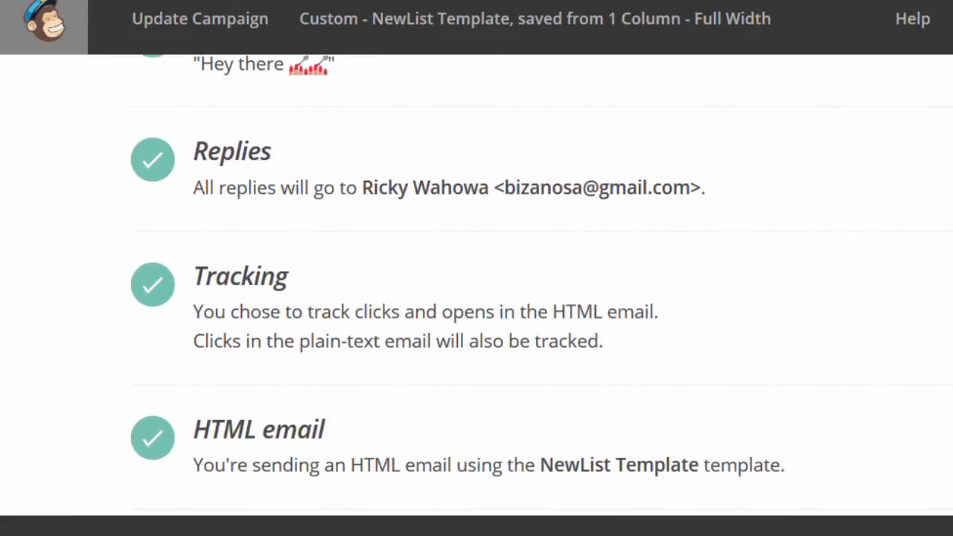
pyautogui.scroll(-3)
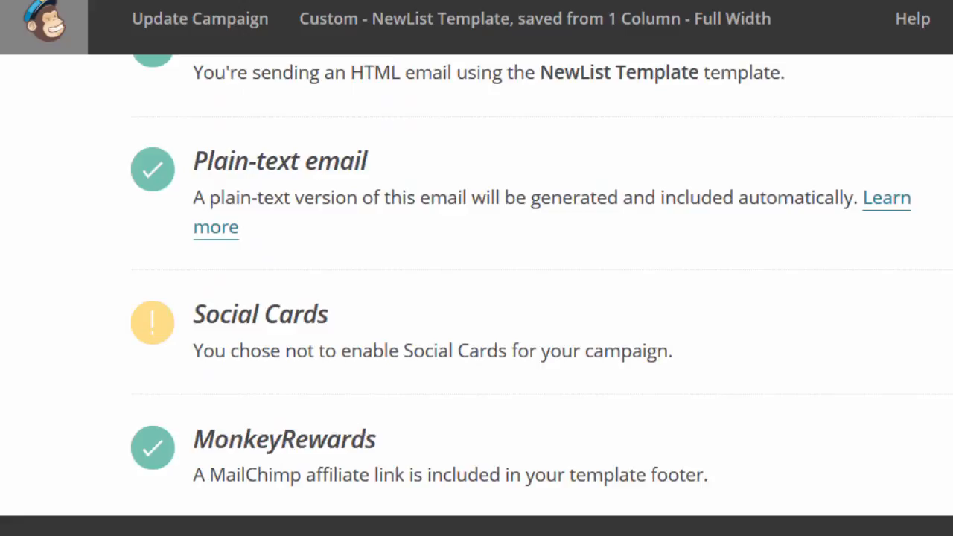
pyautogui.scroll(-3)
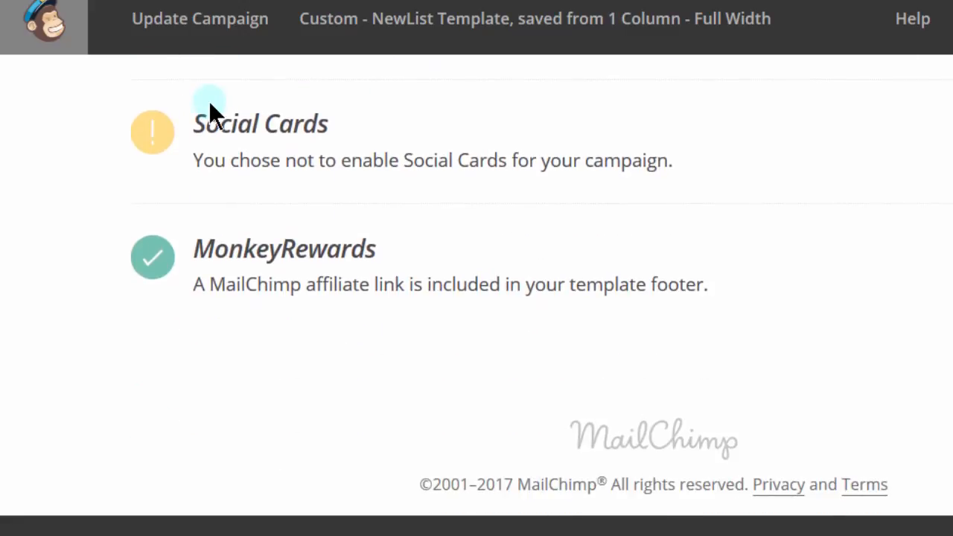
pyautogui.moveTo(339, 134)
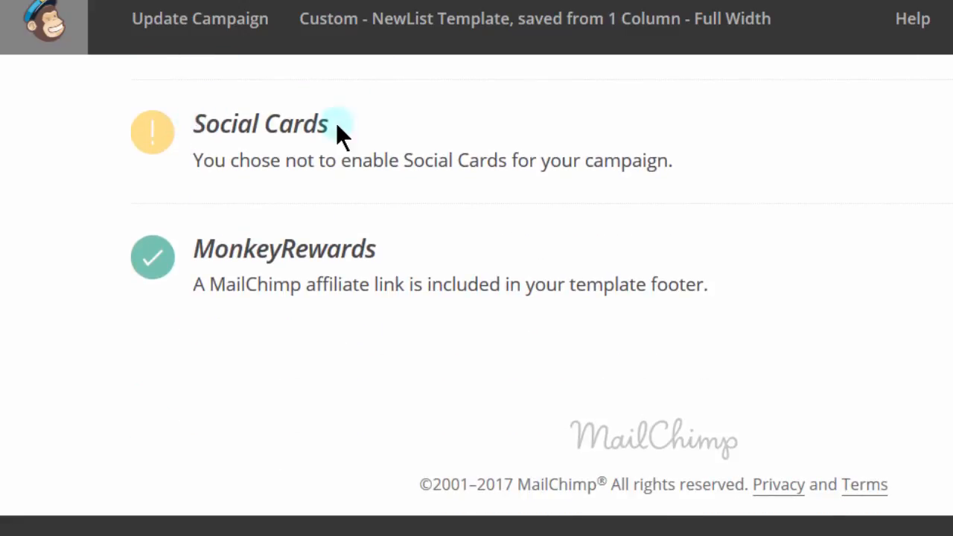
pyautogui.moveTo(305, 179)
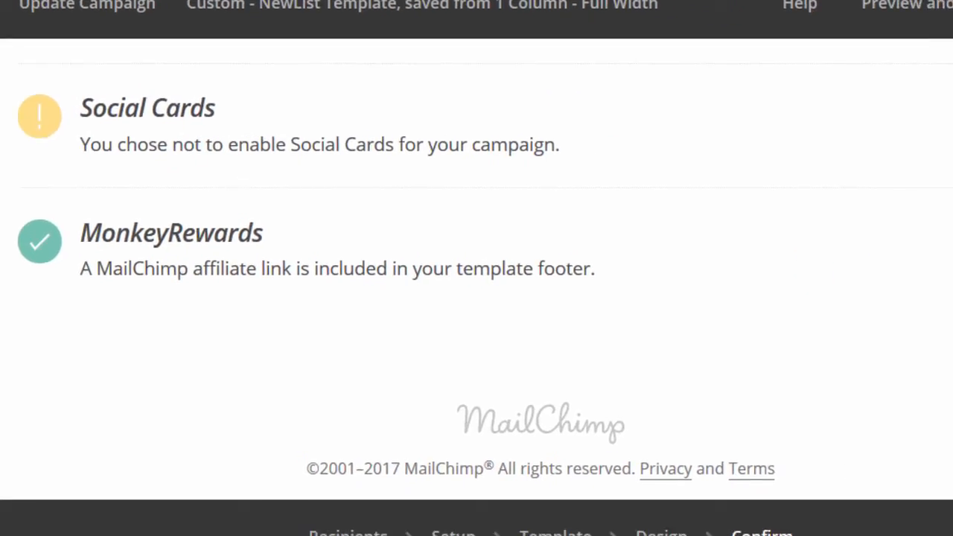
pyautogui.scroll(3)
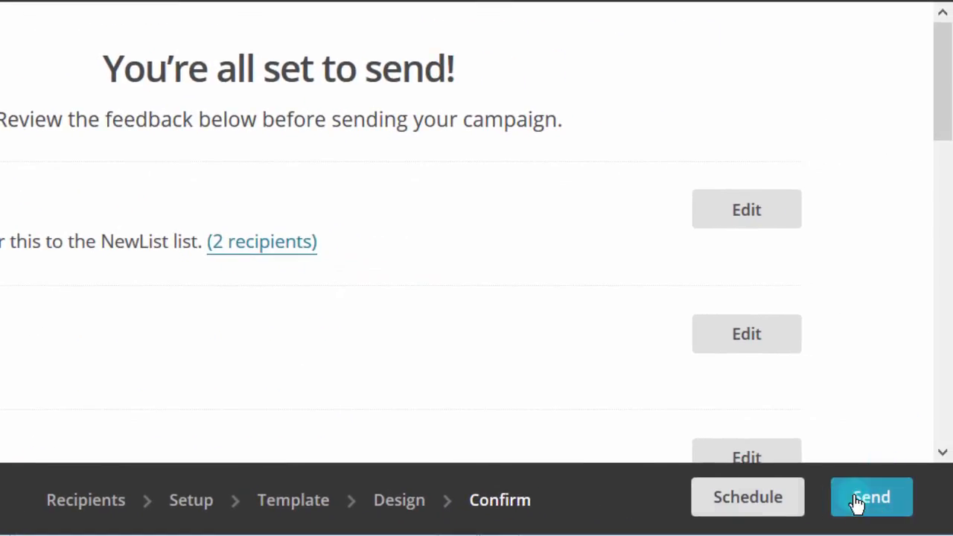
pyautogui.moveTo(747, 498)
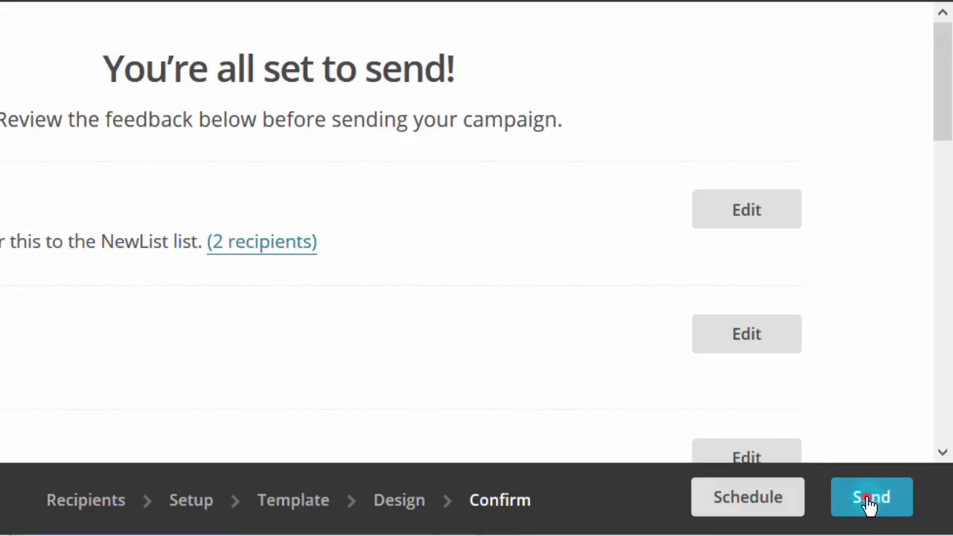
# Send the Update Campaign now to the NewList list via the launch confirmation
pyautogui.click(871, 497)
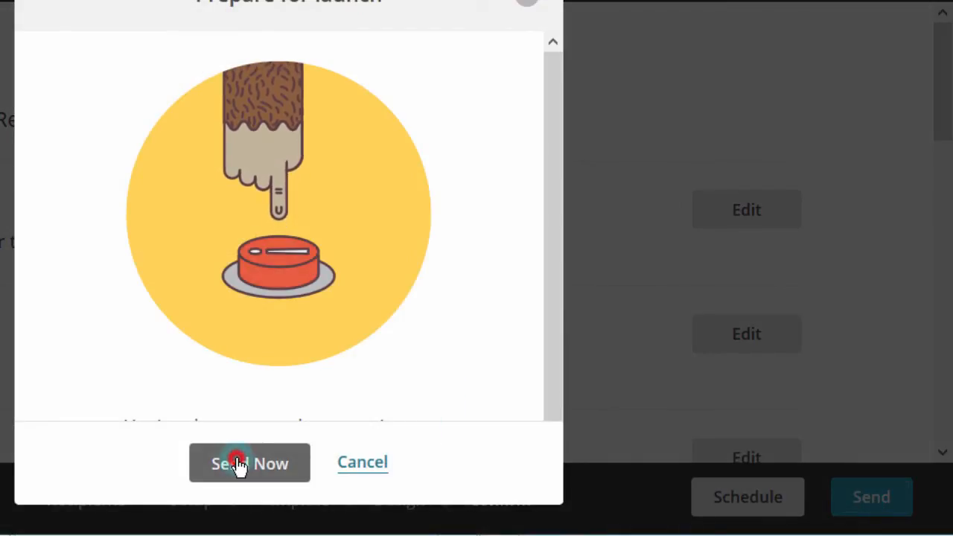
pyautogui.click(250, 462)
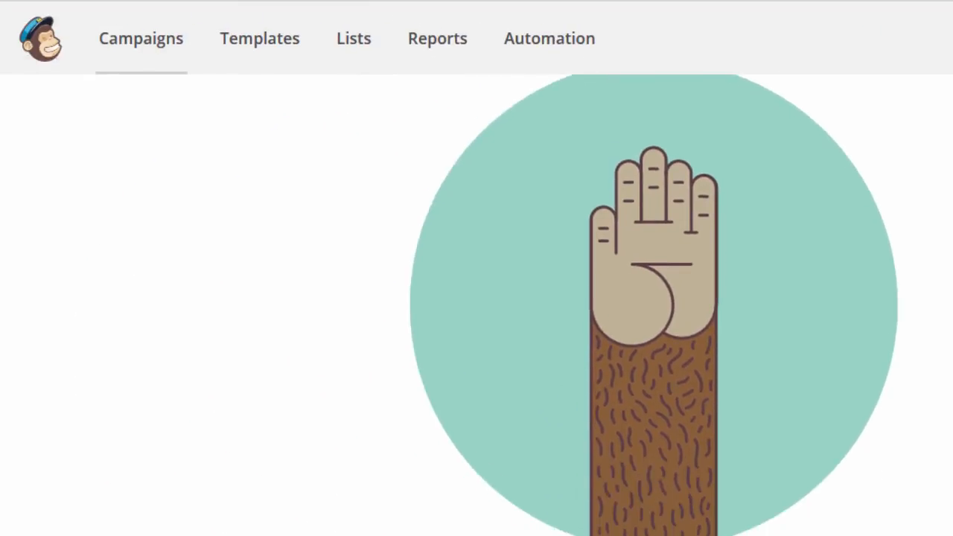
pyautogui.scroll(-3)
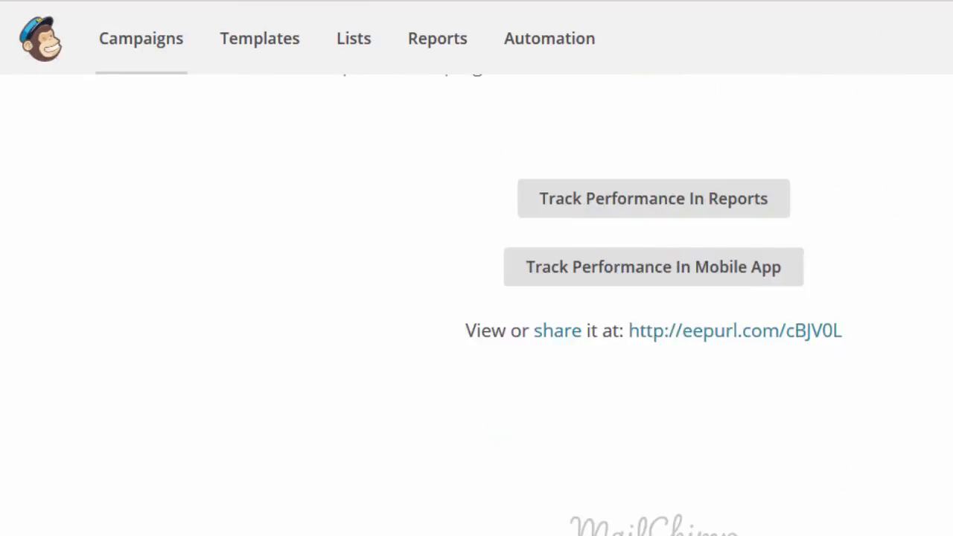
pyautogui.scroll(3)
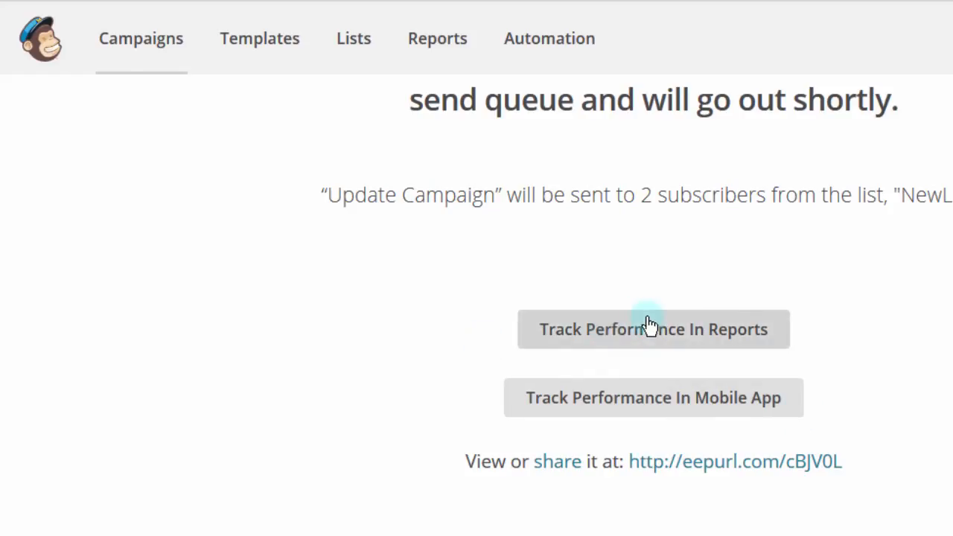
pyautogui.moveTo(646, 330)
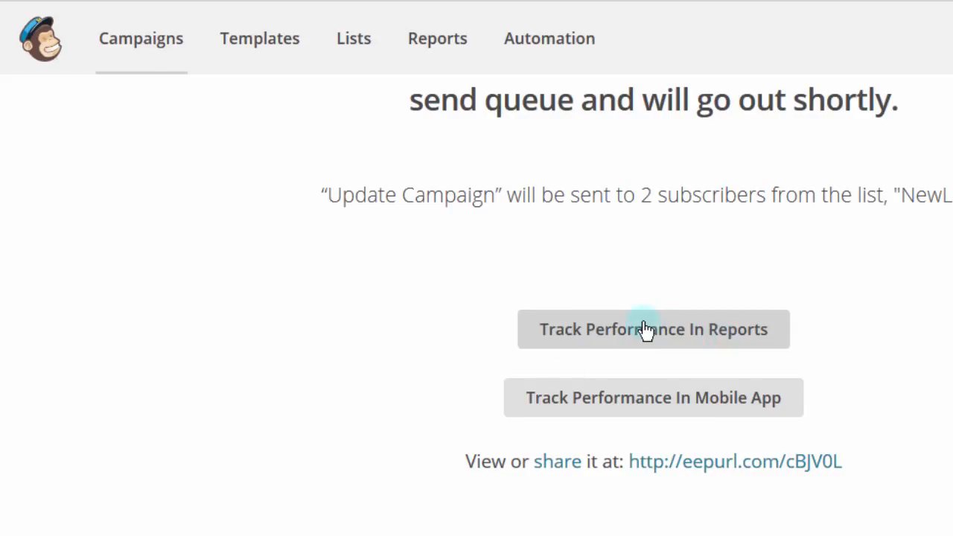
pyautogui.moveTo(857, 469)
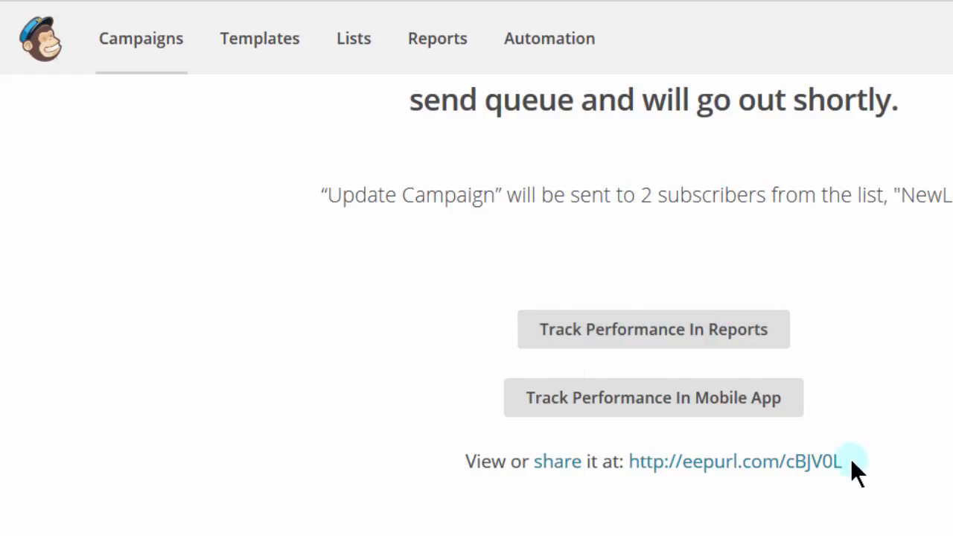
pyautogui.moveTo(618, 510)
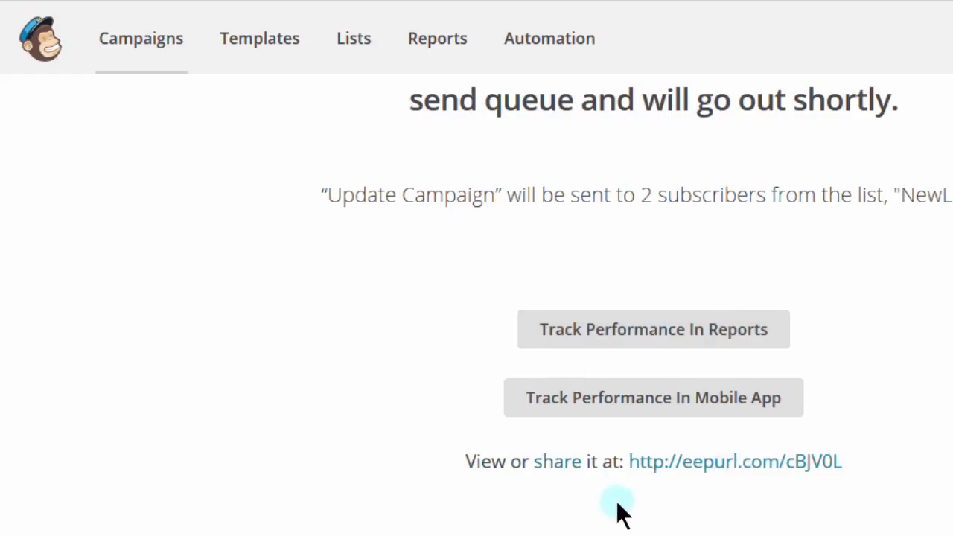
pyautogui.moveTo(693, 469)
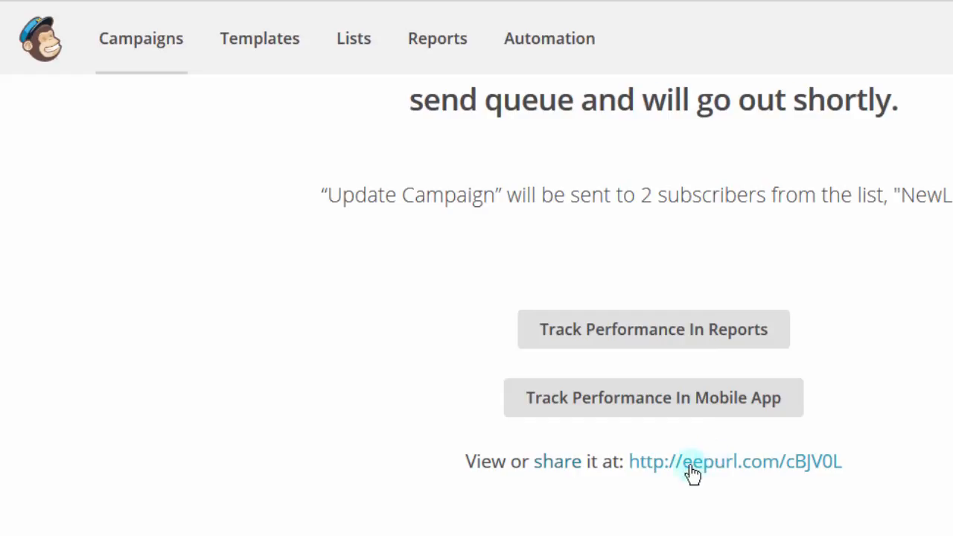
pyautogui.moveTo(736, 396)
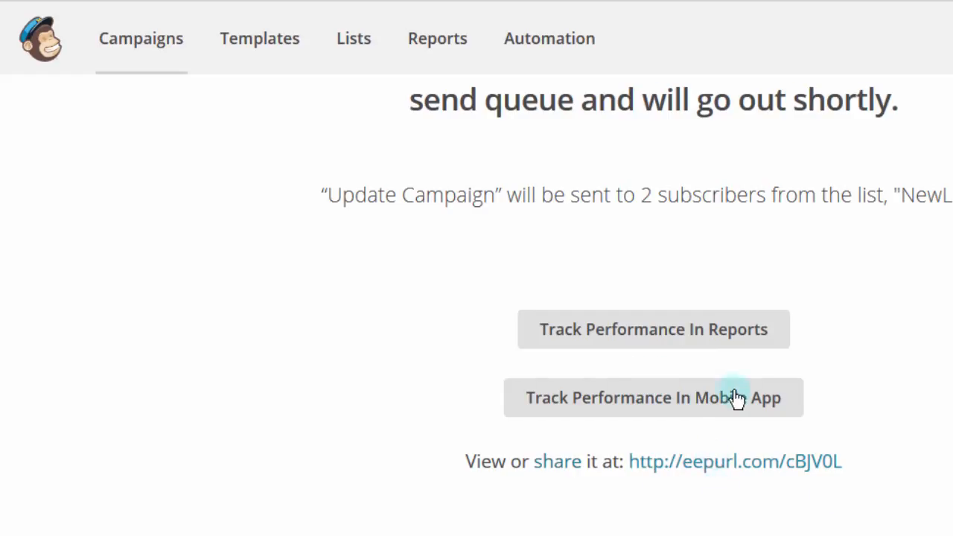
pyautogui.moveTo(721, 420)
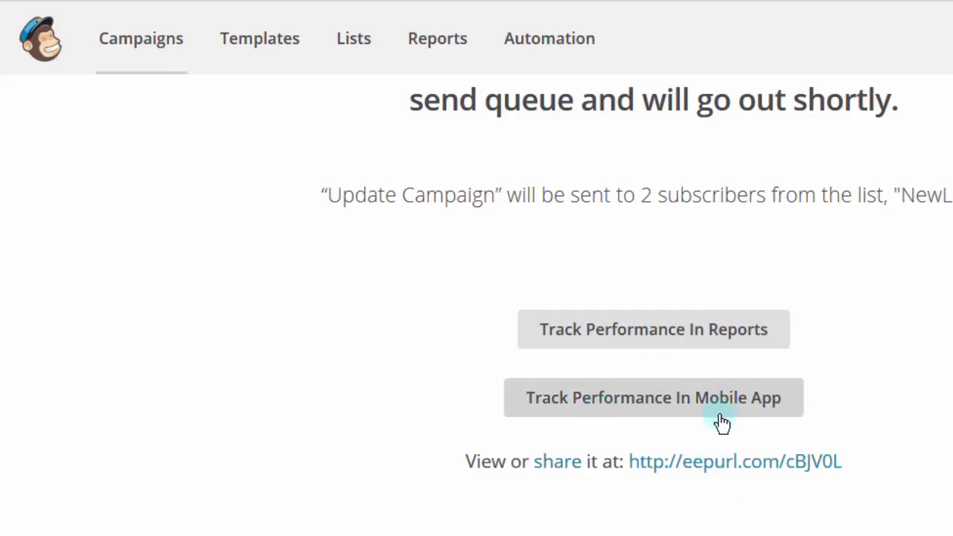
pyautogui.moveTo(712, 408)
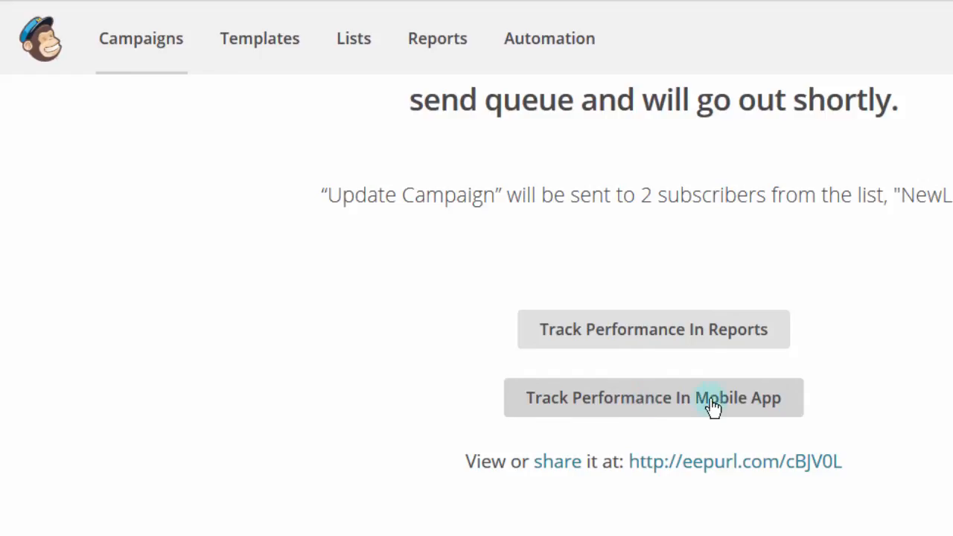
pyautogui.moveTo(688, 390)
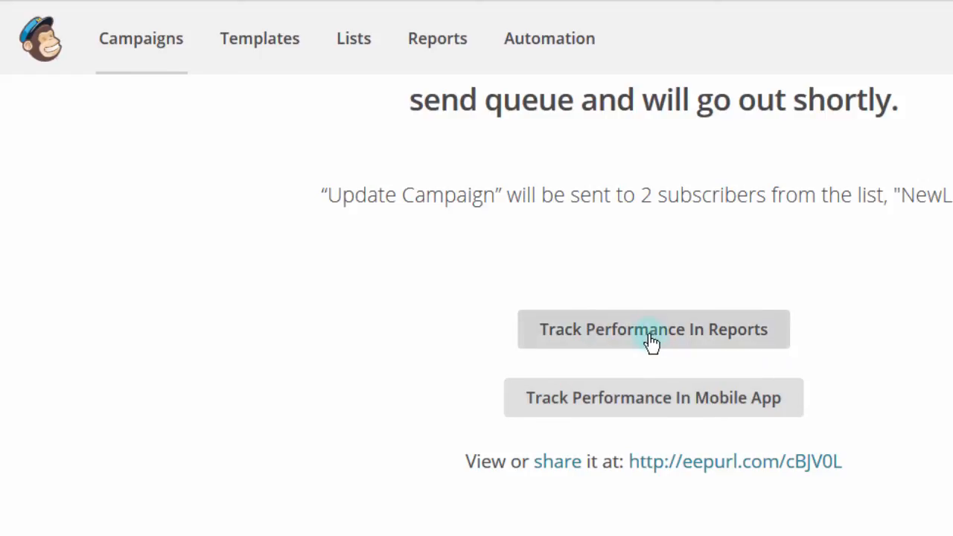
pyautogui.moveTo(563, 231)
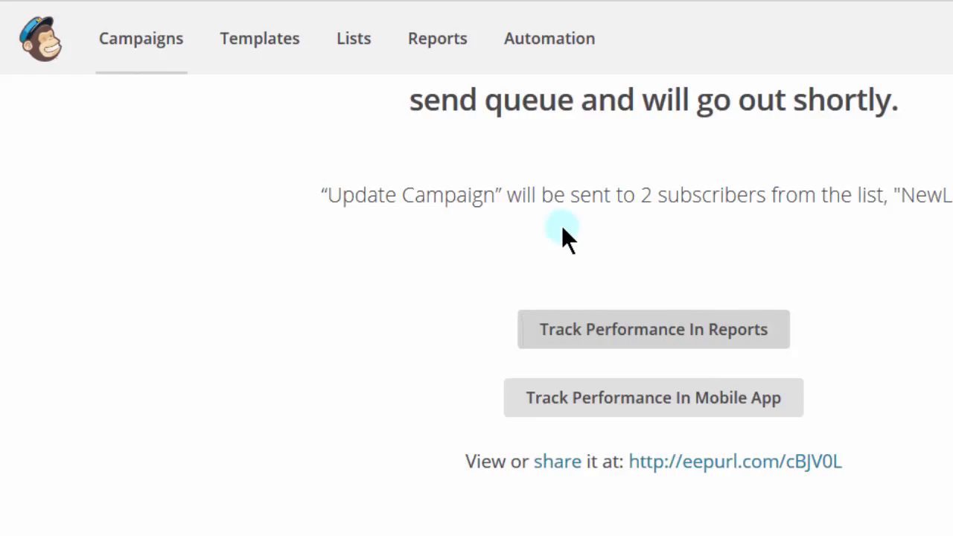
pyautogui.click(652, 329)
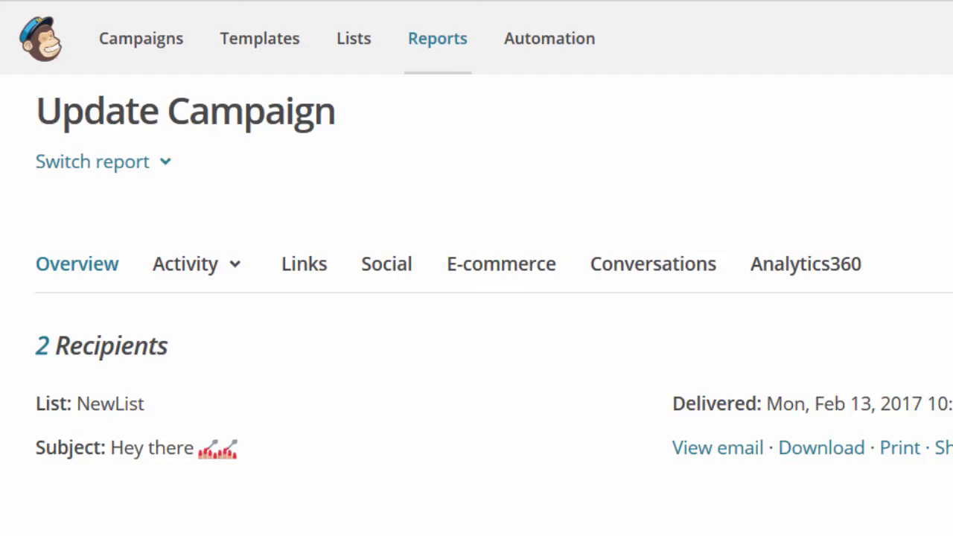
# Review the report's 2 deliveries and zero opens, clicks and bounces, then show the report switcher
pyautogui.scroll(-3)
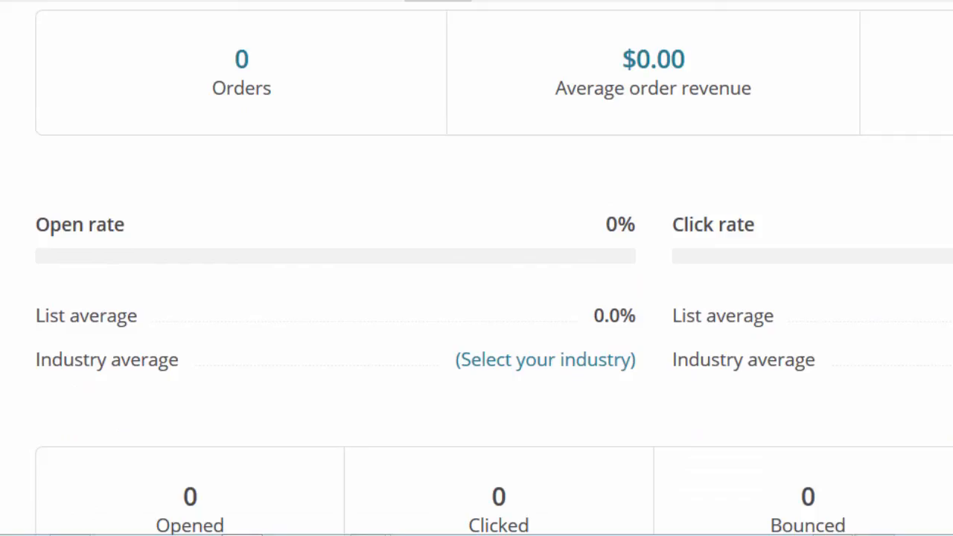
pyautogui.scroll(-3)
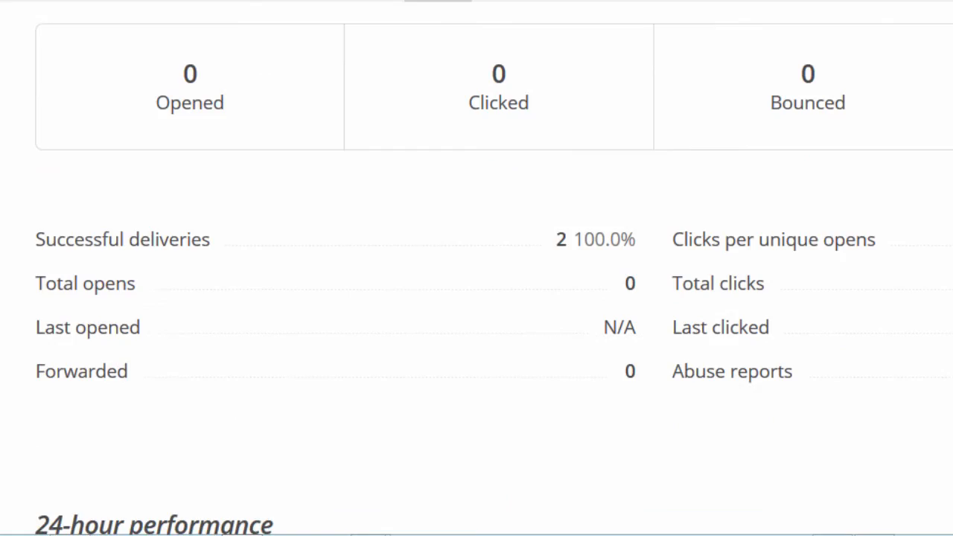
pyautogui.scroll(3)
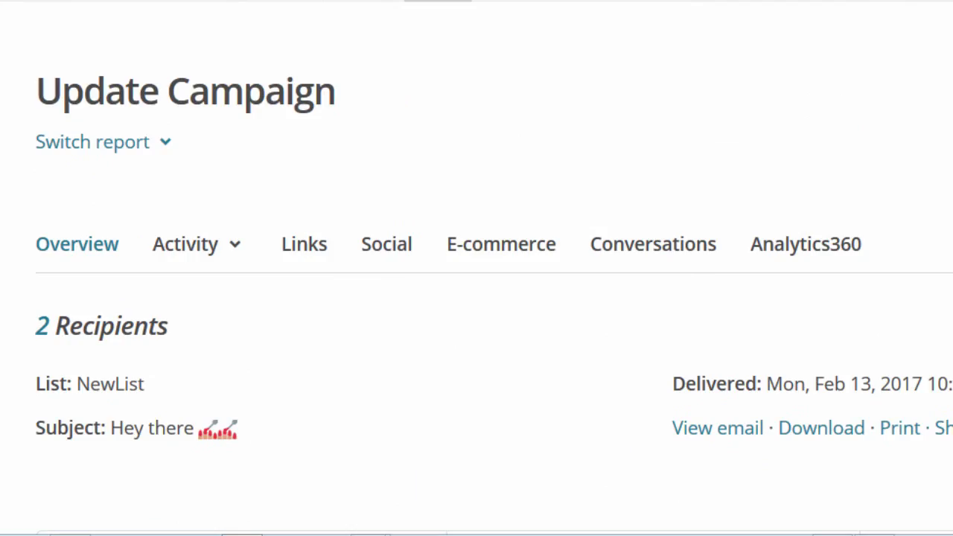
pyautogui.scroll(-3)
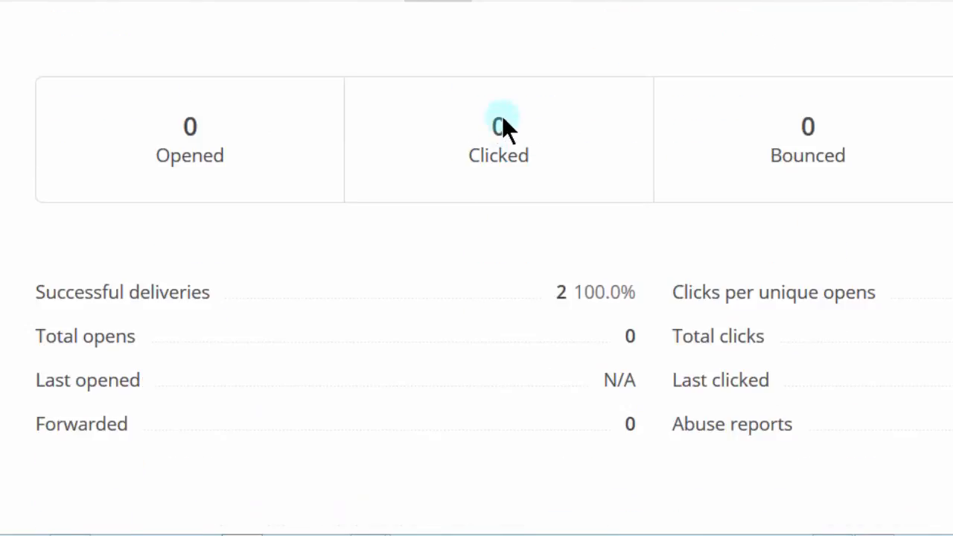
pyautogui.moveTo(179, 141)
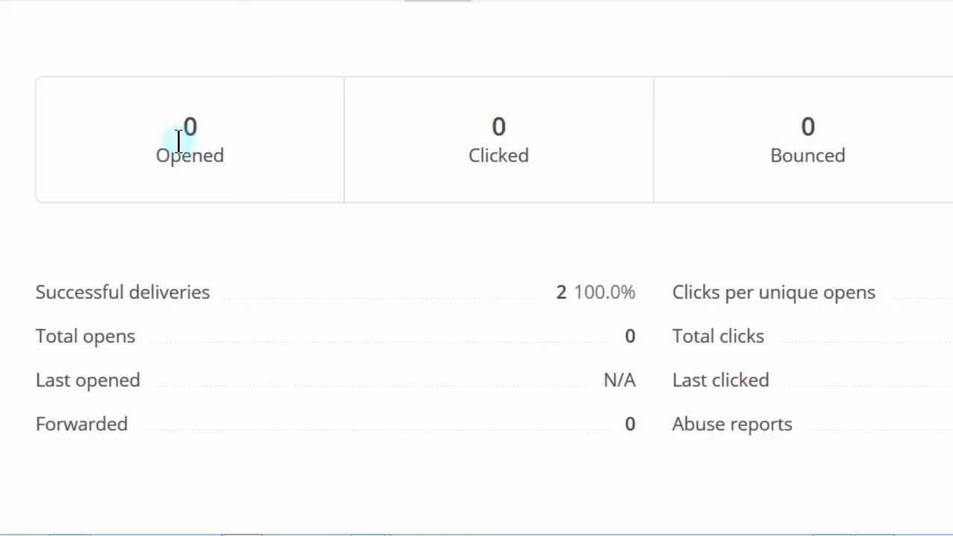
pyautogui.moveTo(125, 149)
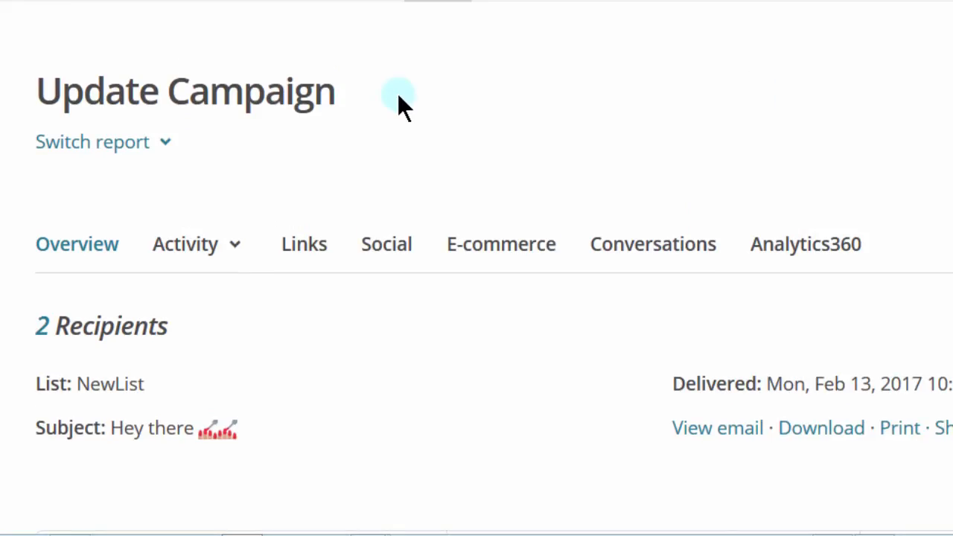
pyautogui.moveTo(209, 167)
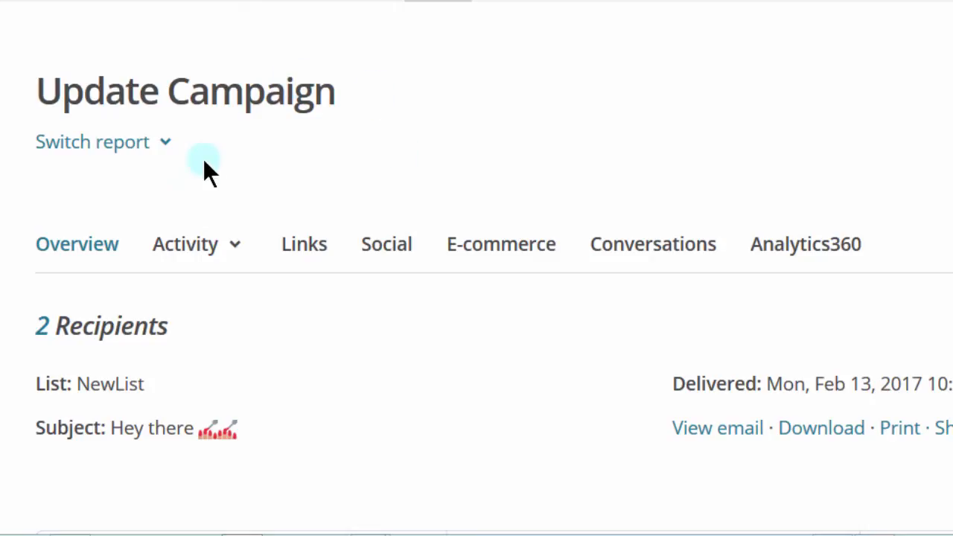
pyautogui.moveTo(167, 161)
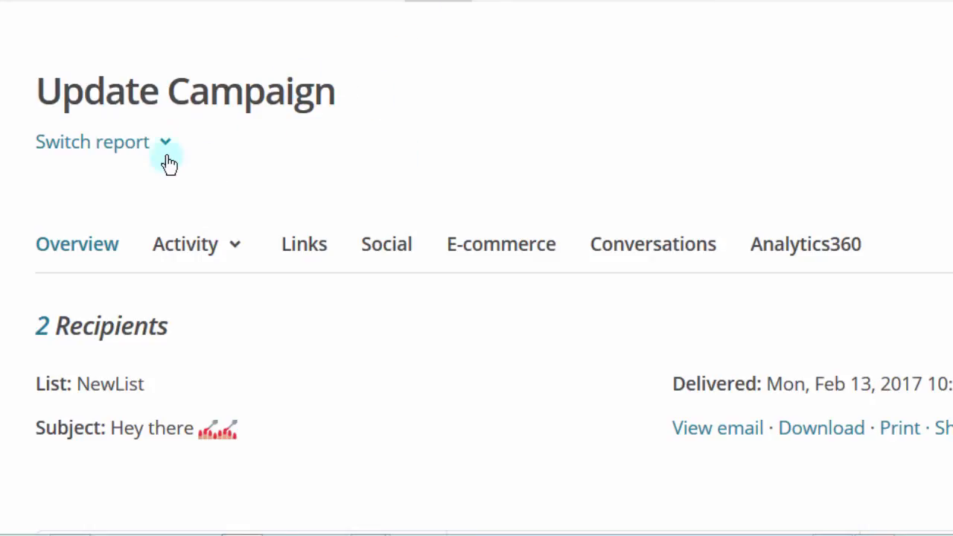
pyautogui.click(102, 142)
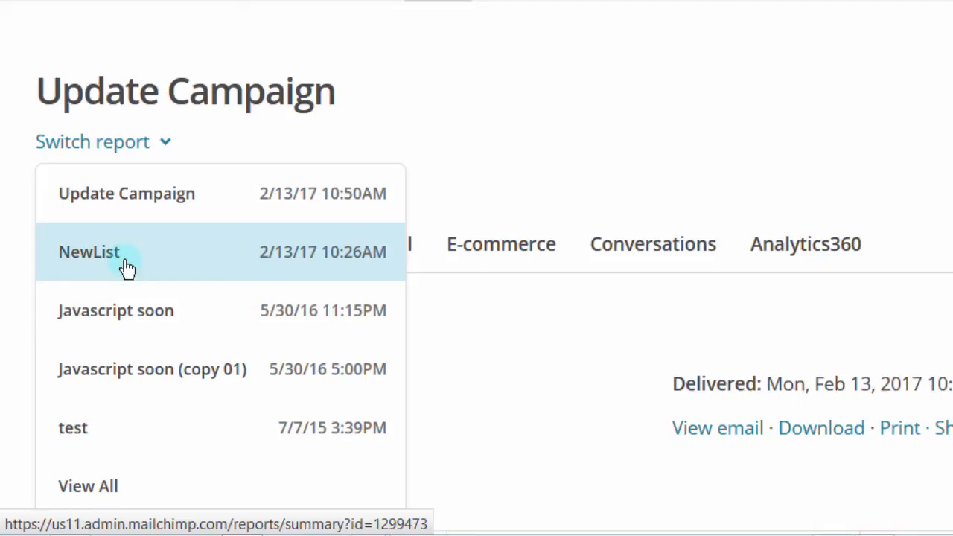
pyautogui.click(90, 251)
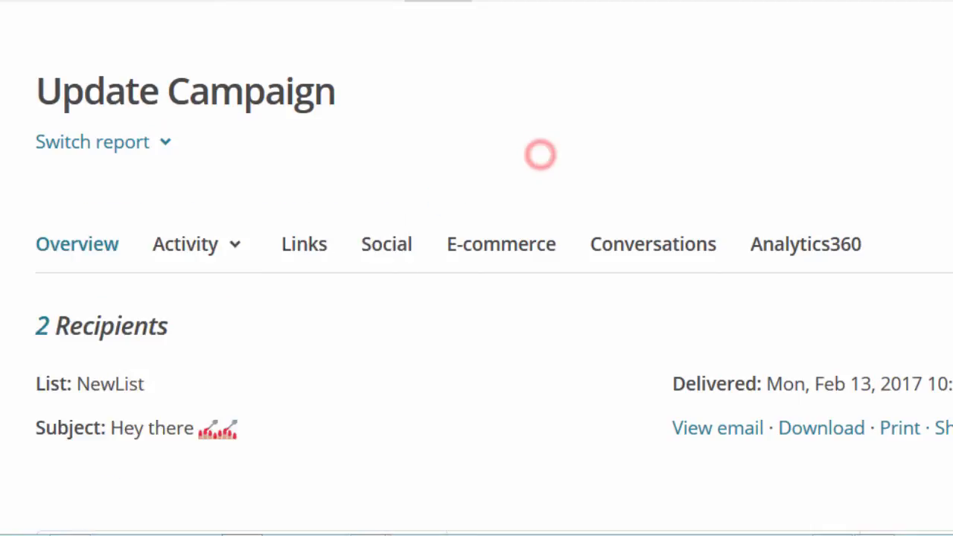
pyautogui.scroll(-3)
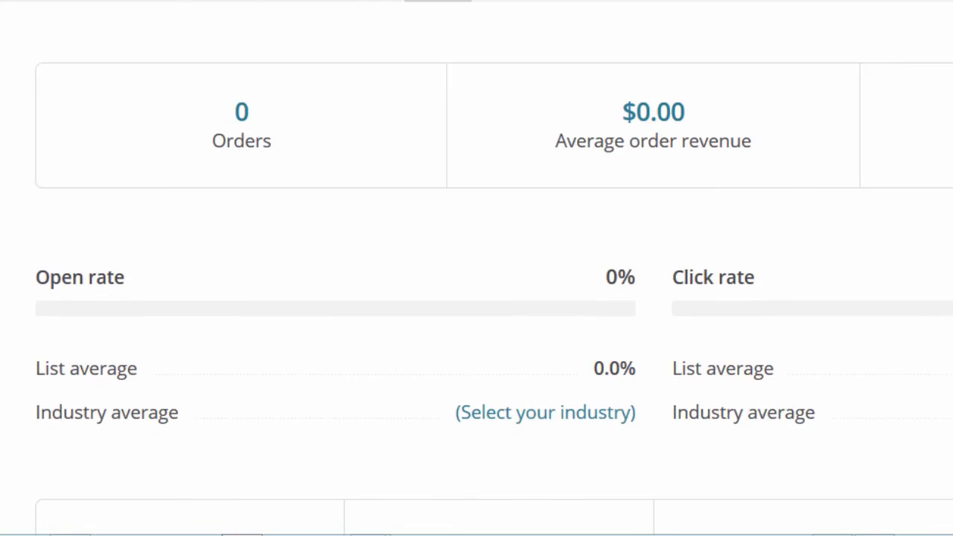
pyautogui.scroll(-3)
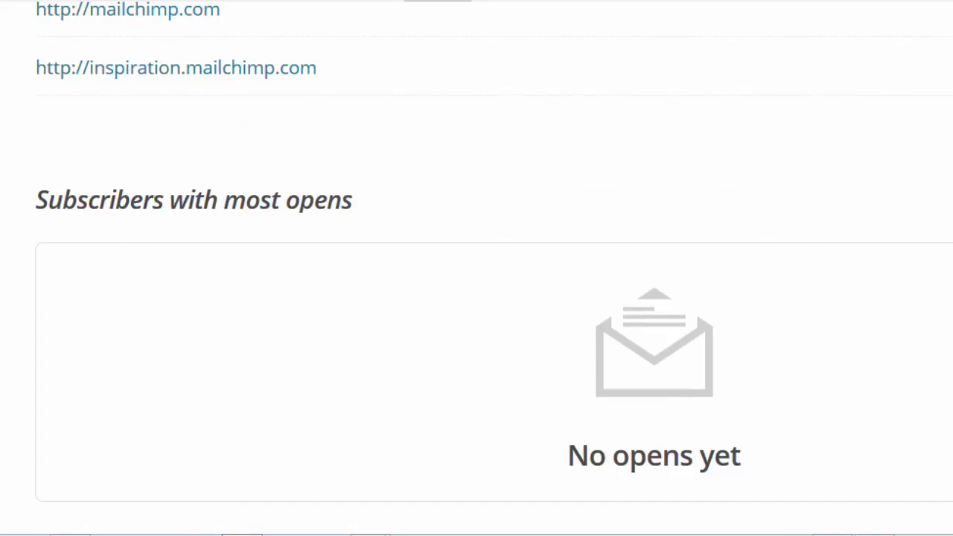
pyautogui.scroll(-3)
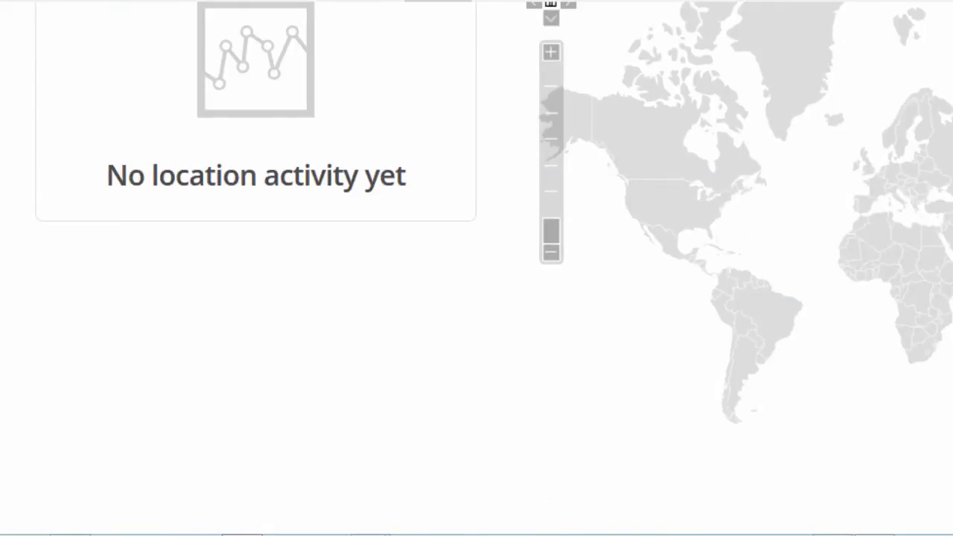